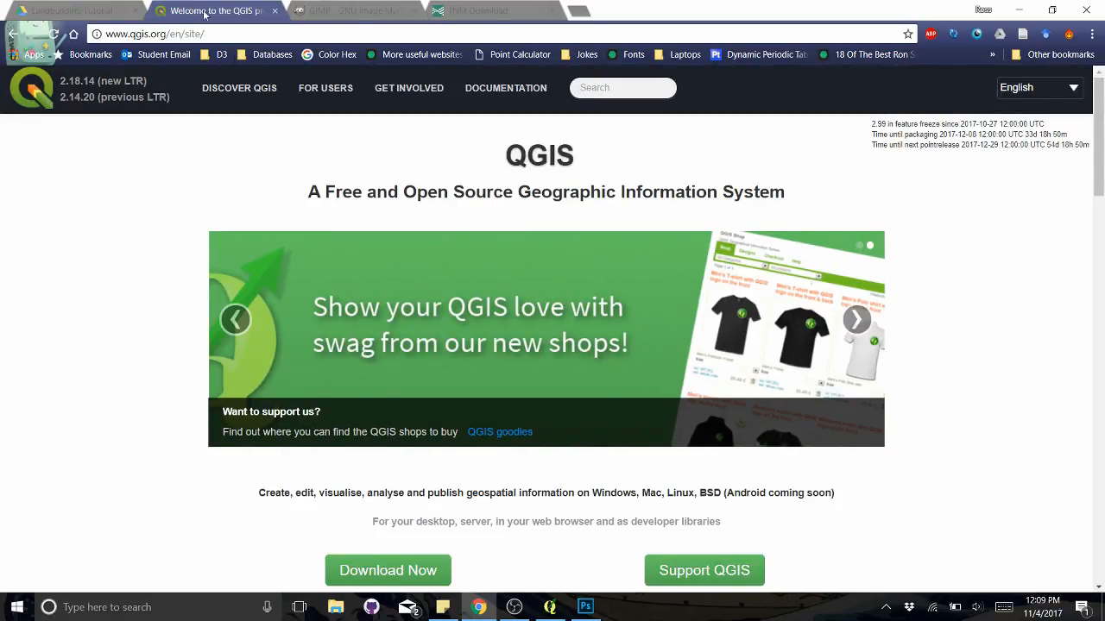
# Look through the current tutorial page, scrolling down and back to the top
pyautogui.click(857, 318)
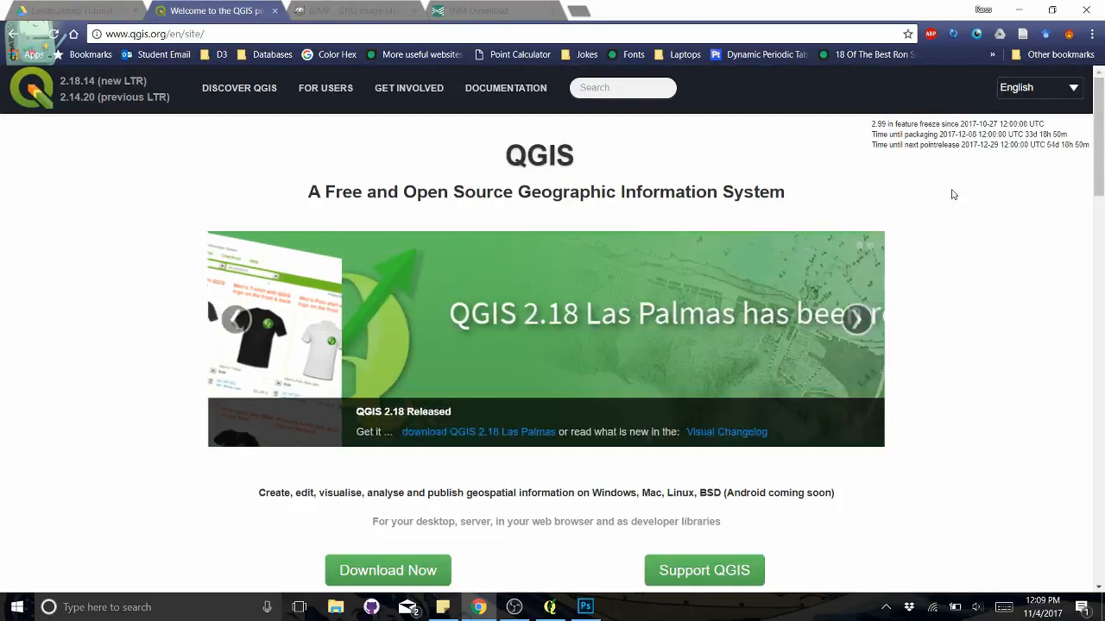
pyautogui.scroll(-3)
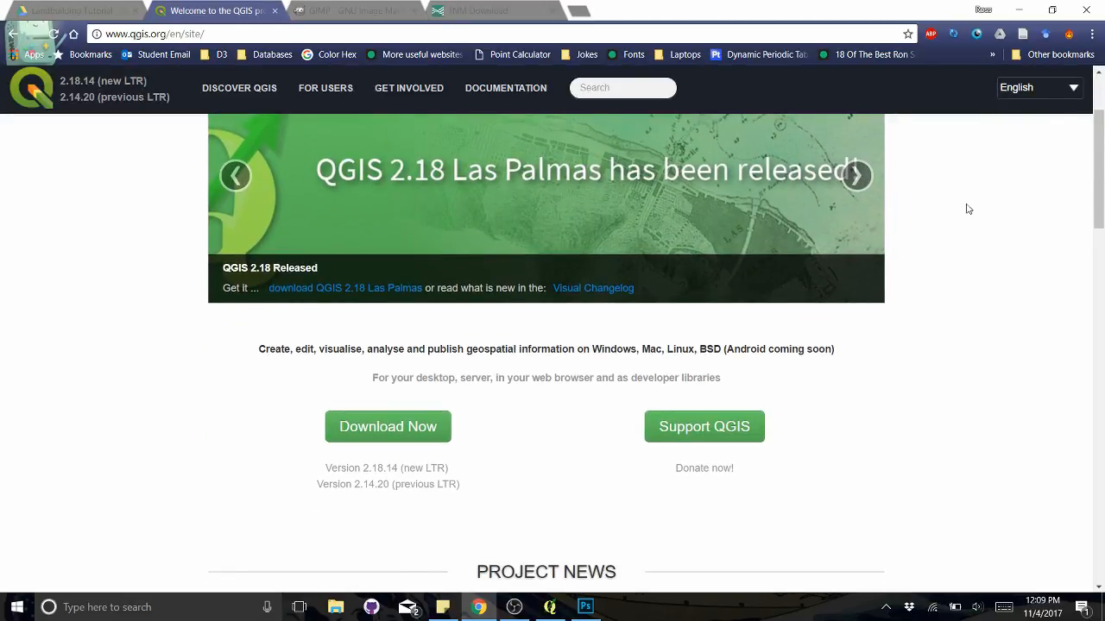
pyautogui.moveTo(949, 249)
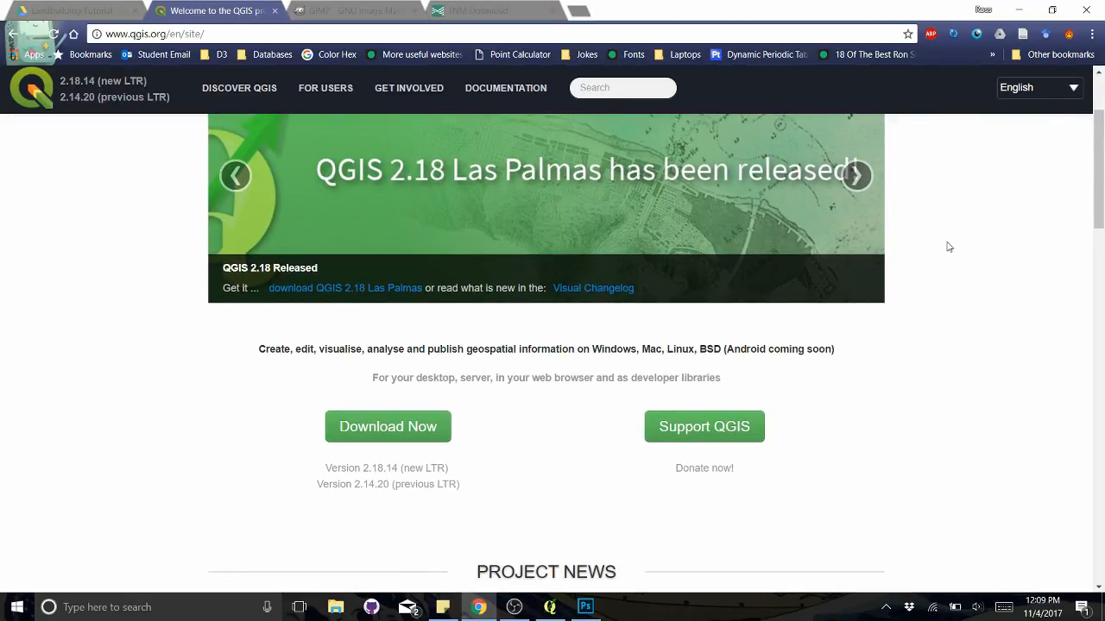
pyautogui.click(856, 176)
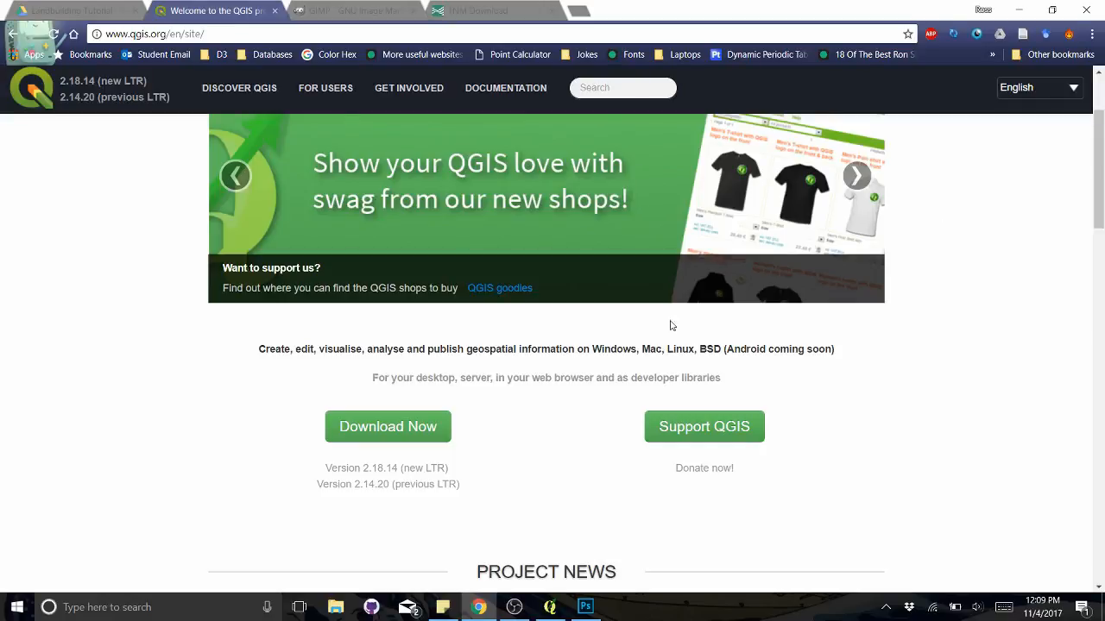
pyautogui.moveTo(791, 315)
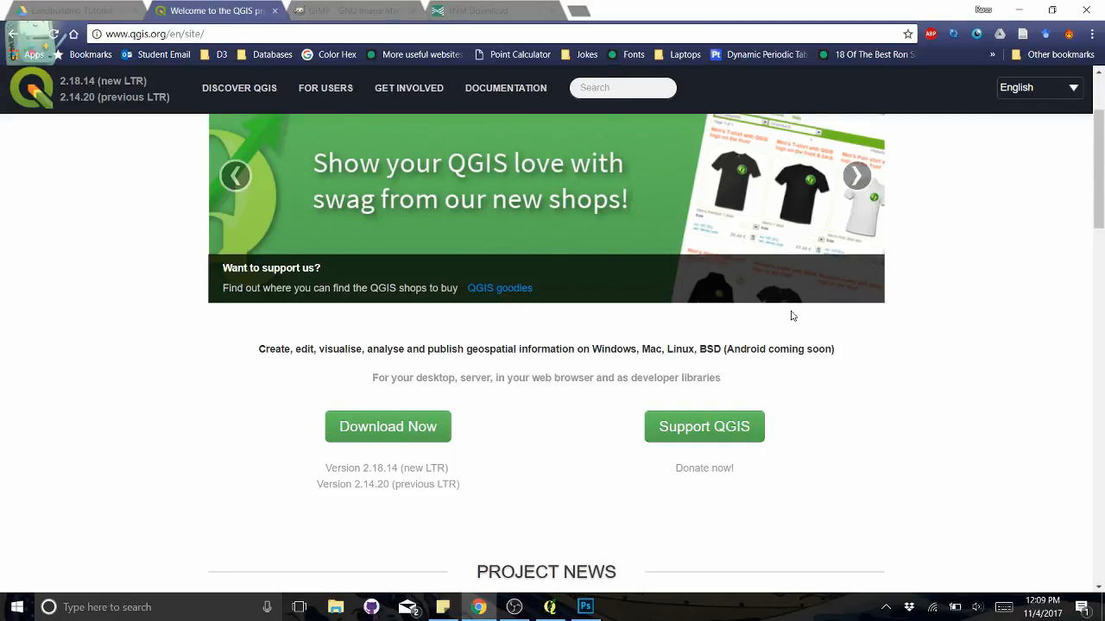
pyautogui.moveTo(1065, 286)
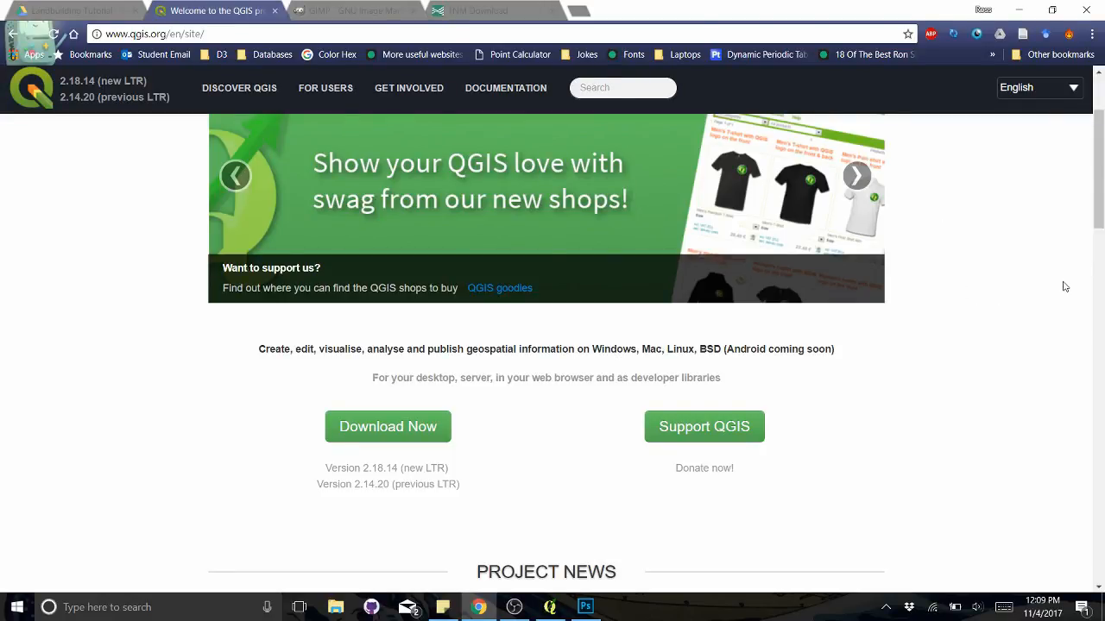
pyautogui.moveTo(705, 525)
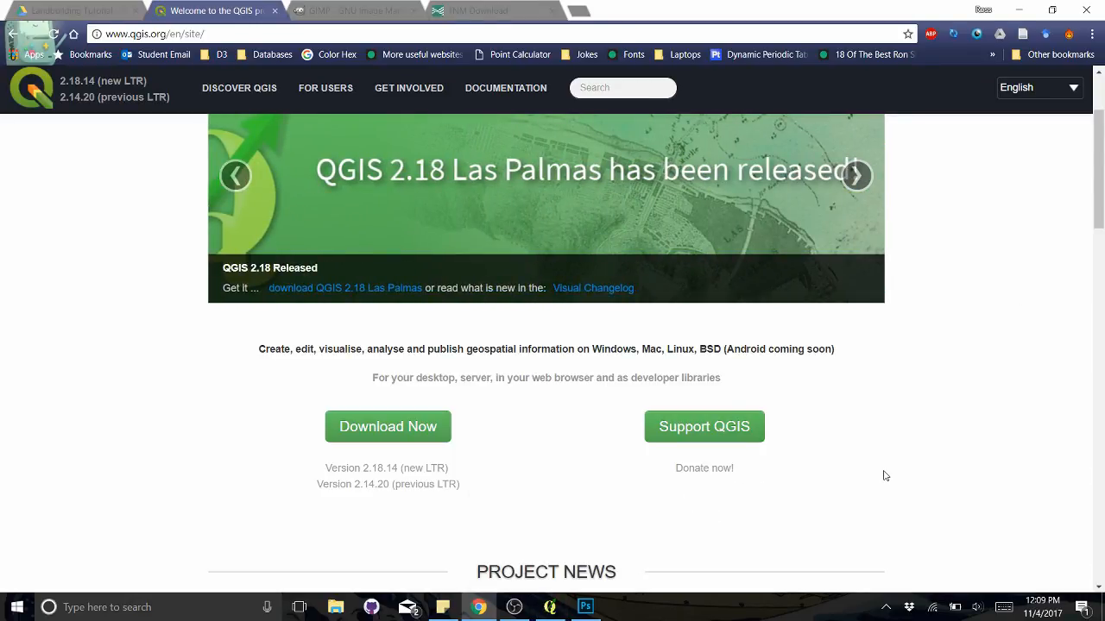
pyautogui.scroll(3)
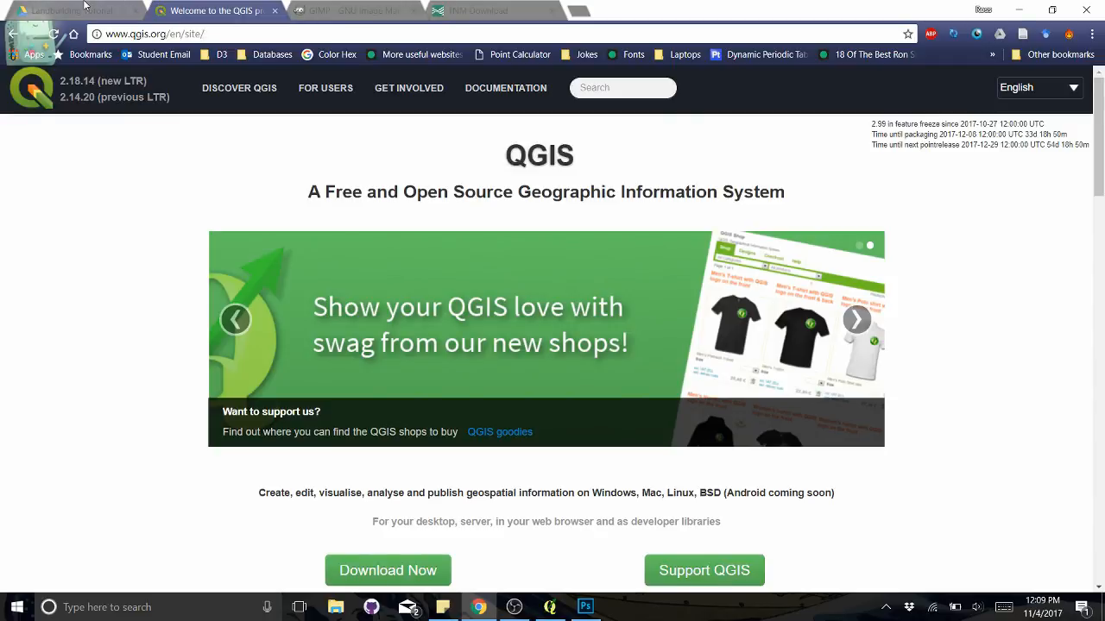
# Flip through the Drive folder, QGIS and GIMP homepages, then move on to the USGS 3DEP viewer
pyautogui.click(69, 10)
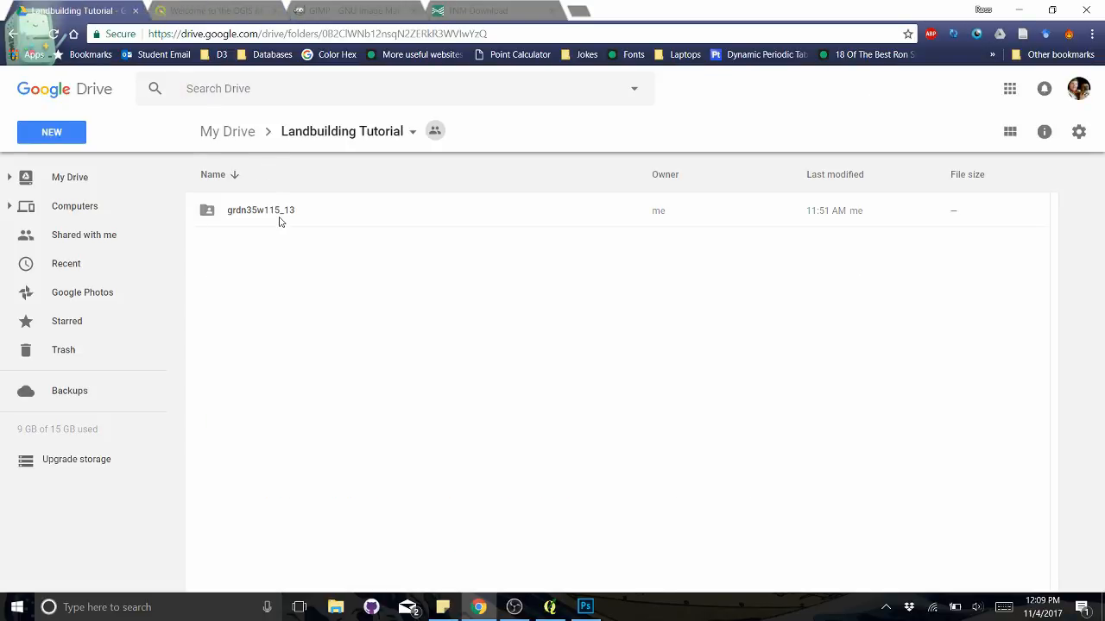
pyautogui.moveTo(292, 214)
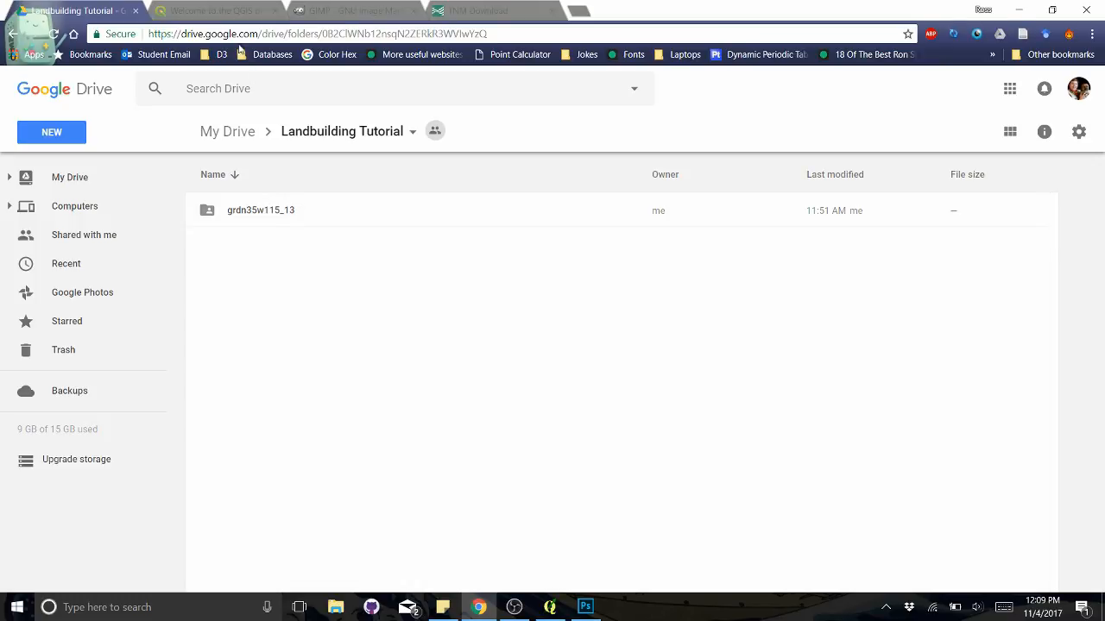
pyautogui.click(211, 10)
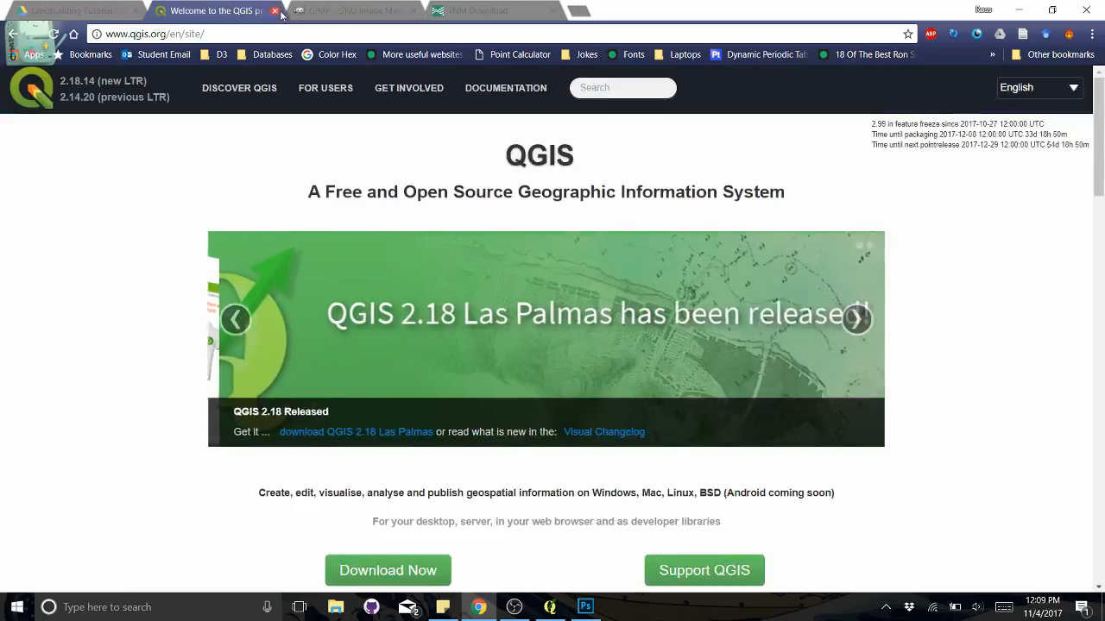
pyautogui.click(345, 11)
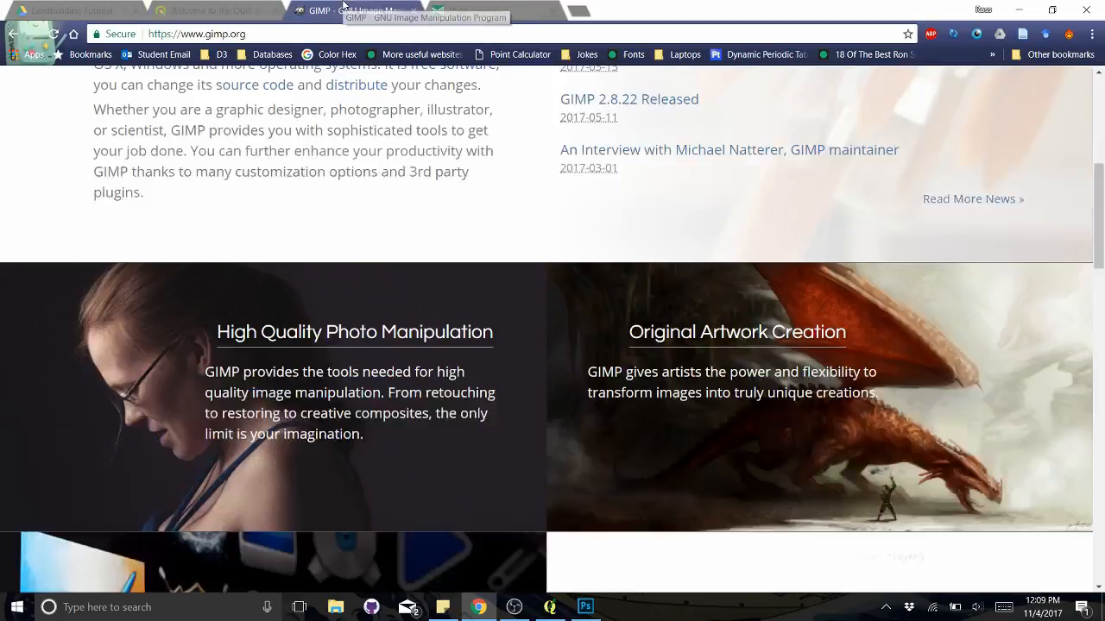
pyautogui.scroll(3)
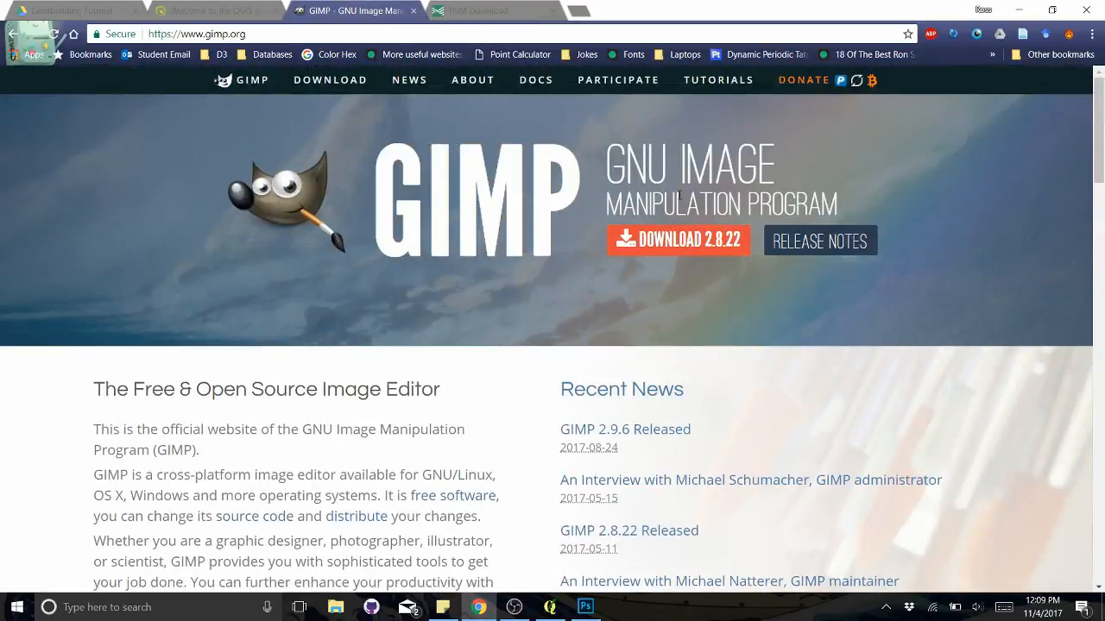
pyautogui.moveTo(632, 294)
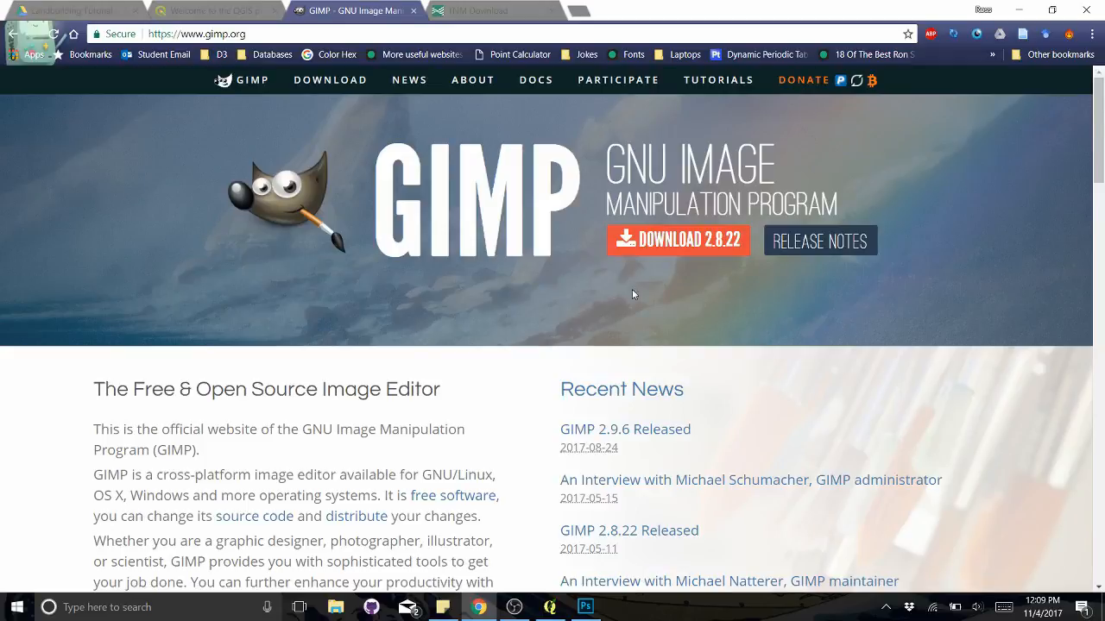
pyautogui.moveTo(473, 193)
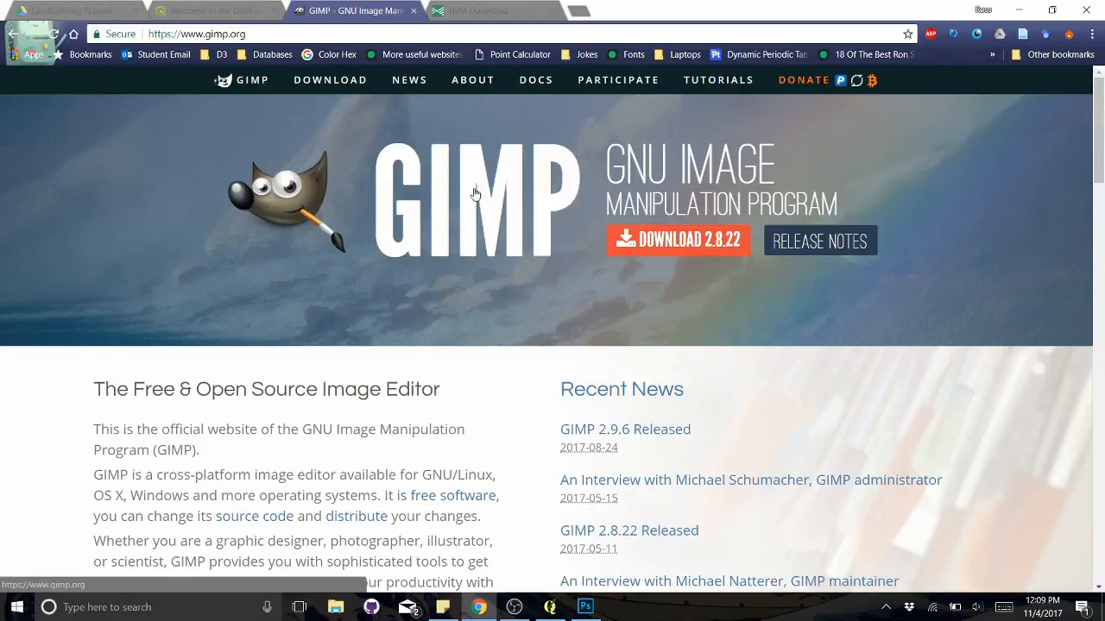
pyautogui.moveTo(470, 252)
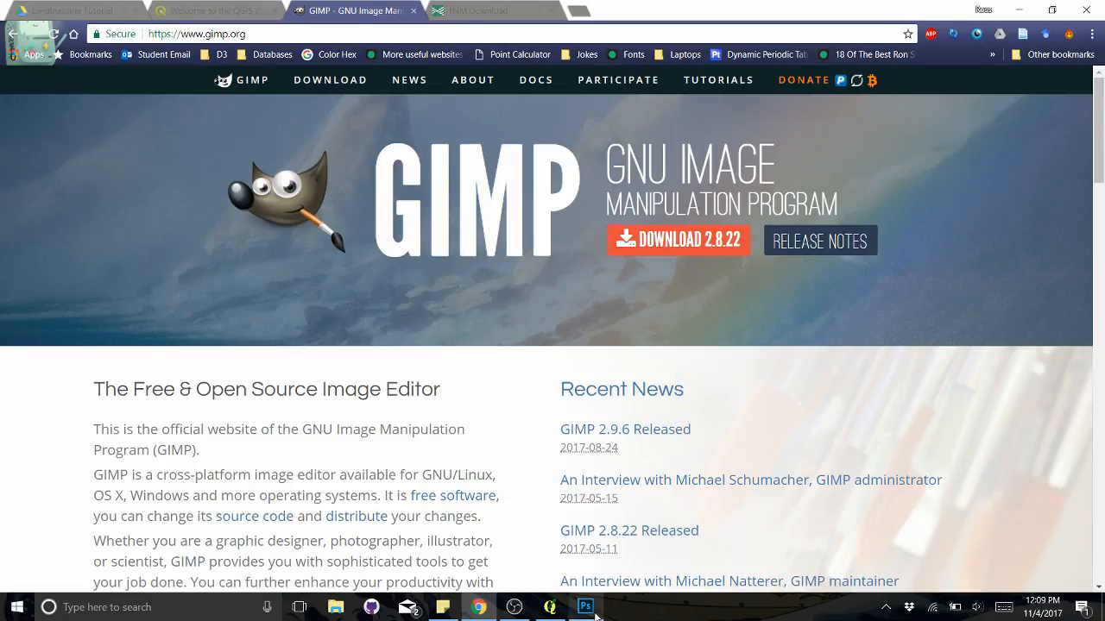
pyautogui.moveTo(532, 262)
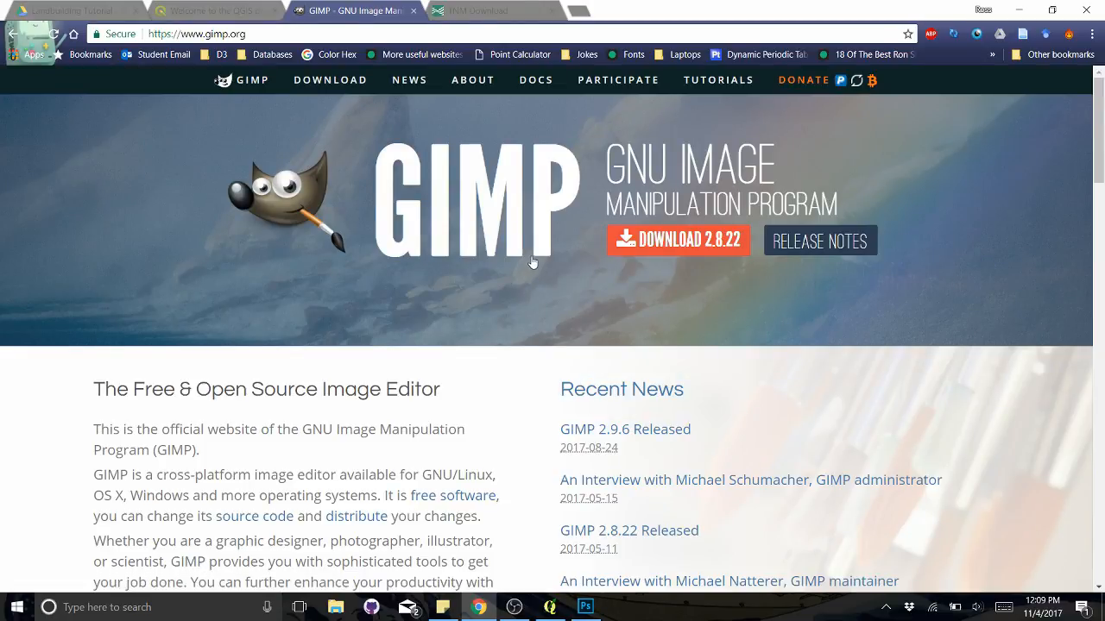
pyautogui.moveTo(642, 277)
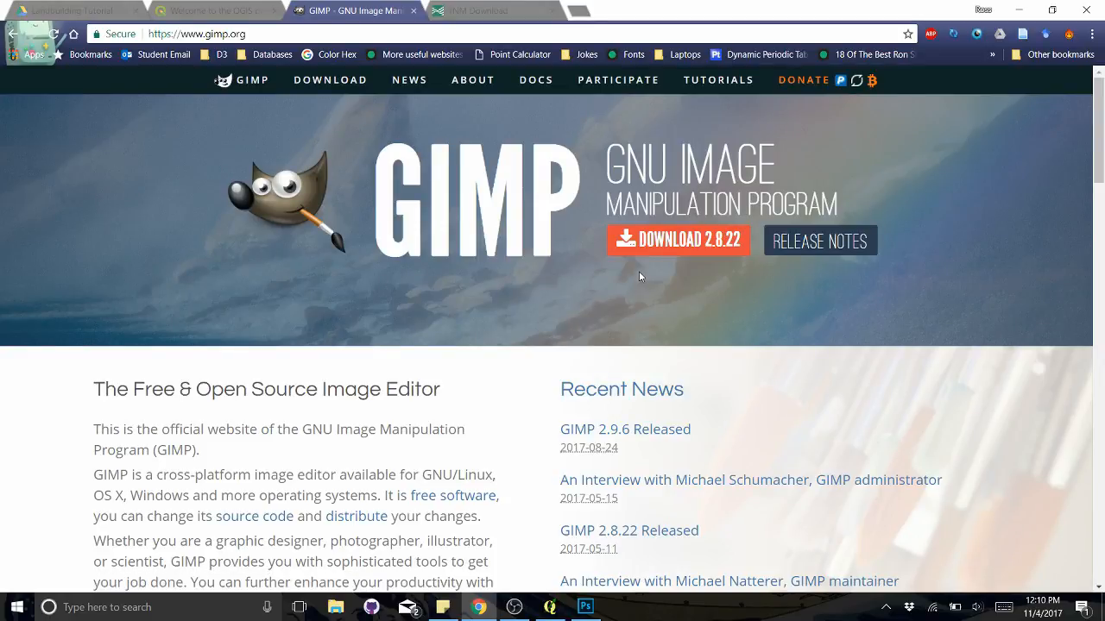
pyautogui.click(474, 11)
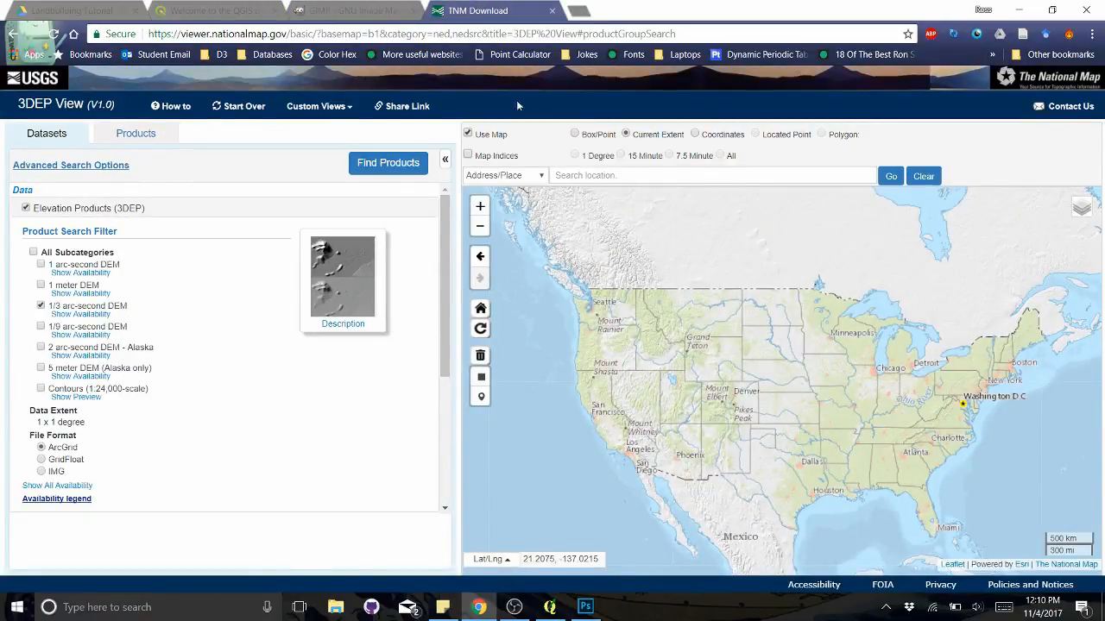
pyautogui.moveTo(525, 291)
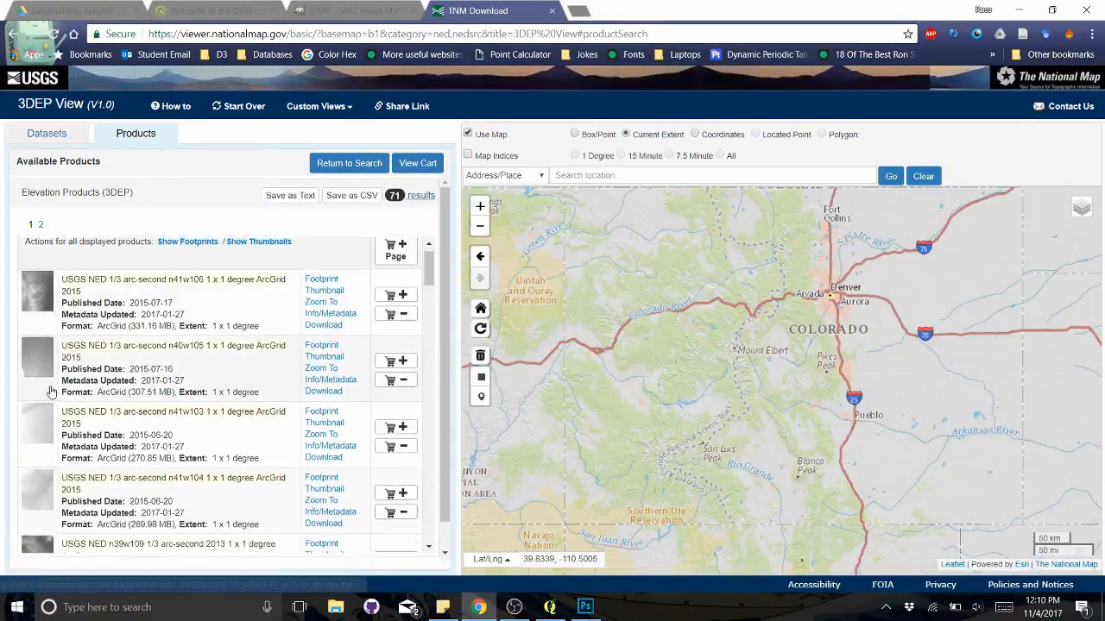
# Scroll down the Available Products list of 1/3 arc-second elevation tiles over Colorado
pyautogui.scroll(-3)
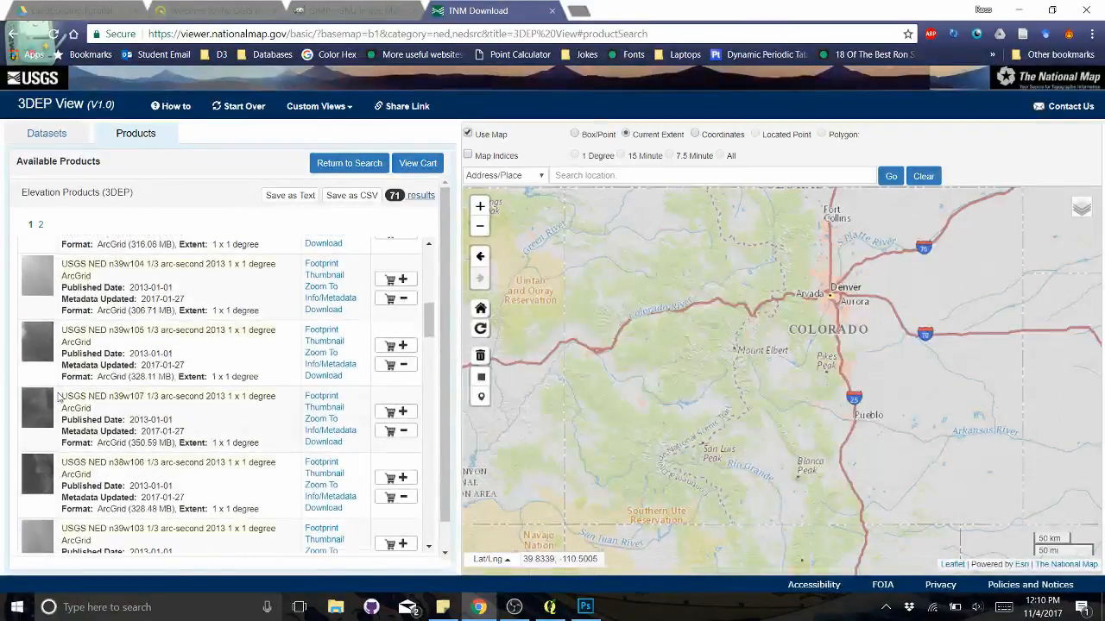
pyautogui.scroll(-3)
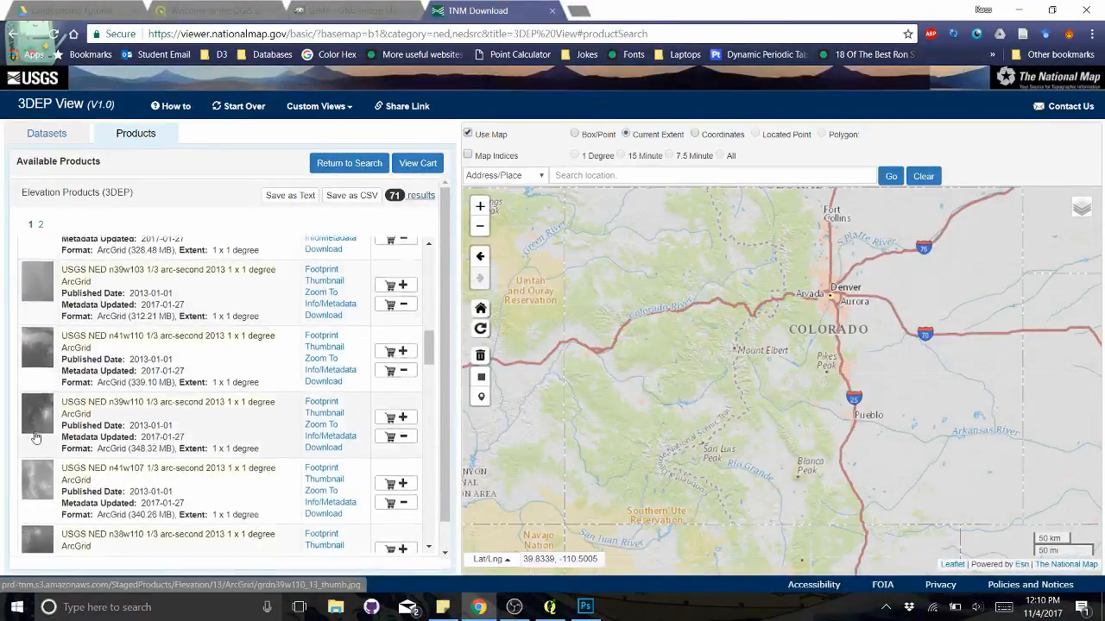
pyautogui.scroll(-3)
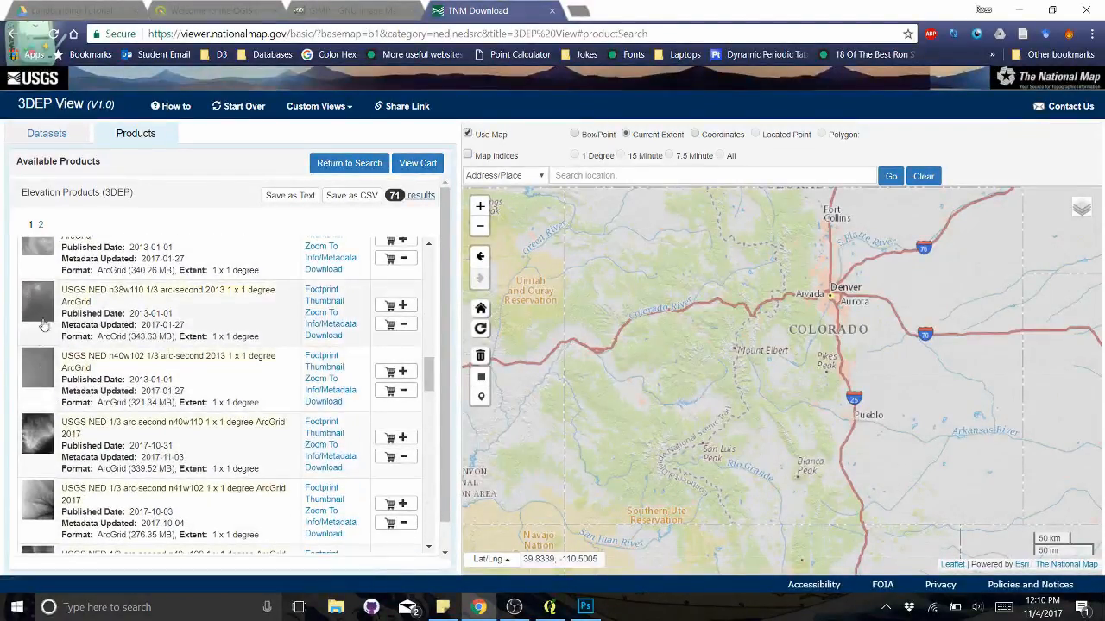
pyautogui.scroll(-3)
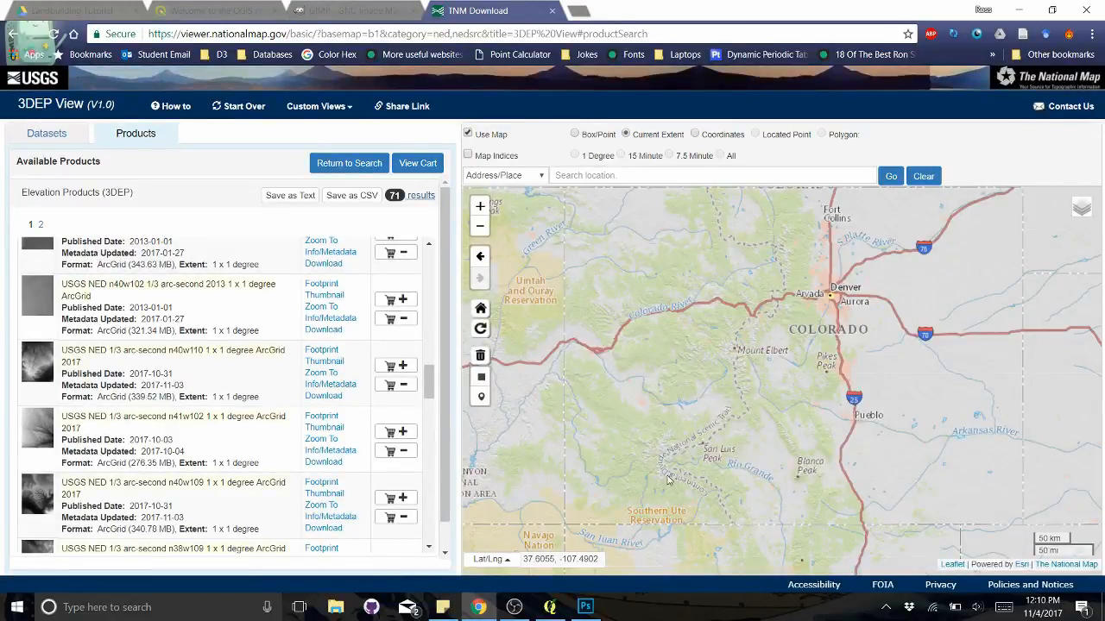
pyautogui.moveTo(953, 314)
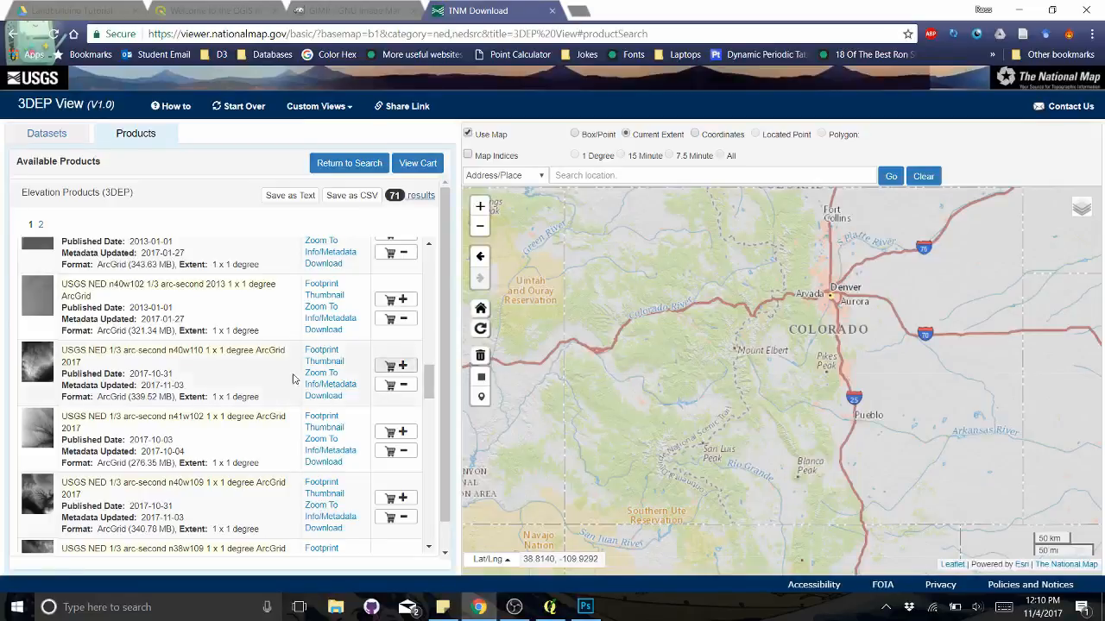
pyautogui.scroll(-3)
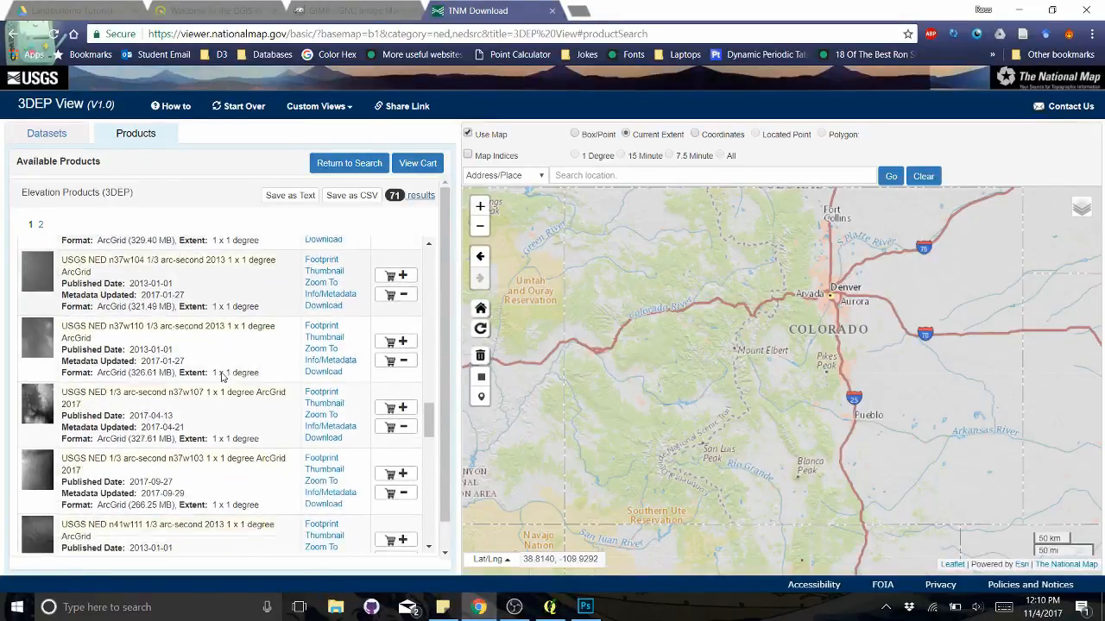
pyautogui.scroll(-3)
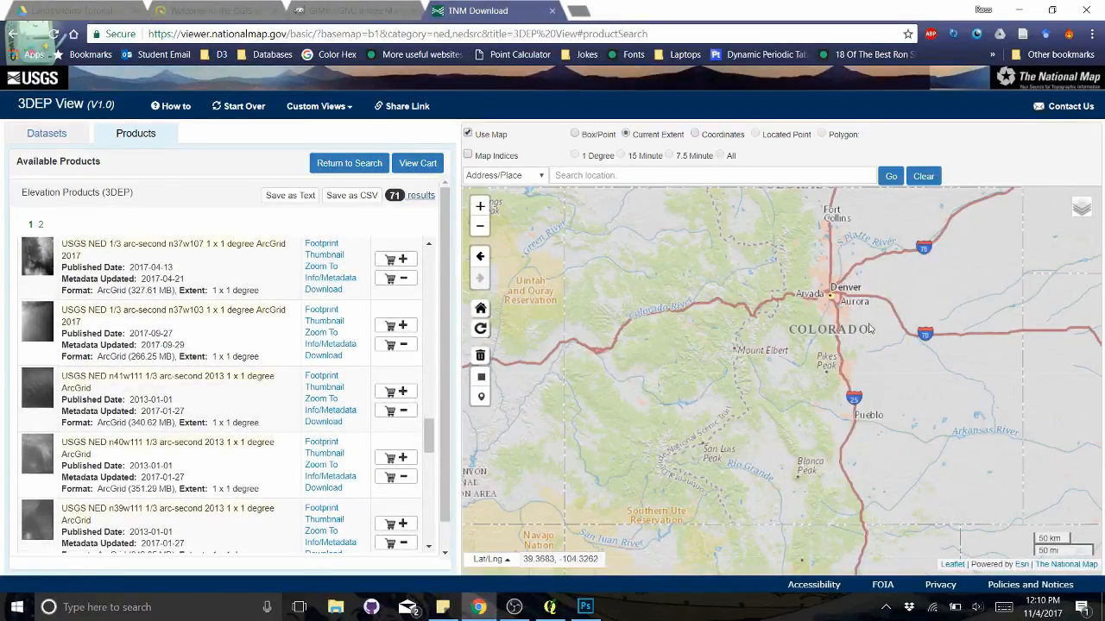
pyautogui.scroll(-3)
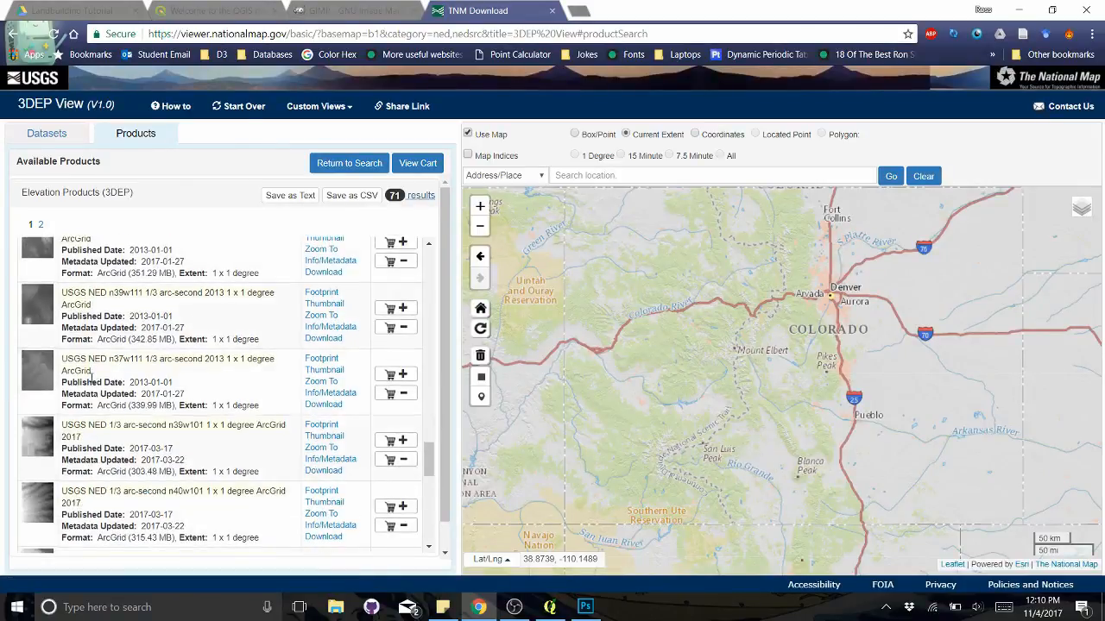
pyautogui.scroll(-3)
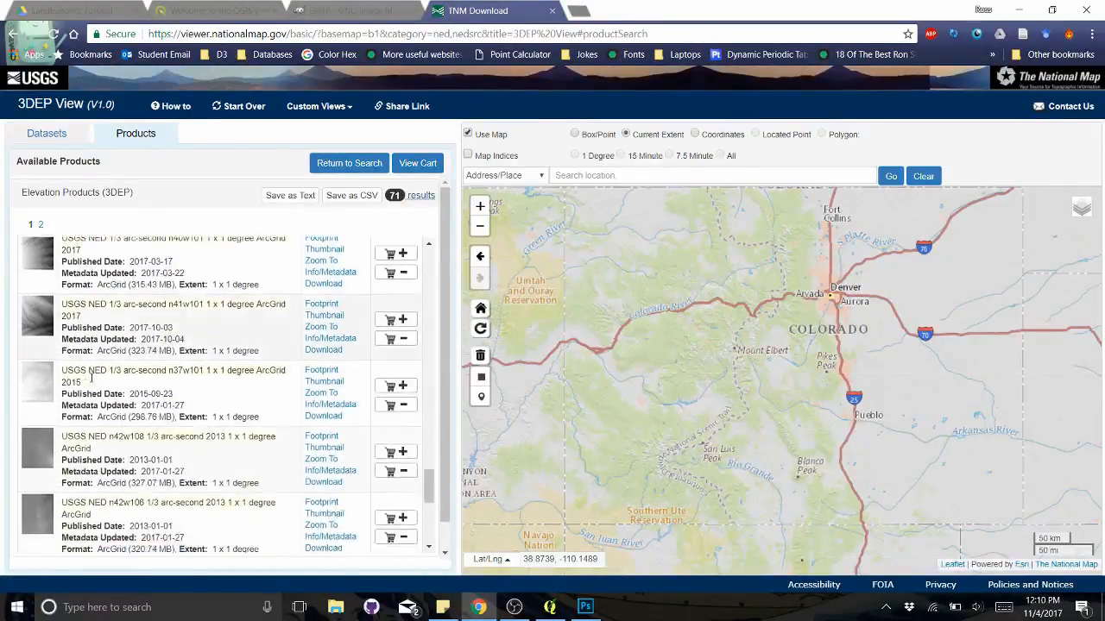
pyautogui.scroll(-3)
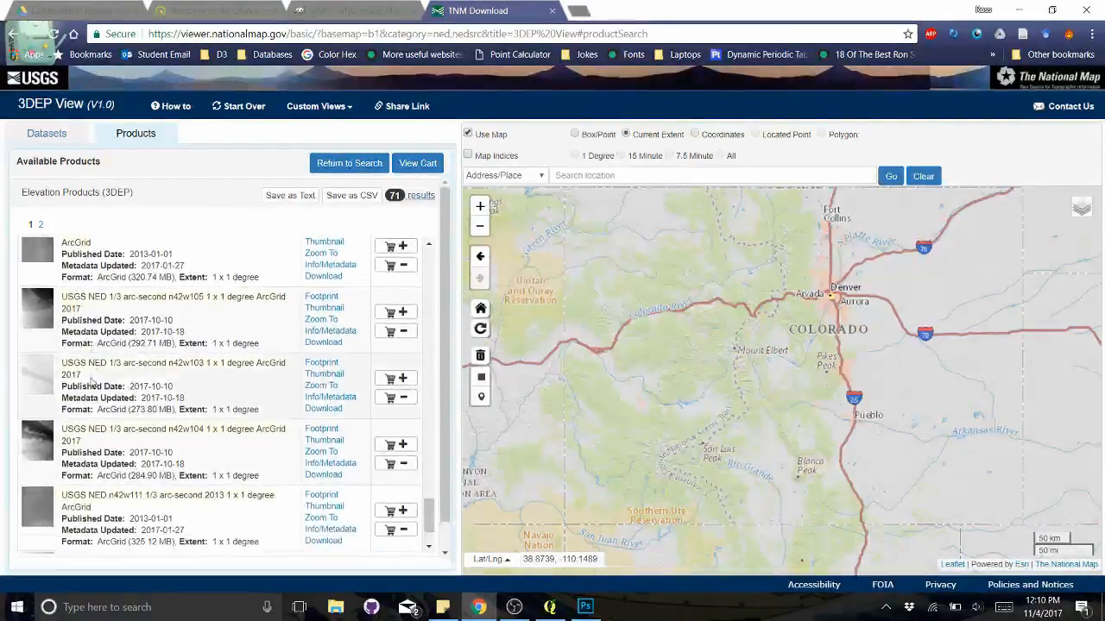
pyautogui.scroll(-3)
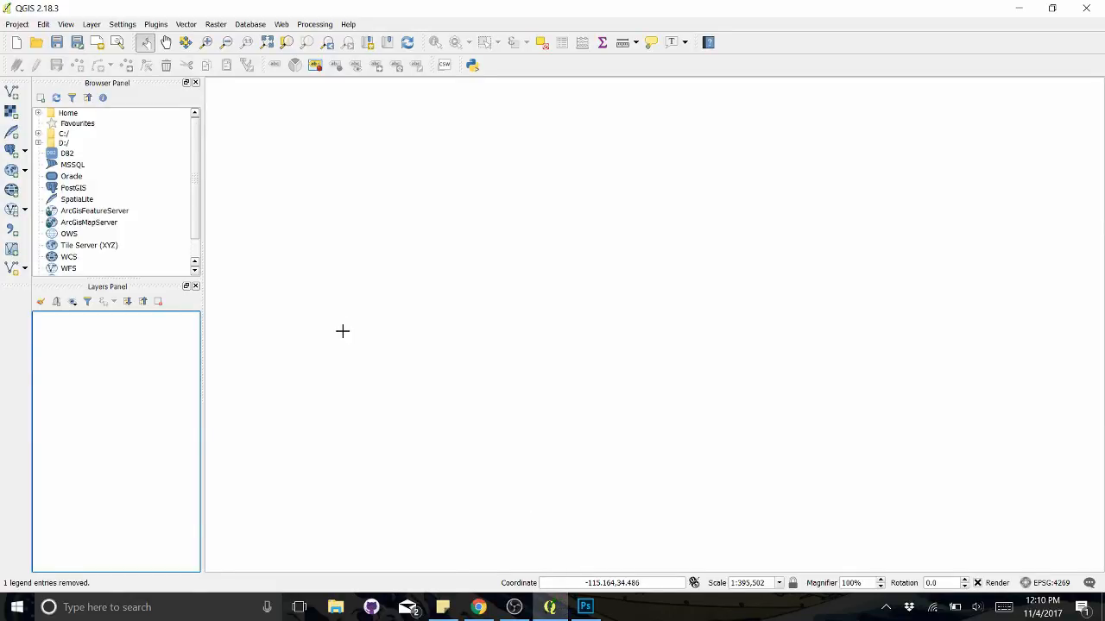
pyautogui.moveTo(637, 81)
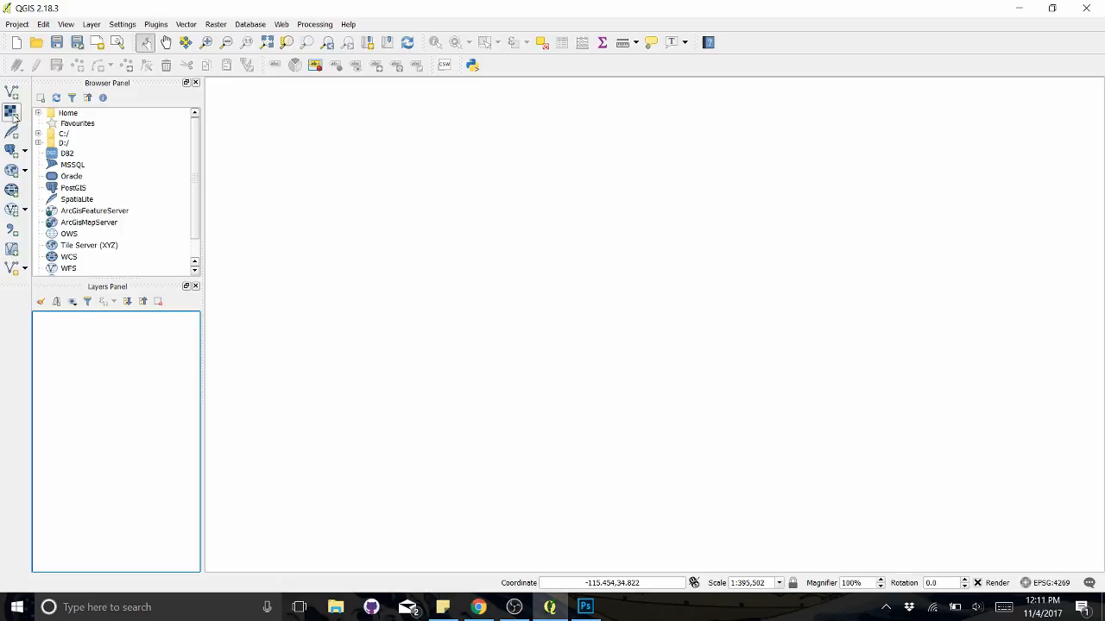
pyautogui.moveTo(12, 111)
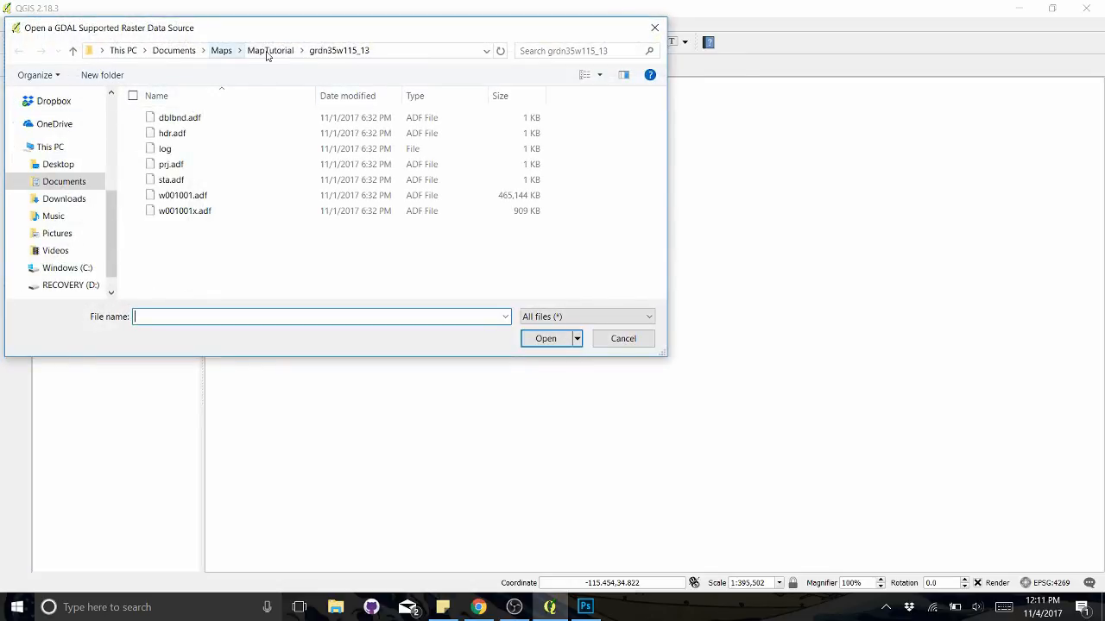
# Load dblbnd.adf from the grdn39w115_13 folder as a raster layer
pyautogui.click(269, 50)
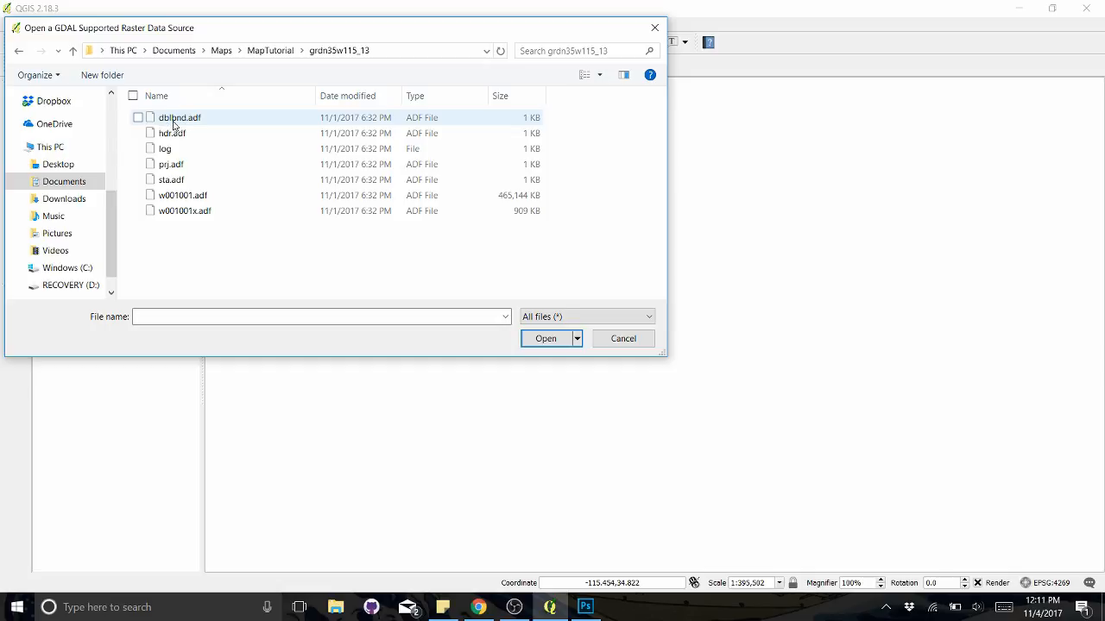
pyautogui.click(179, 118)
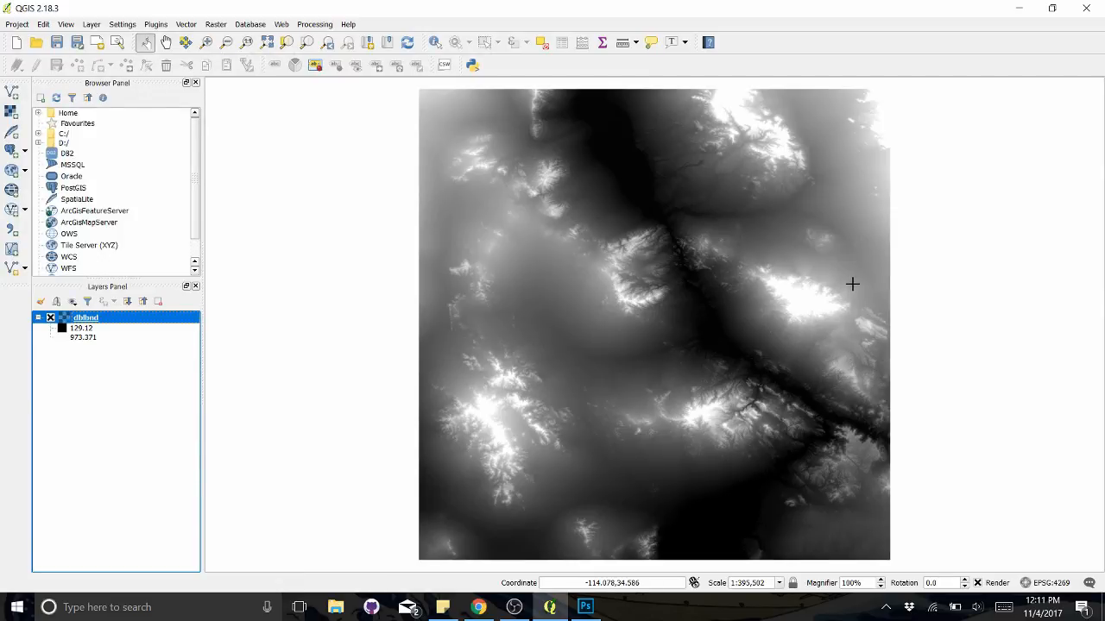
pyautogui.moveTo(858, 252)
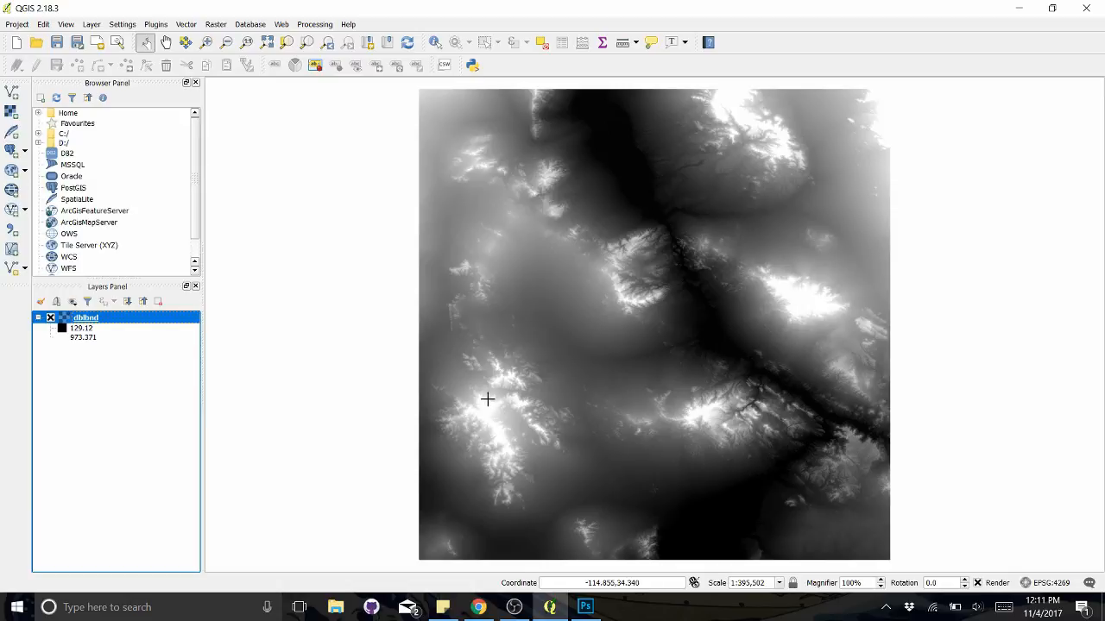
pyautogui.moveTo(677, 452)
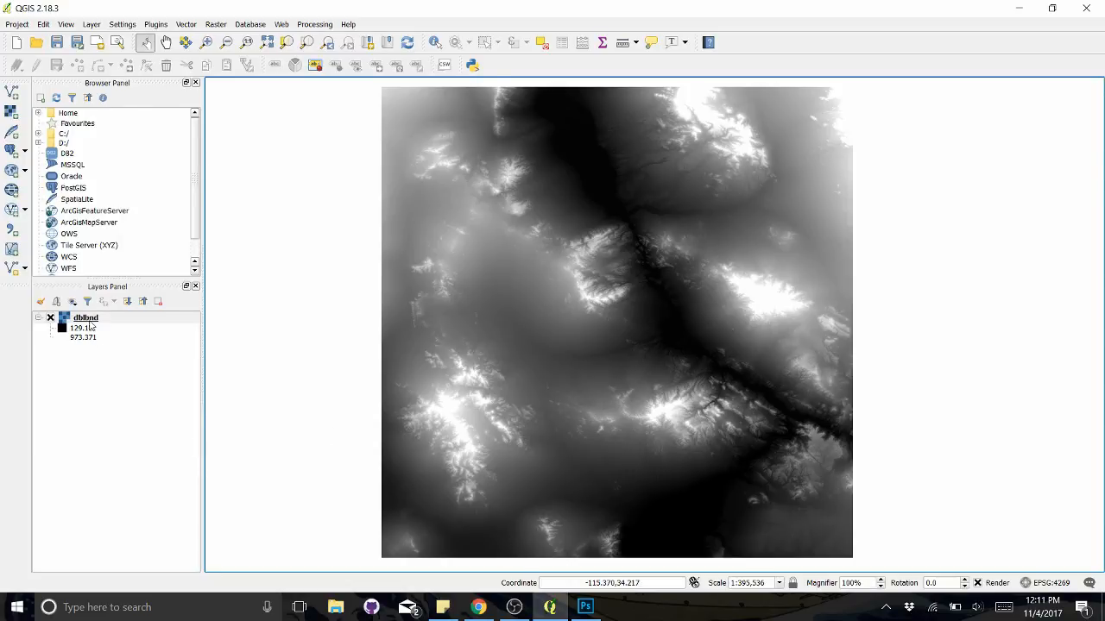
# In the dblbnd layer's Style properties, switch the render type to singleband pseudocolor
pyautogui.doubleClick(85, 317)
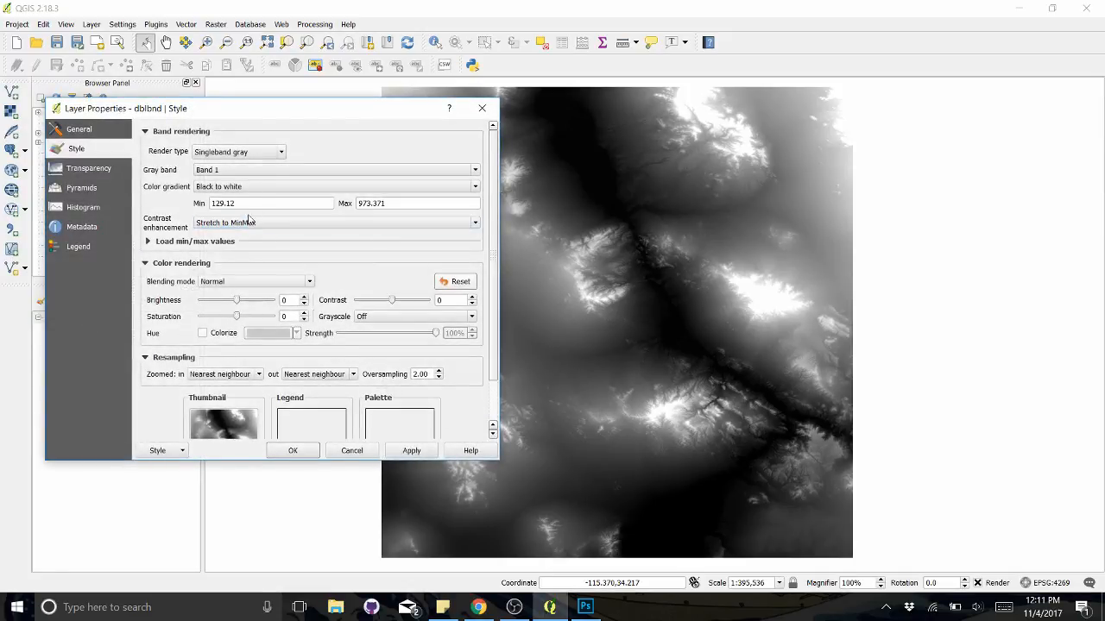
pyautogui.moveTo(252, 183)
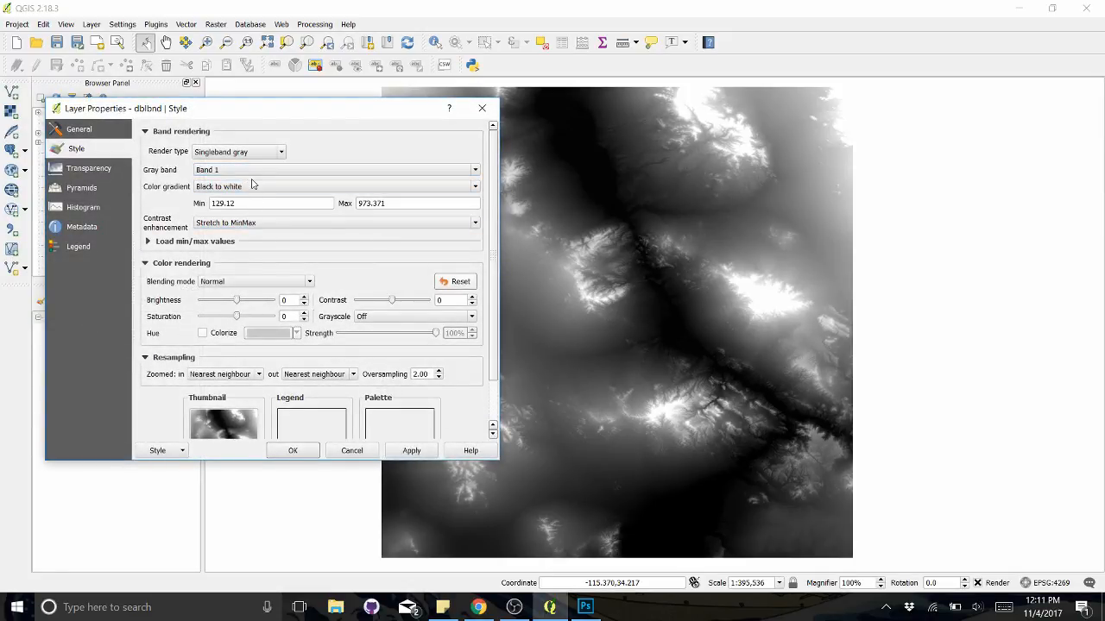
pyautogui.click(335, 186)
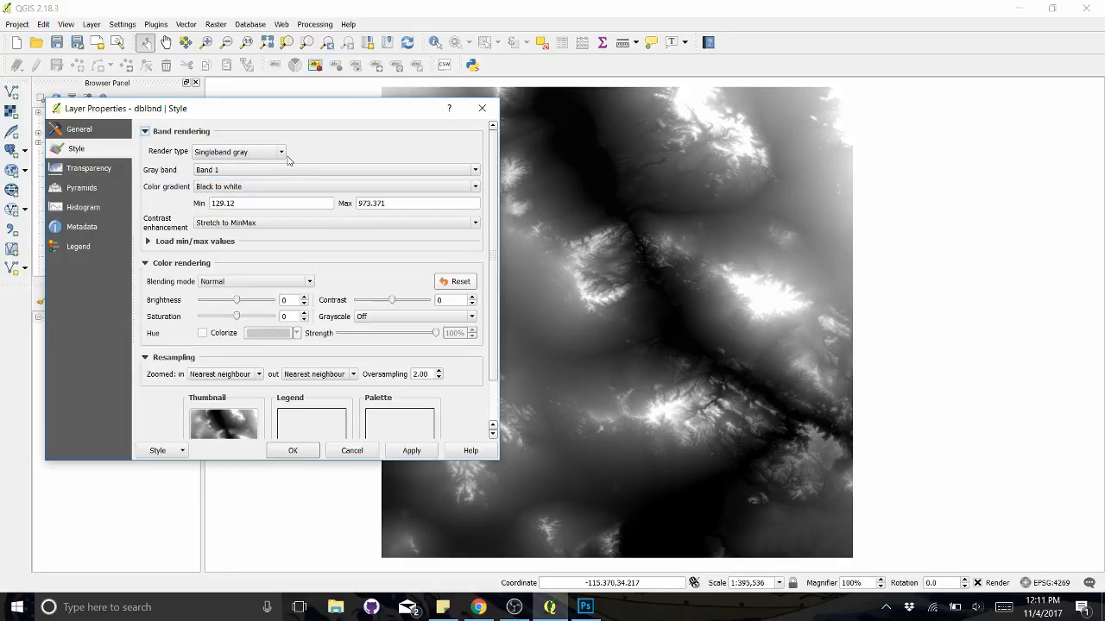
pyautogui.click(279, 152)
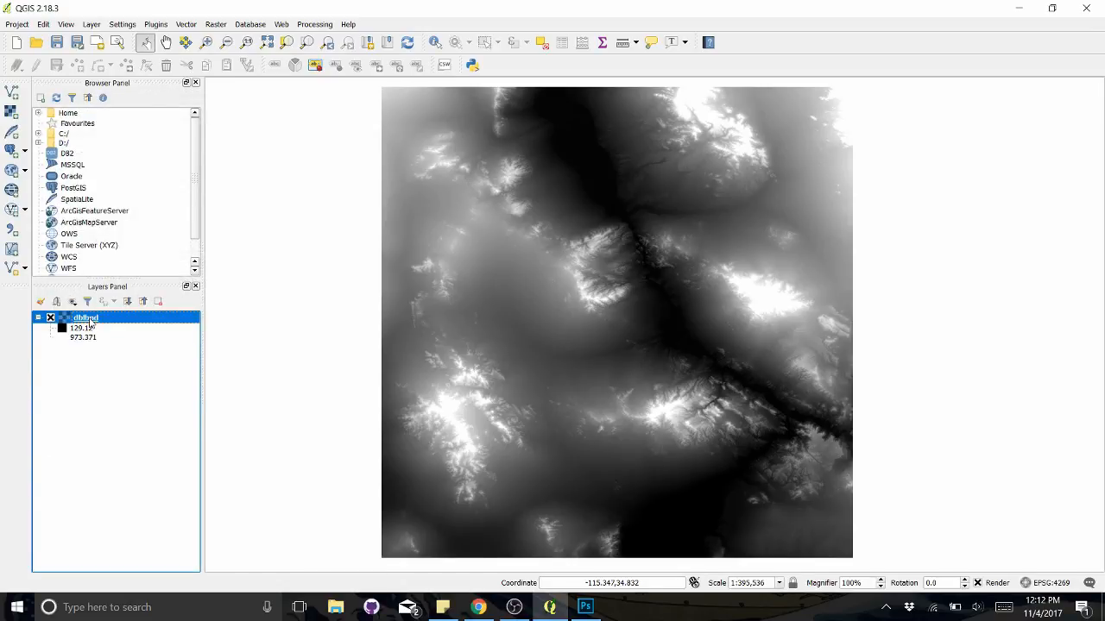
pyautogui.doubleClick(85, 317)
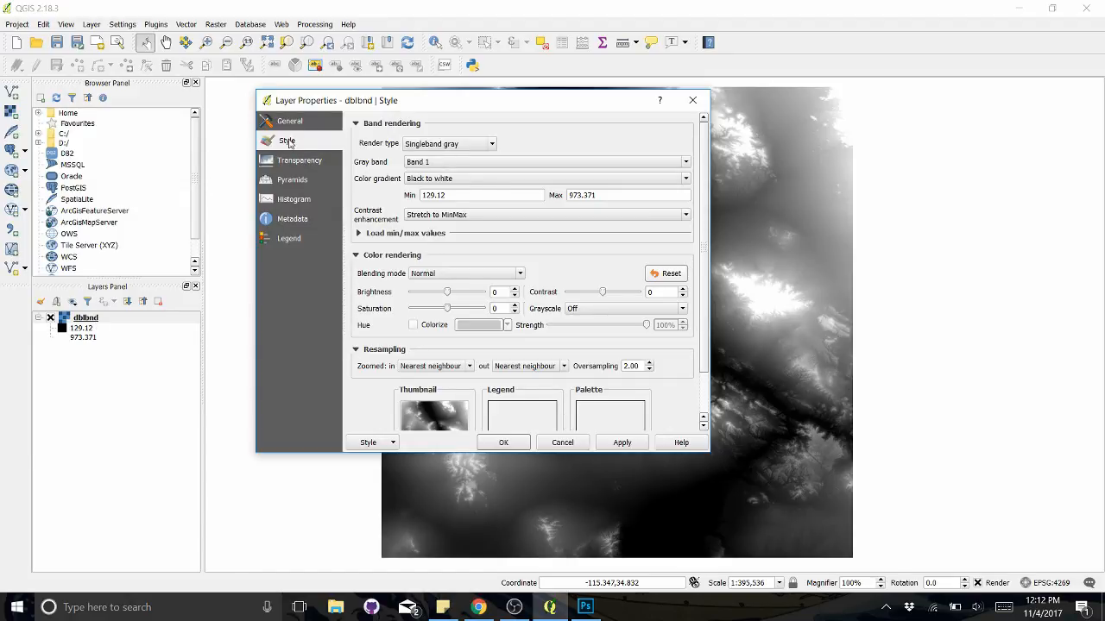
pyautogui.click(491, 144)
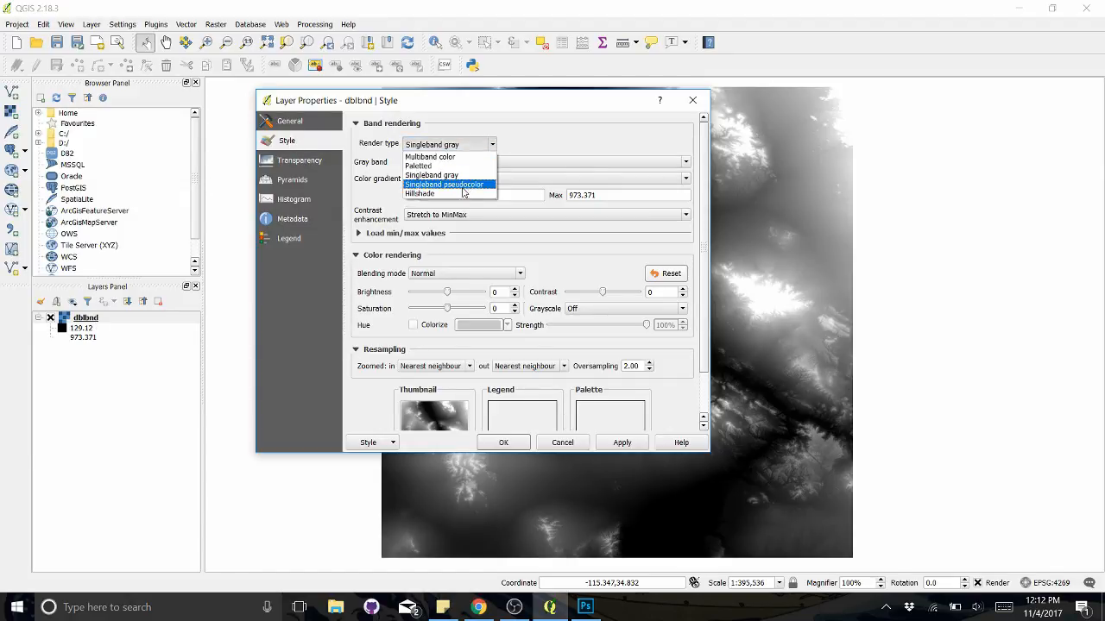
pyautogui.click(444, 183)
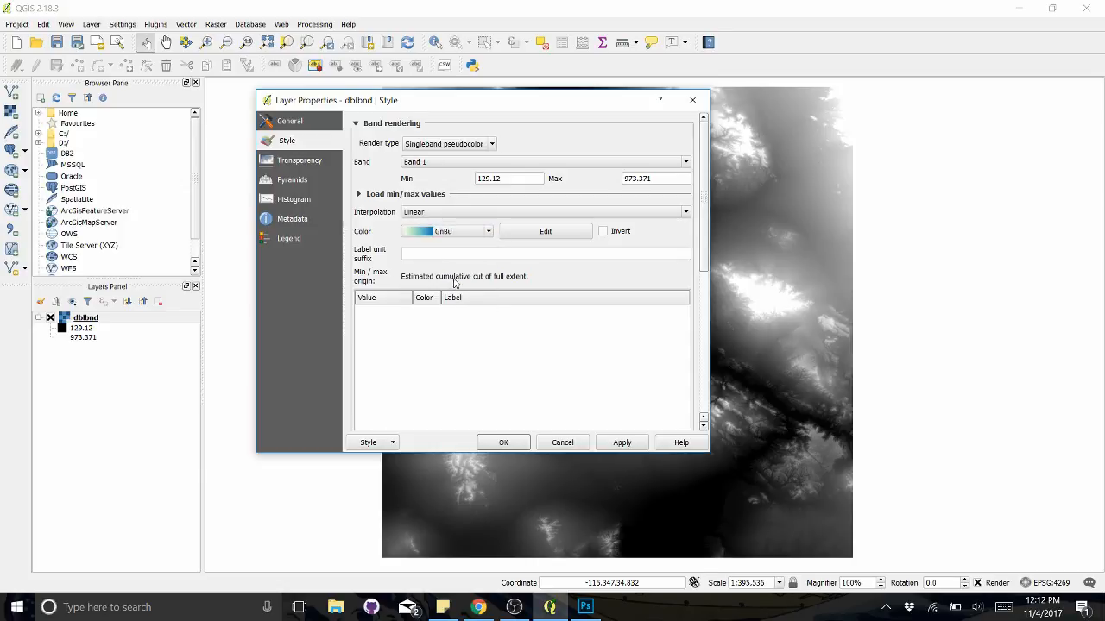
pyautogui.moveTo(411, 279)
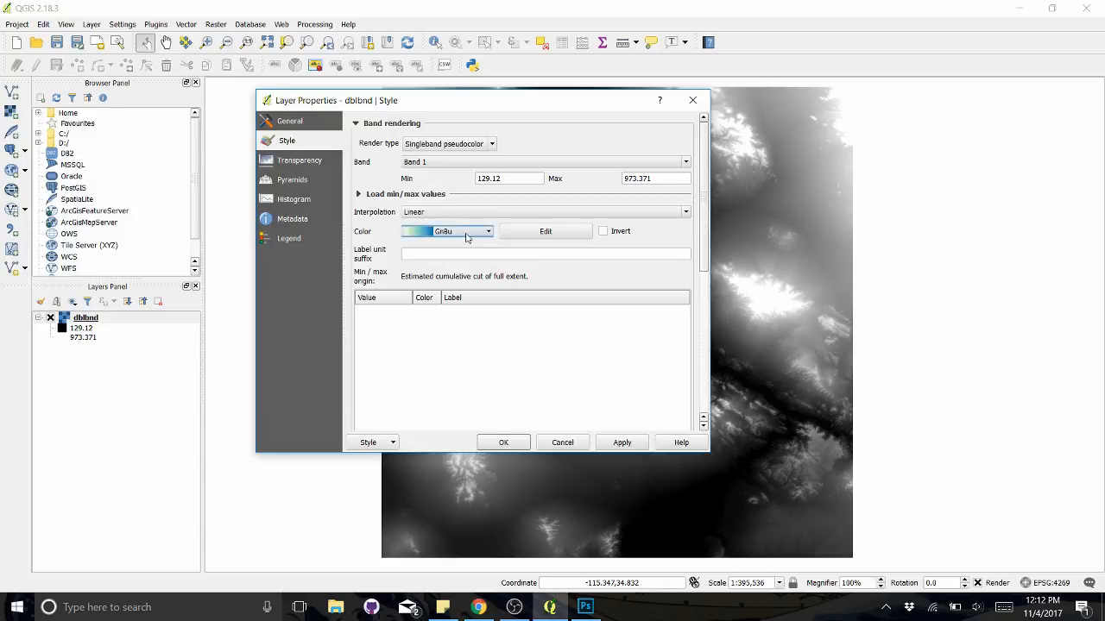
# Choose the GnBu green-blue colour ramp, classify and apply it to the map
pyautogui.click(490, 231)
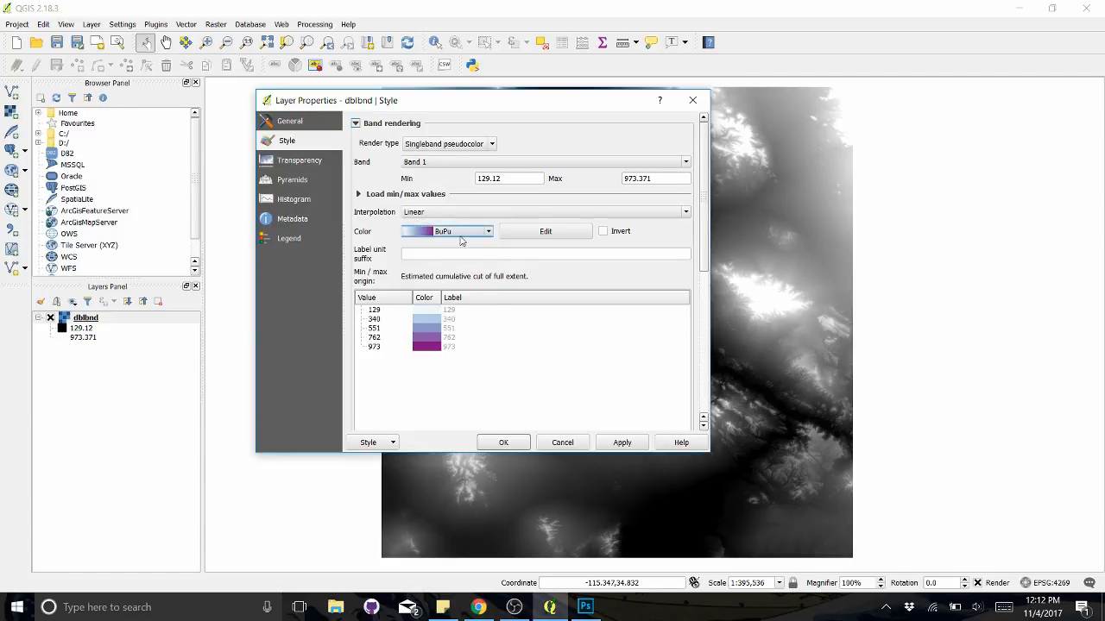
pyautogui.click(490, 231)
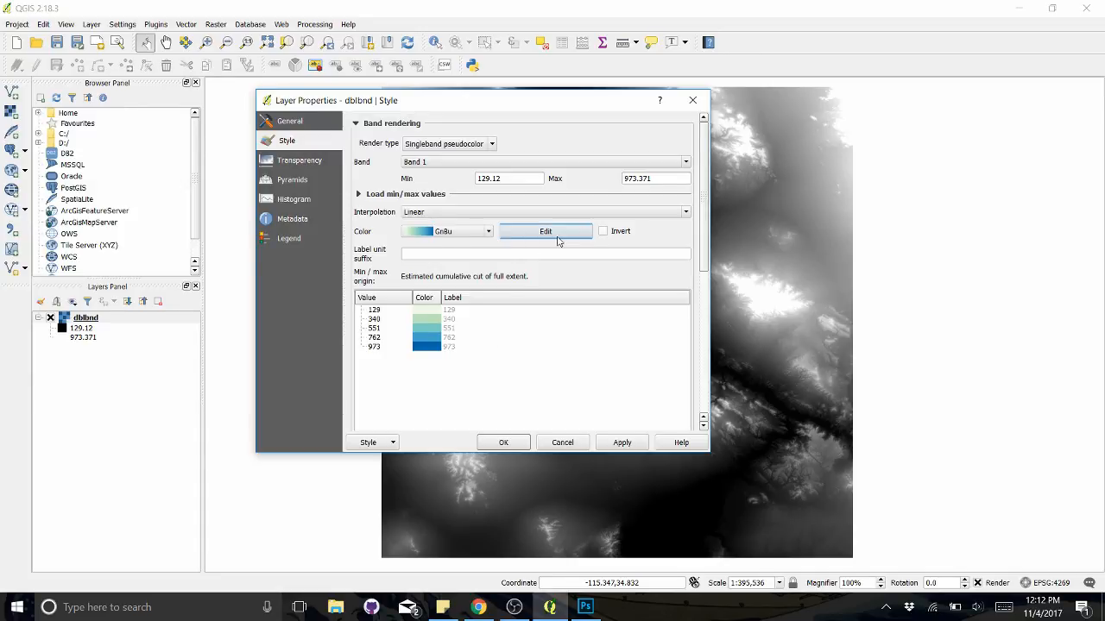
pyautogui.moveTo(753, 241)
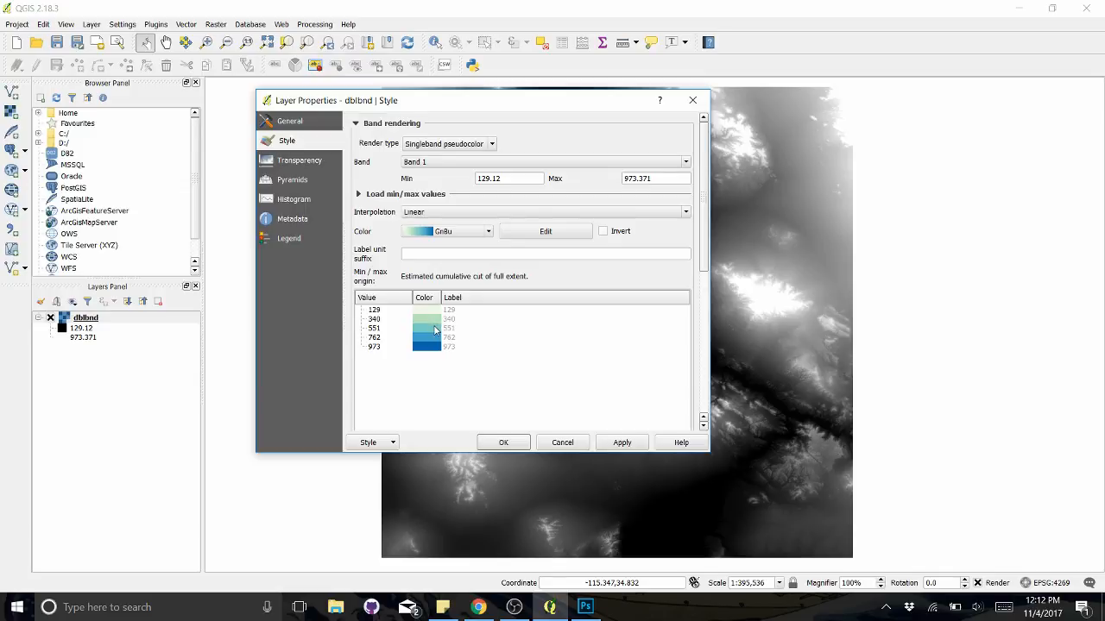
pyautogui.moveTo(440, 352)
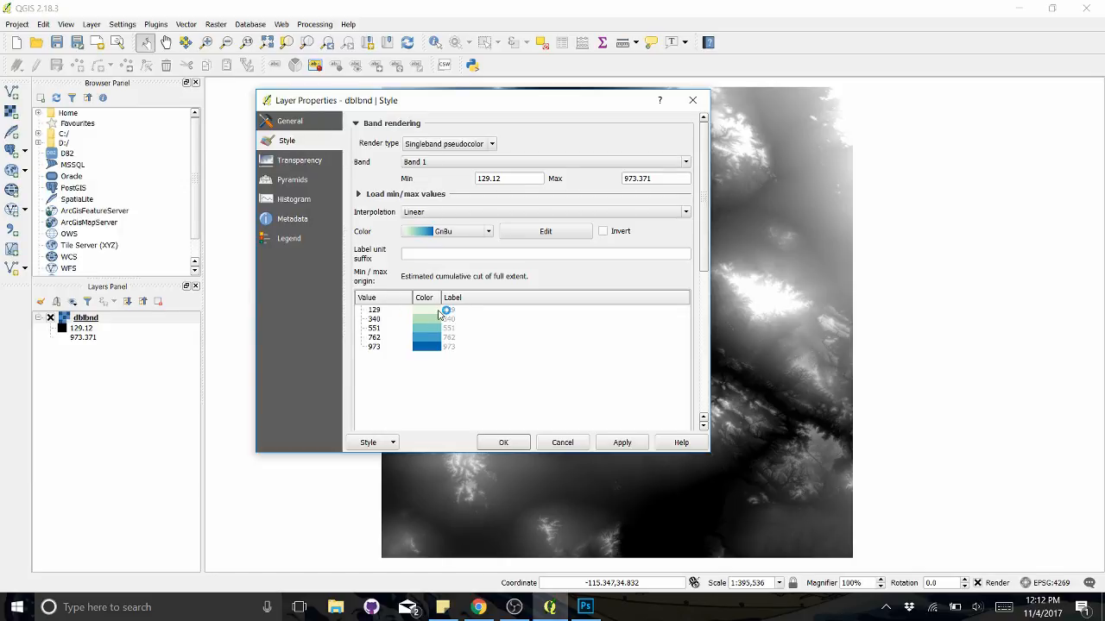
pyautogui.click(622, 442)
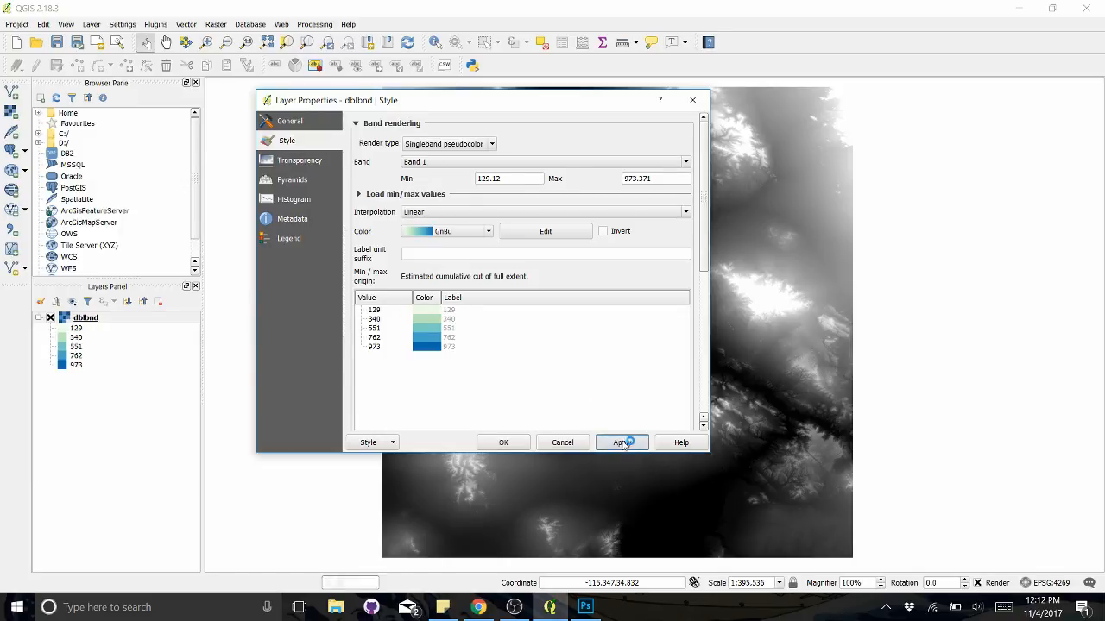
pyautogui.click(621, 442)
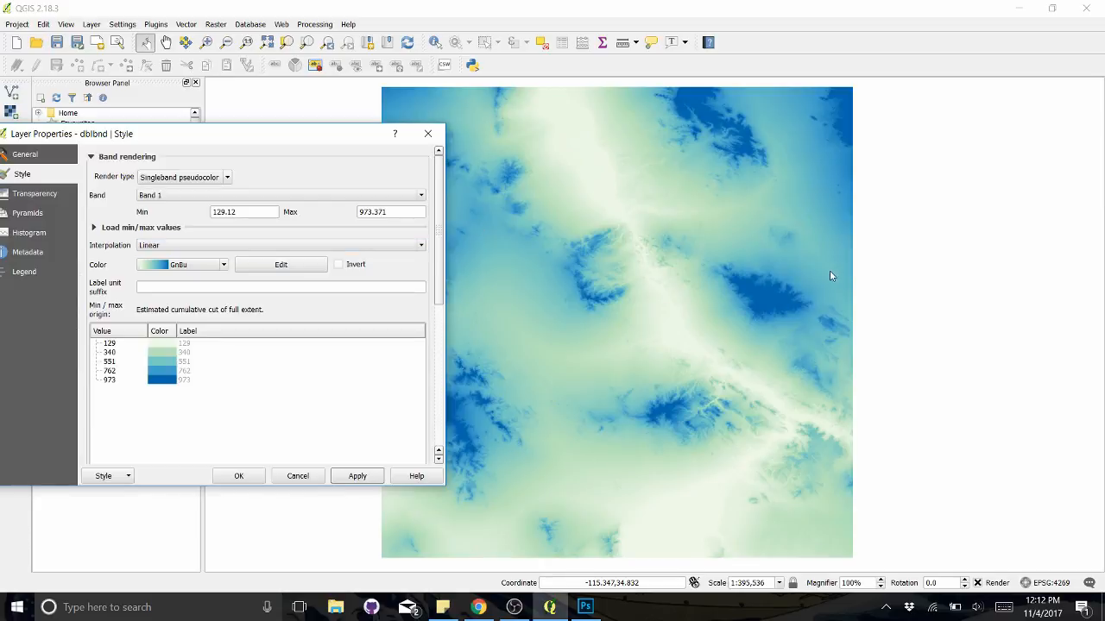
# Invert the GnBu colour ramp and apply it to the map
pyautogui.click(338, 264)
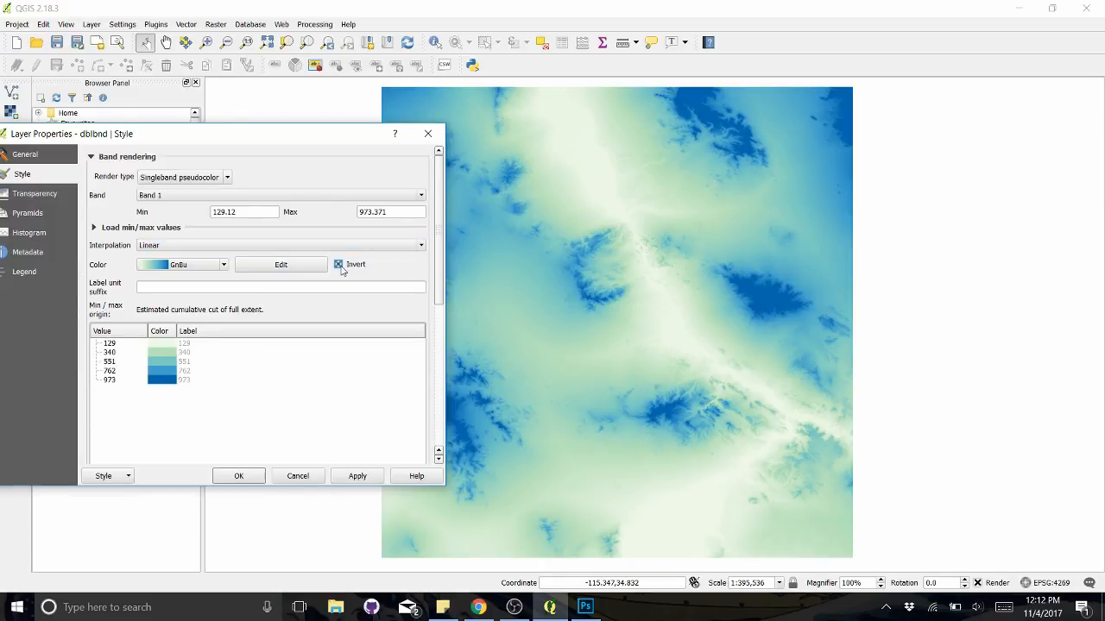
pyautogui.click(355, 477)
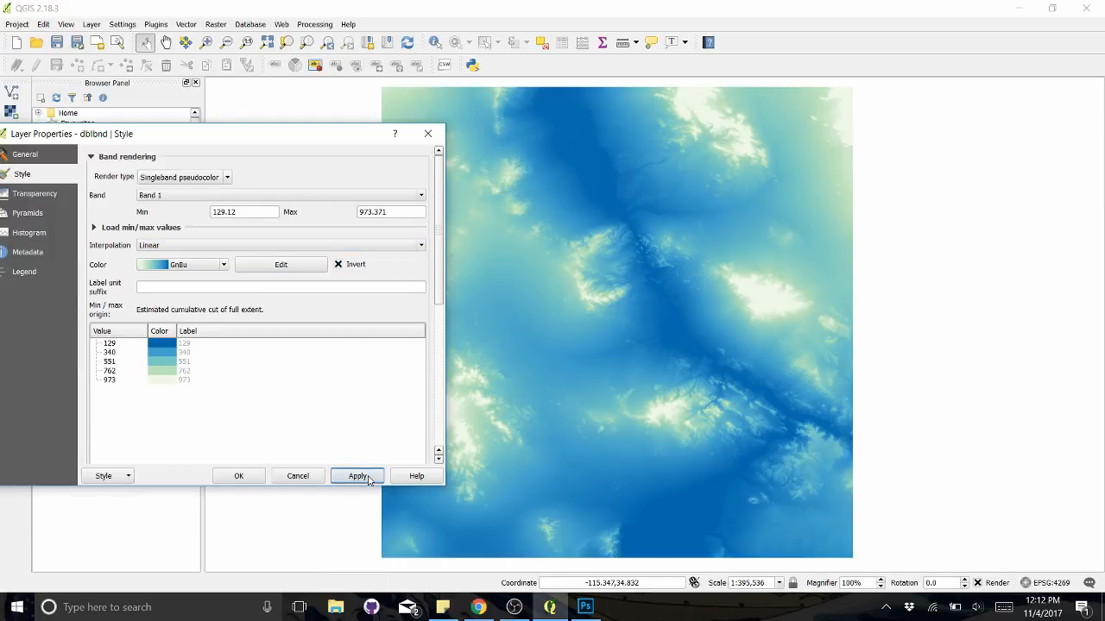
pyautogui.click(358, 476)
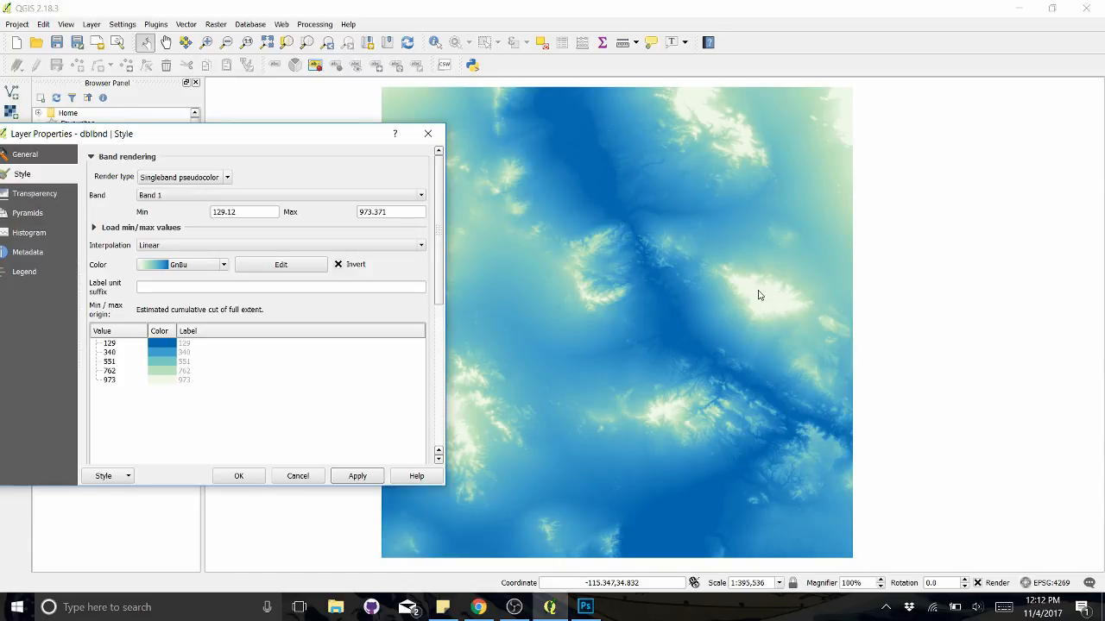
pyautogui.moveTo(511, 245)
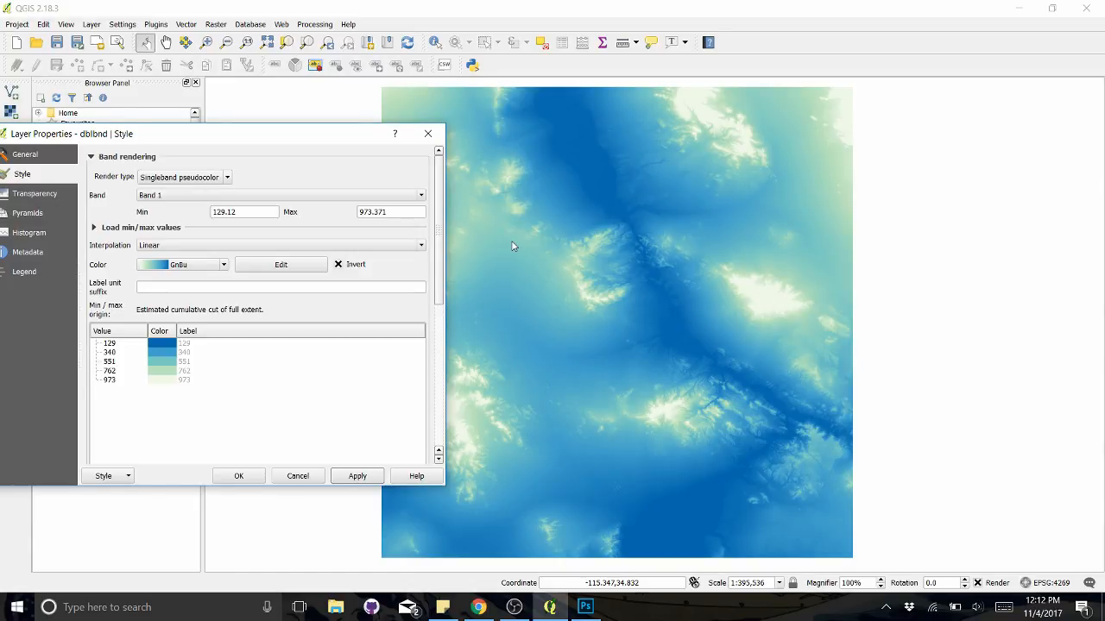
pyautogui.moveTo(286, 286)
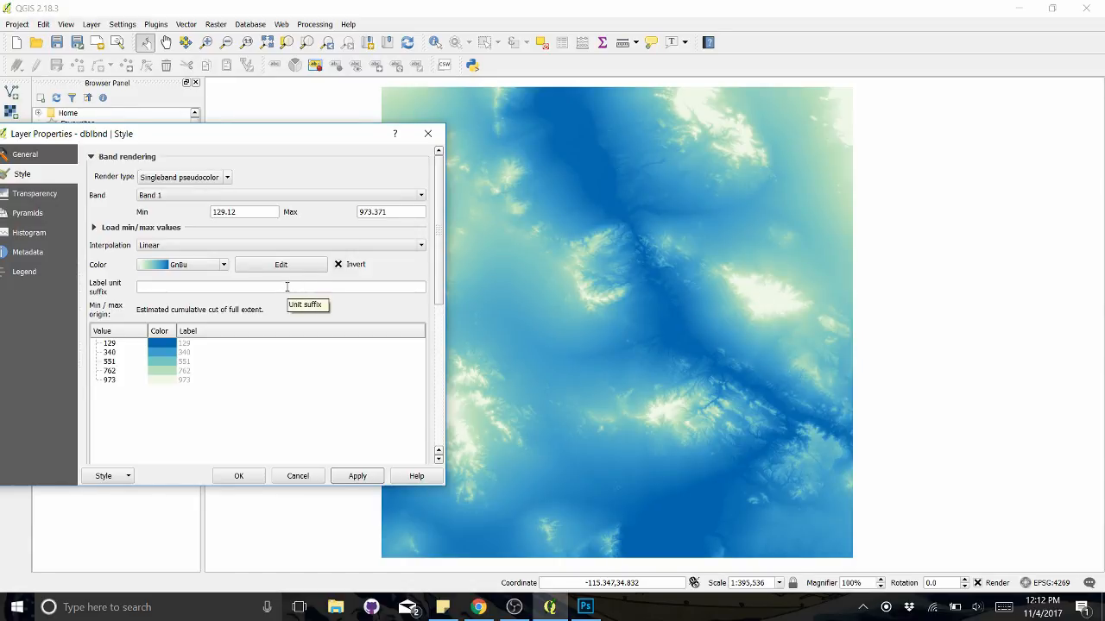
# Set the interpolation to Discrete so the terrain shows banded elevation classes, and apply
pyautogui.click(421, 245)
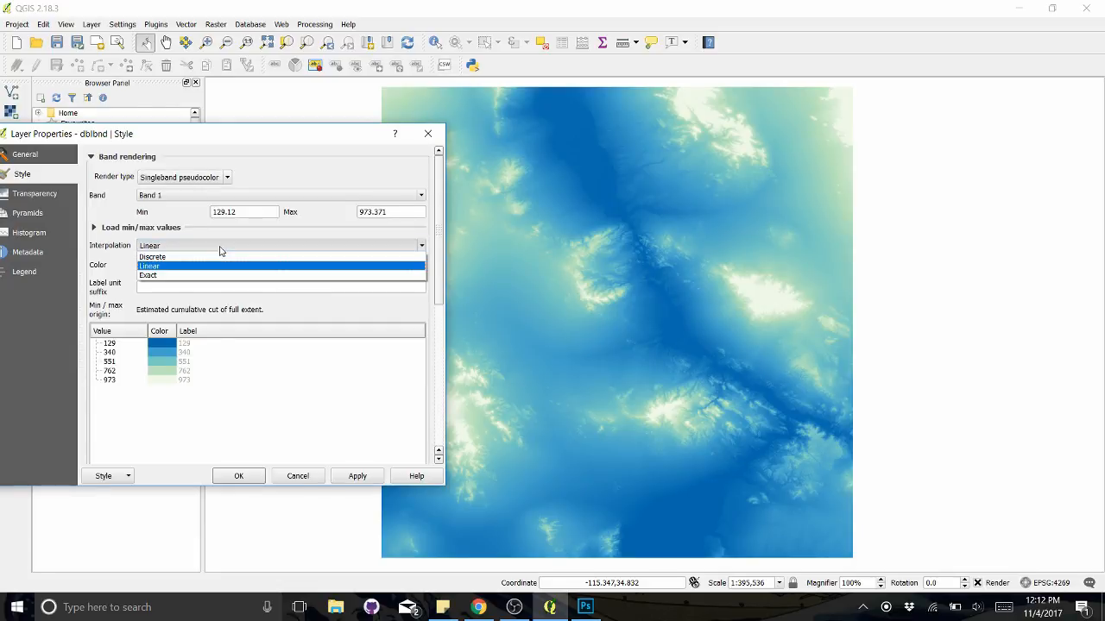
pyautogui.click(152, 256)
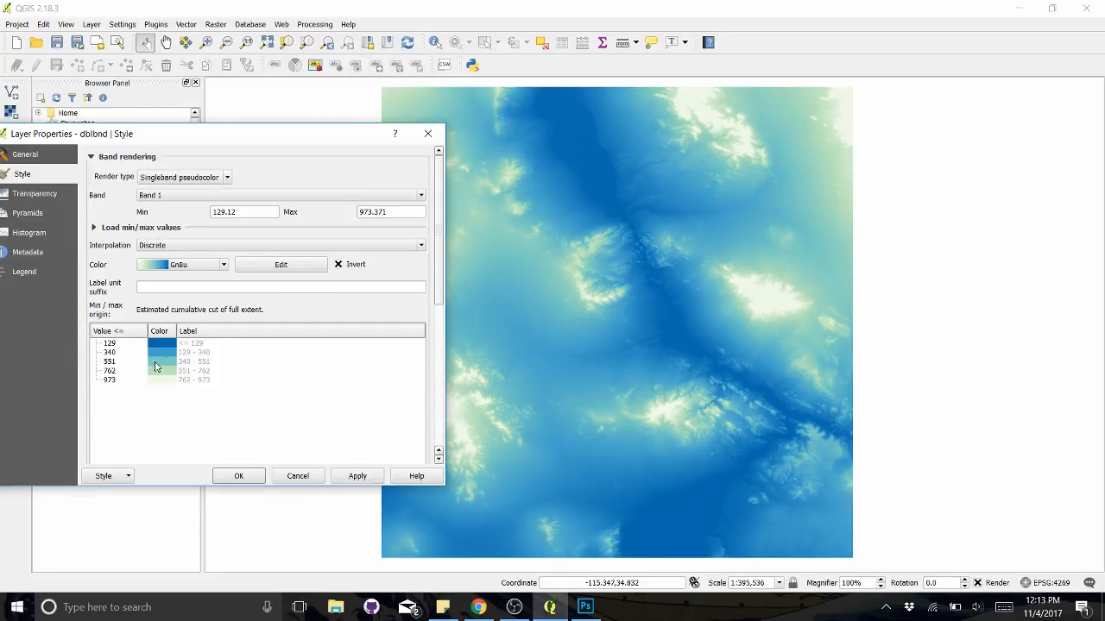
pyautogui.click(355, 476)
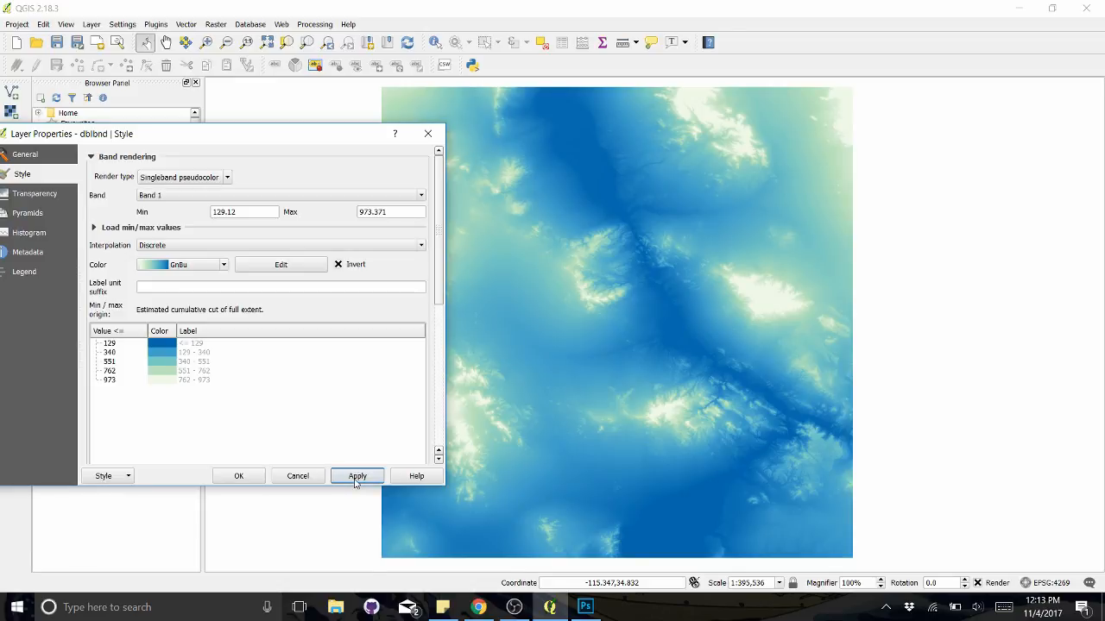
pyautogui.click(357, 476)
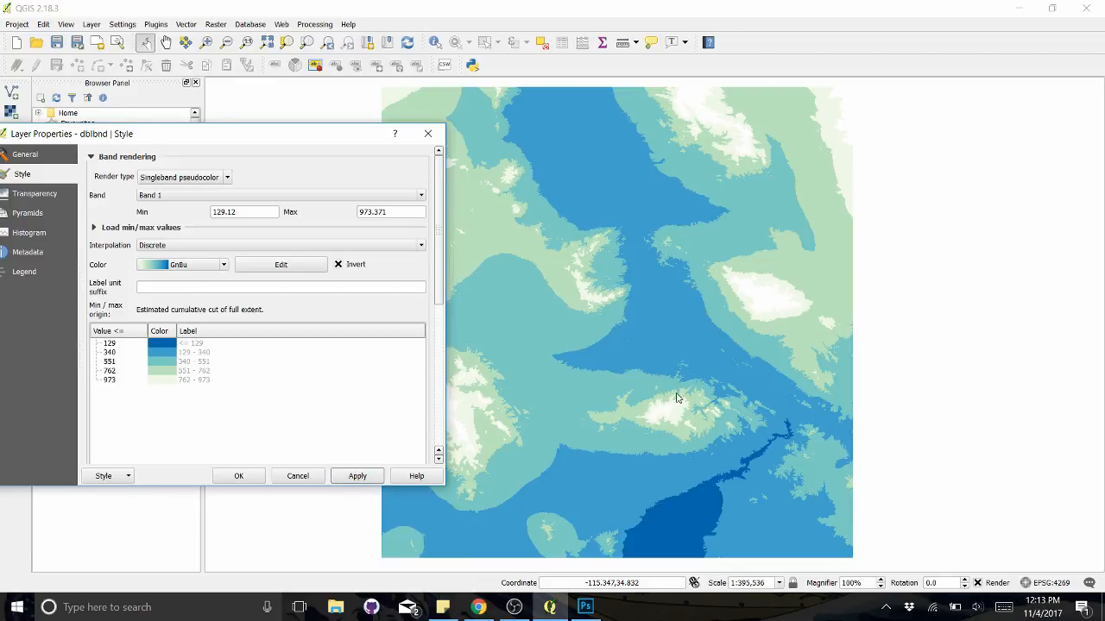
pyautogui.moveTo(521, 273)
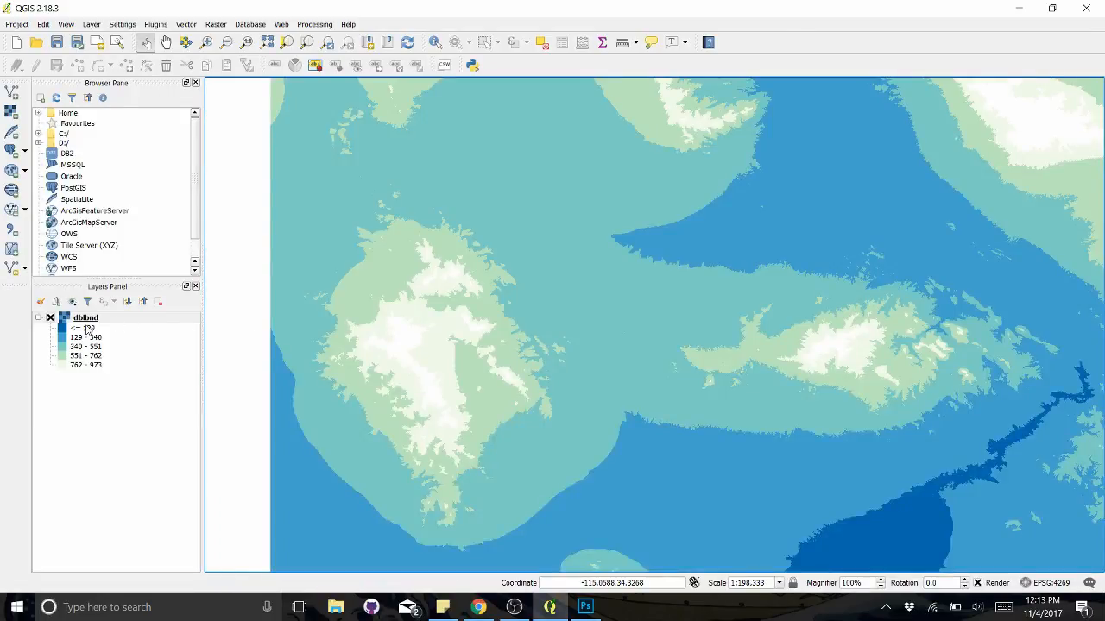
# Edit the third class boundary in the dblbnd colormap table and apply it
pyautogui.doubleClick(87, 318)
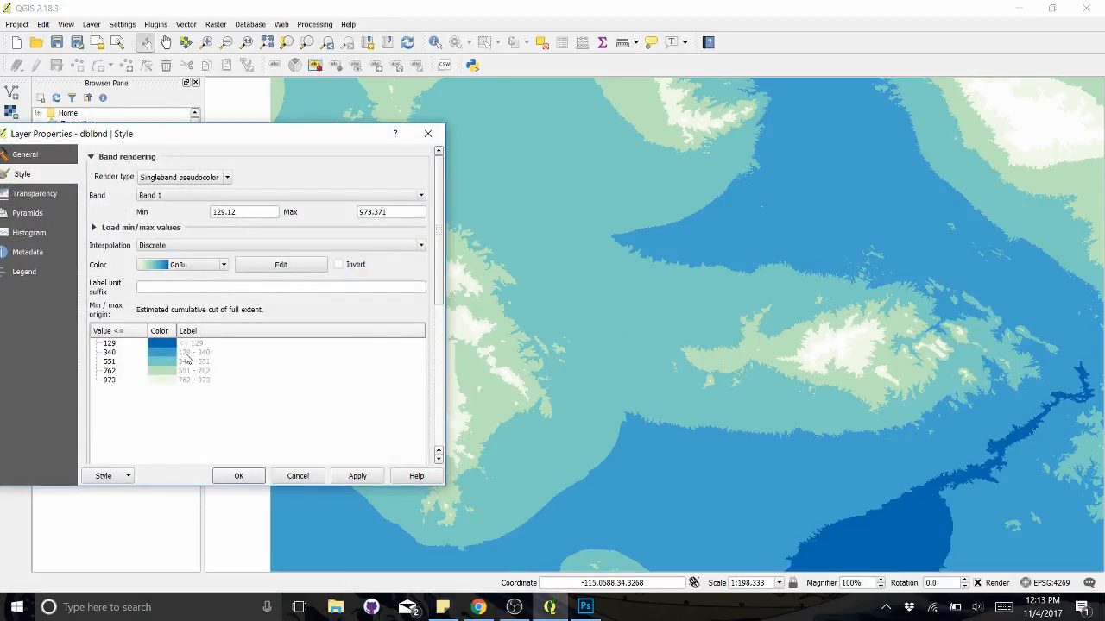
pyautogui.click(110, 353)
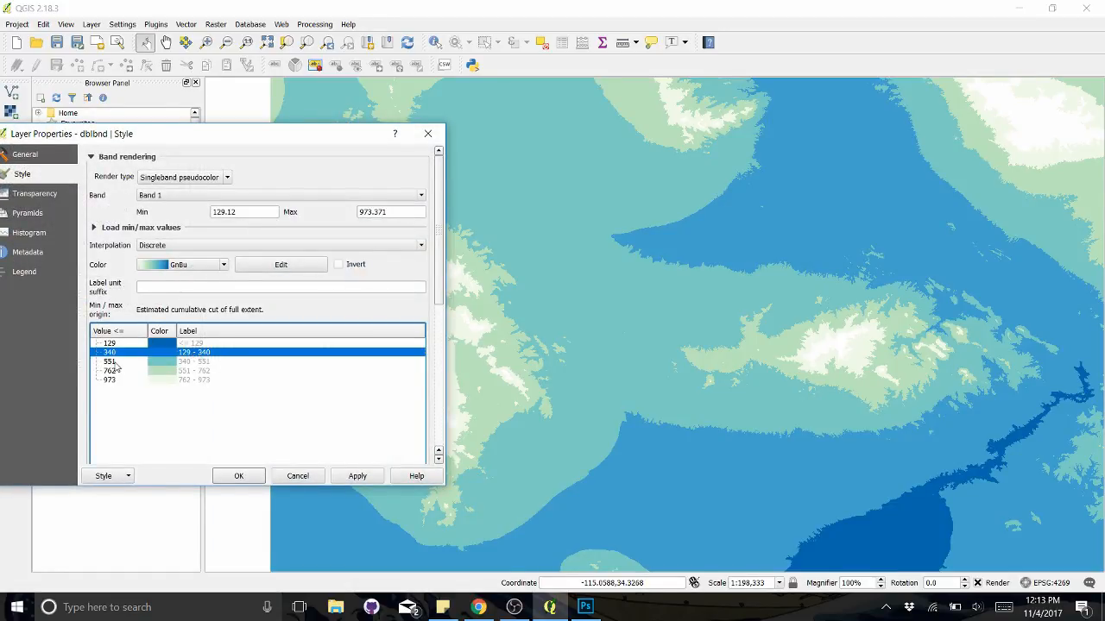
pyautogui.click(111, 361)
pyautogui.write('500')
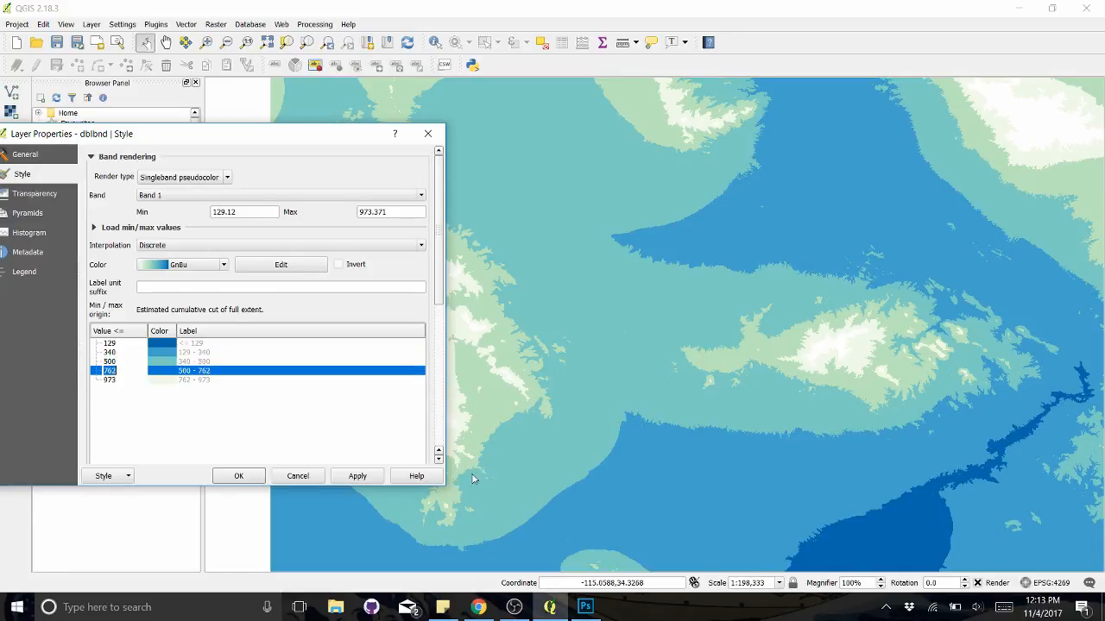
pyautogui.click(355, 477)
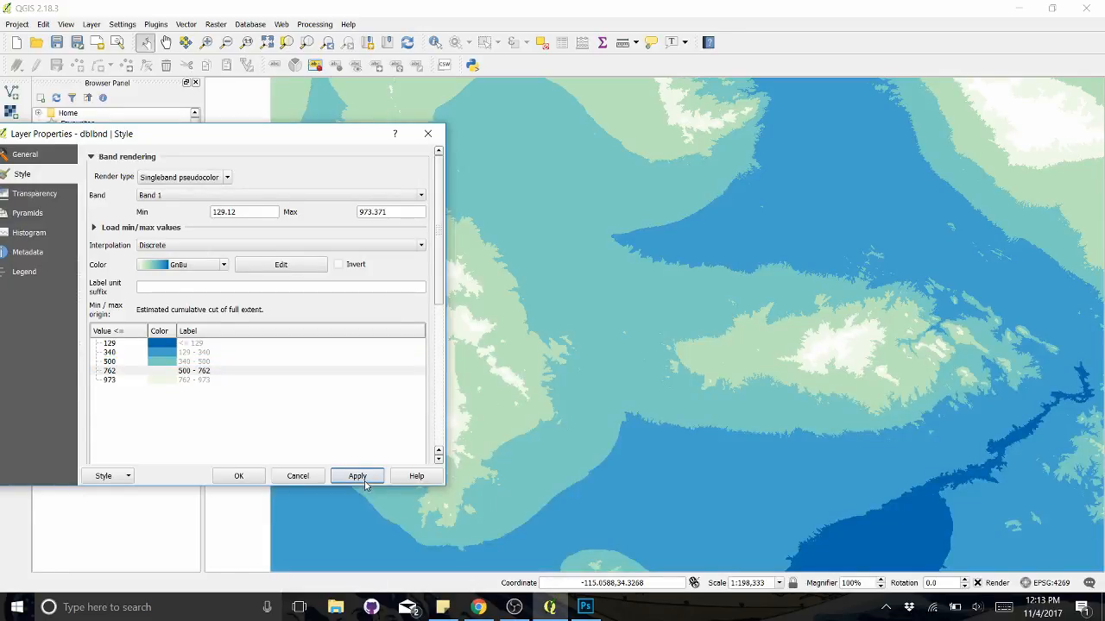
# Edit the fourth class value, apply, and reclassify to equal breaks at 298, 467, 636 and 805
pyautogui.click(111, 369)
pyautogui.write('600')
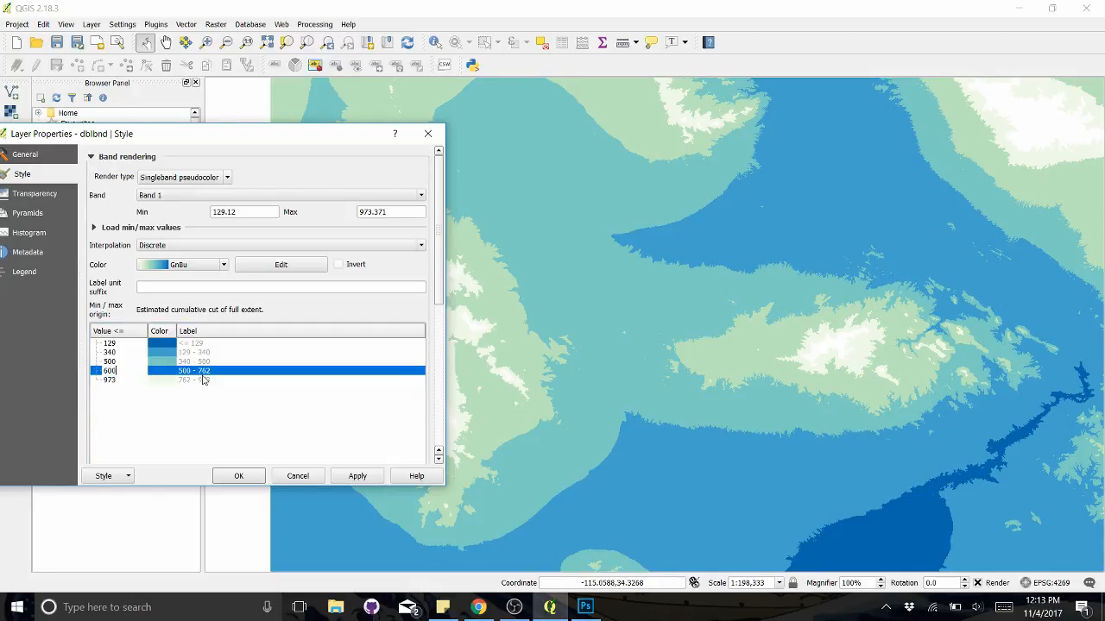
pyautogui.click(356, 477)
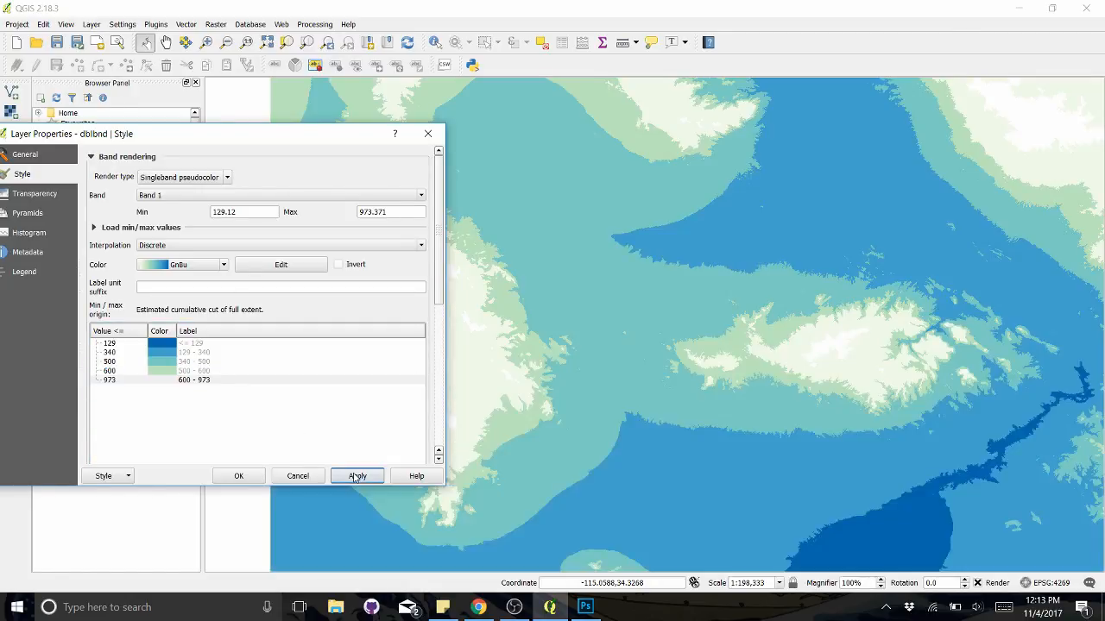
pyautogui.click(355, 477)
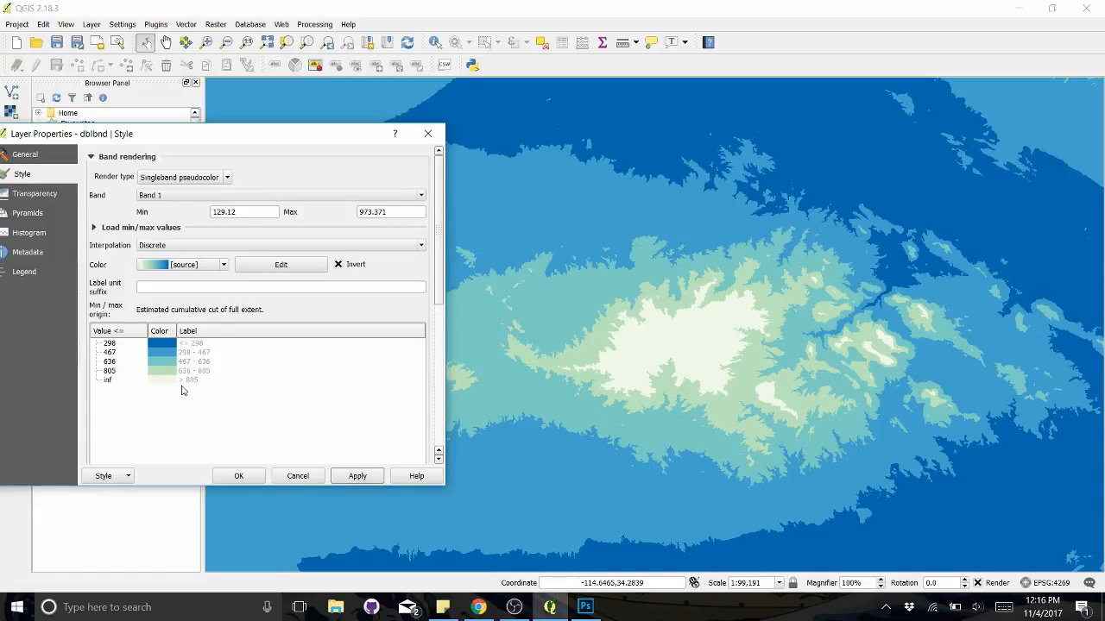
pyautogui.moveTo(183, 386)
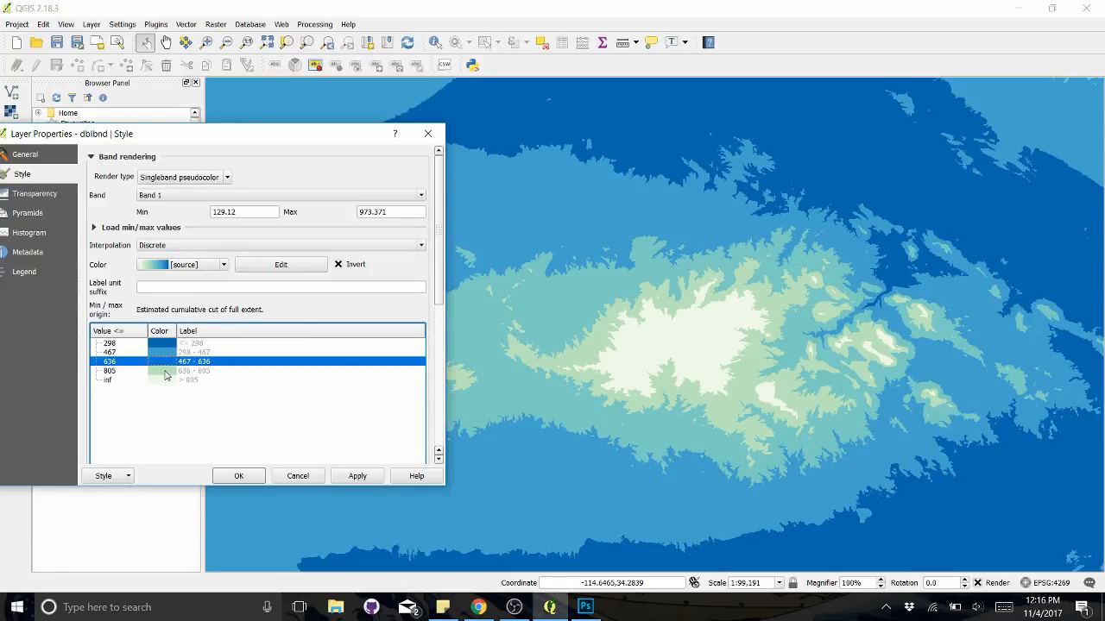
# Recolour the 805 elevation class a pale green and keep the new colours
pyautogui.doubleClick(162, 361)
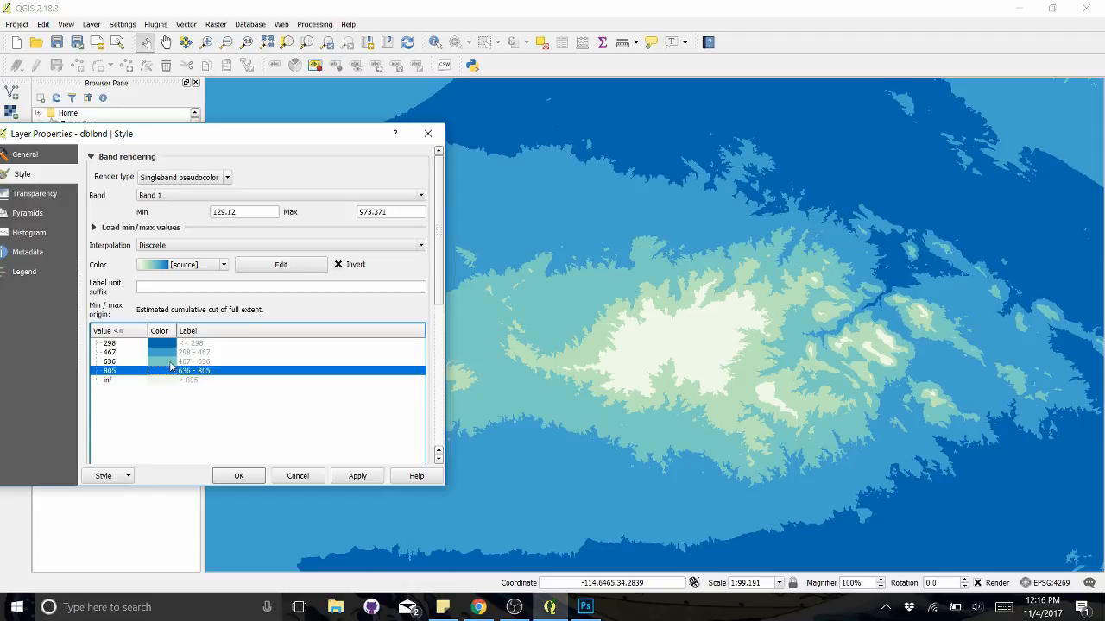
pyautogui.doubleClick(170, 370)
pyautogui.write('#bae4bc')
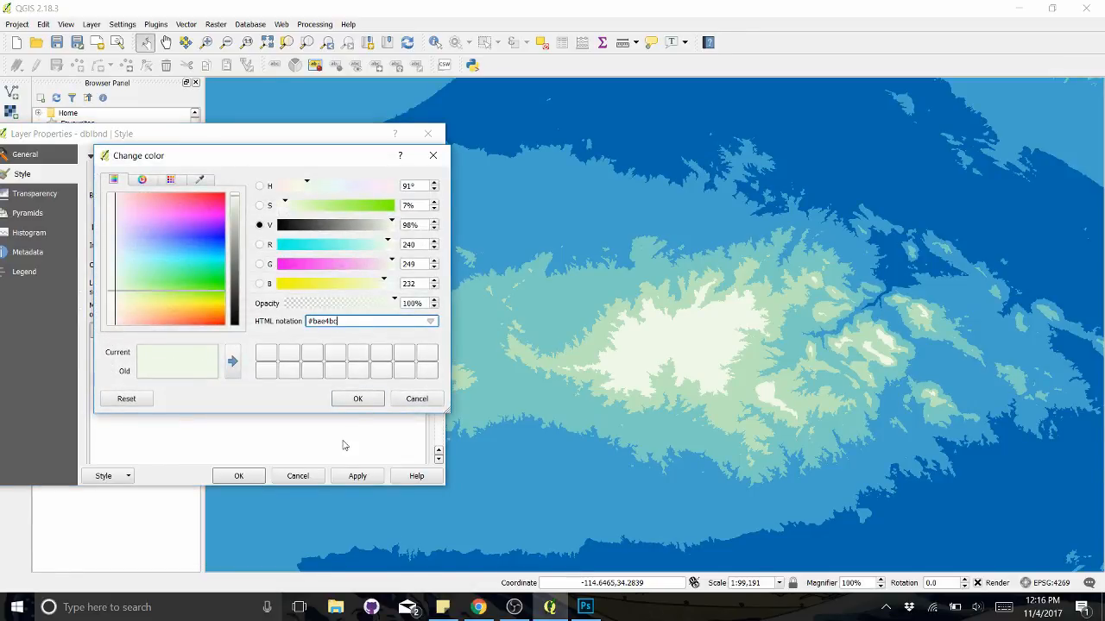
pyautogui.click(357, 397)
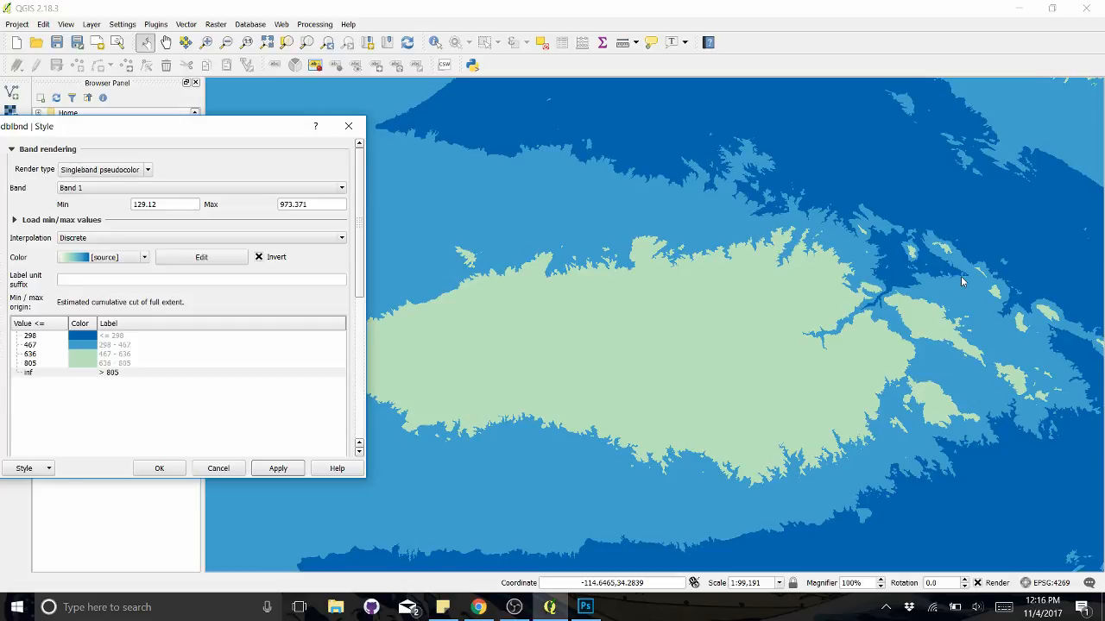
pyautogui.moveTo(560, 304)
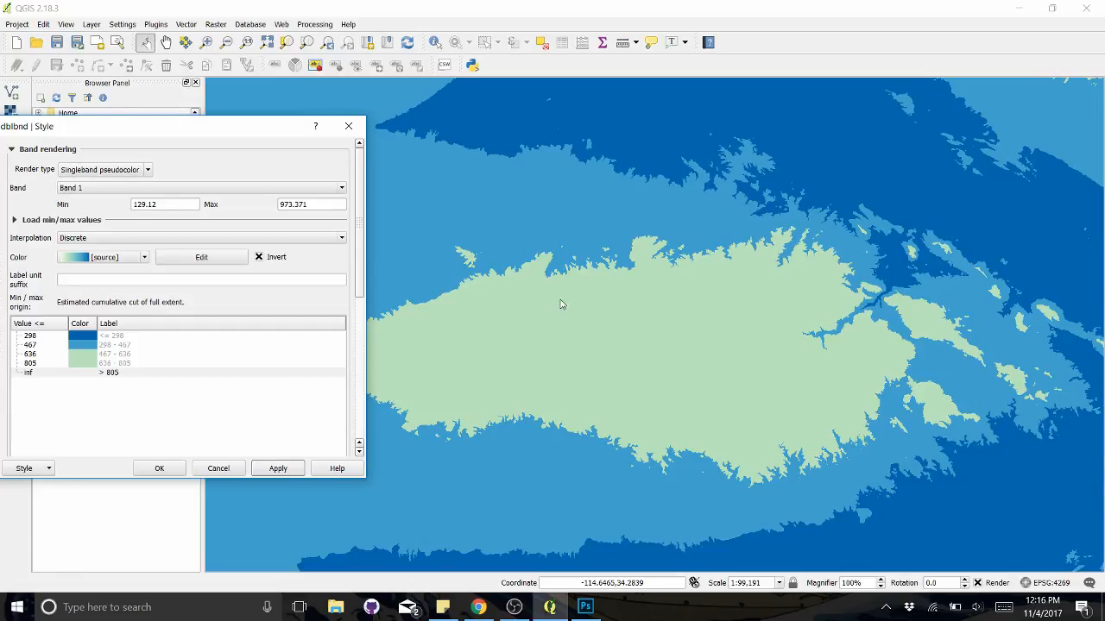
pyautogui.moveTo(683, 219)
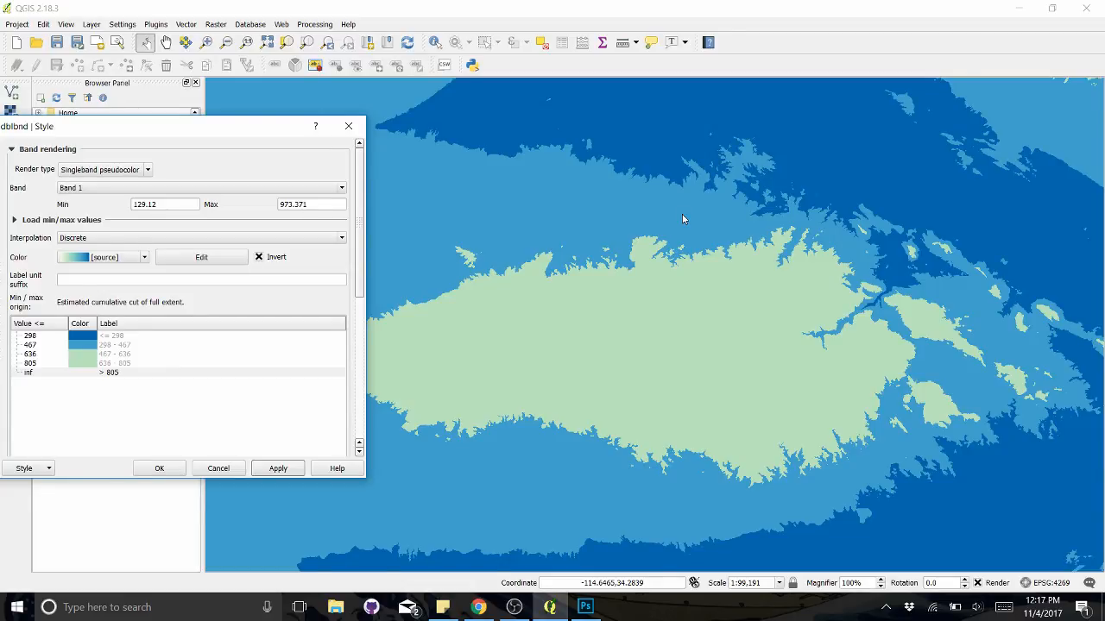
pyautogui.moveTo(466, 456)
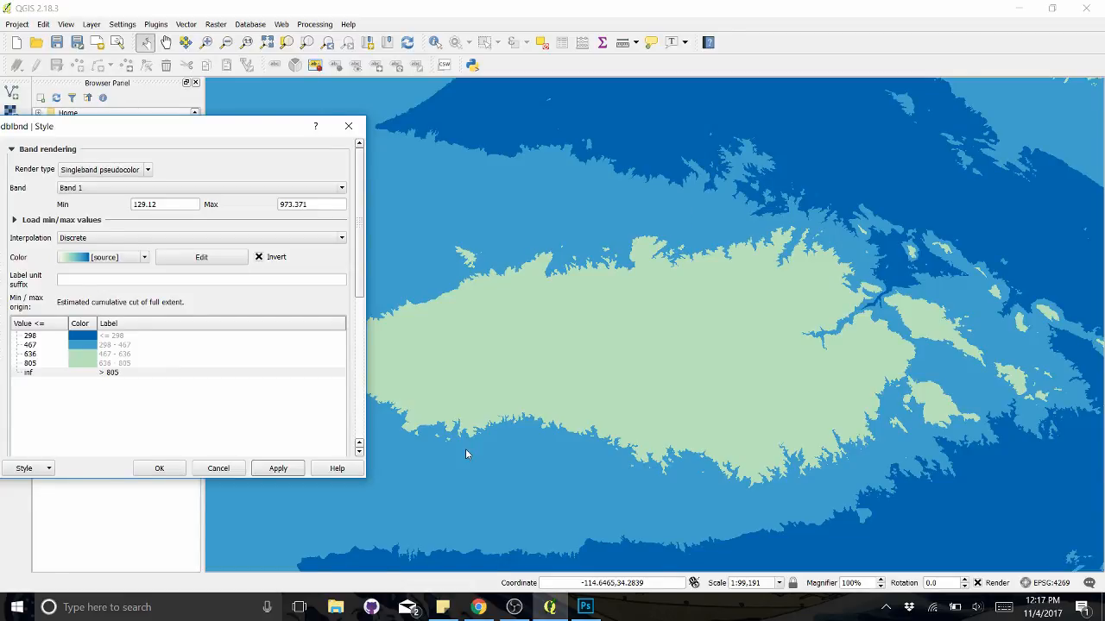
pyautogui.click(159, 467)
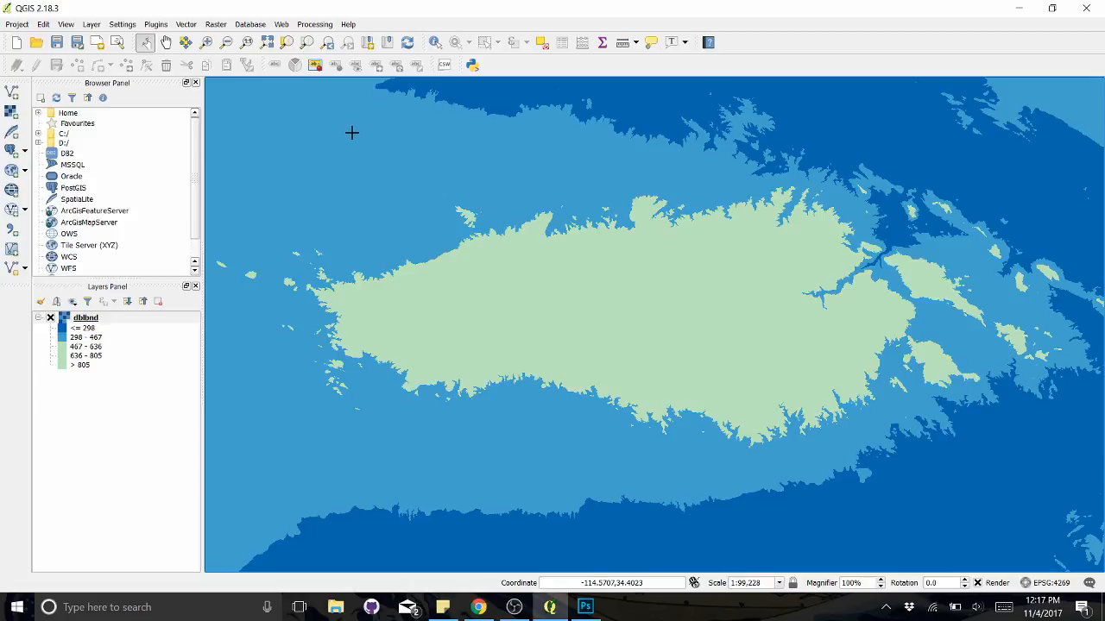
# Start Save As in the MapTutorial folder with the file name Tutorial
pyautogui.click(15, 24)
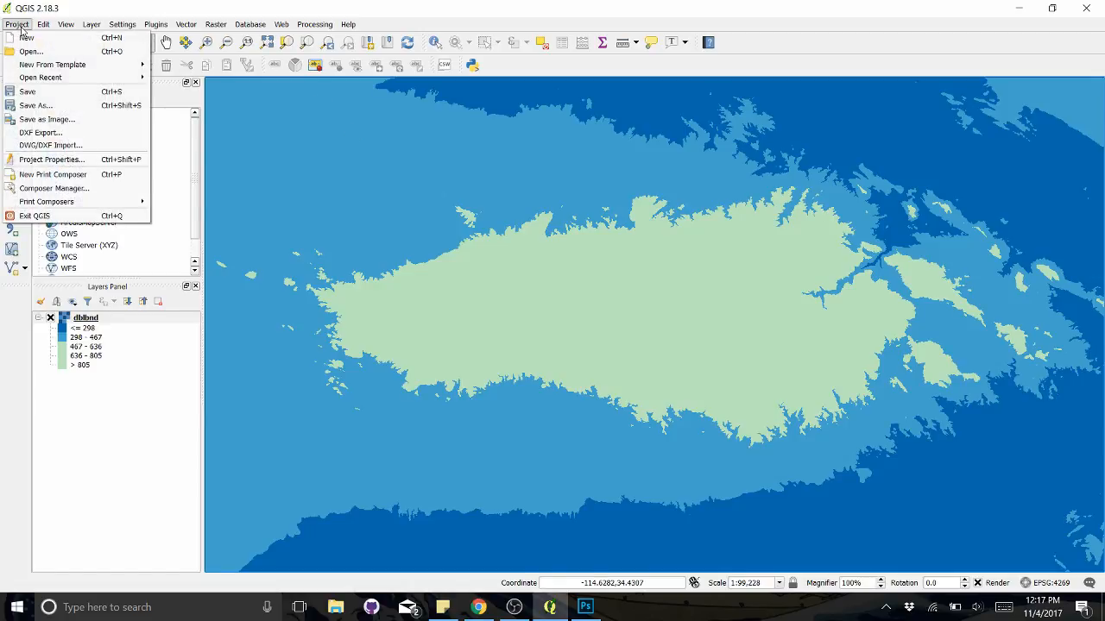
pyautogui.moveTo(48, 119)
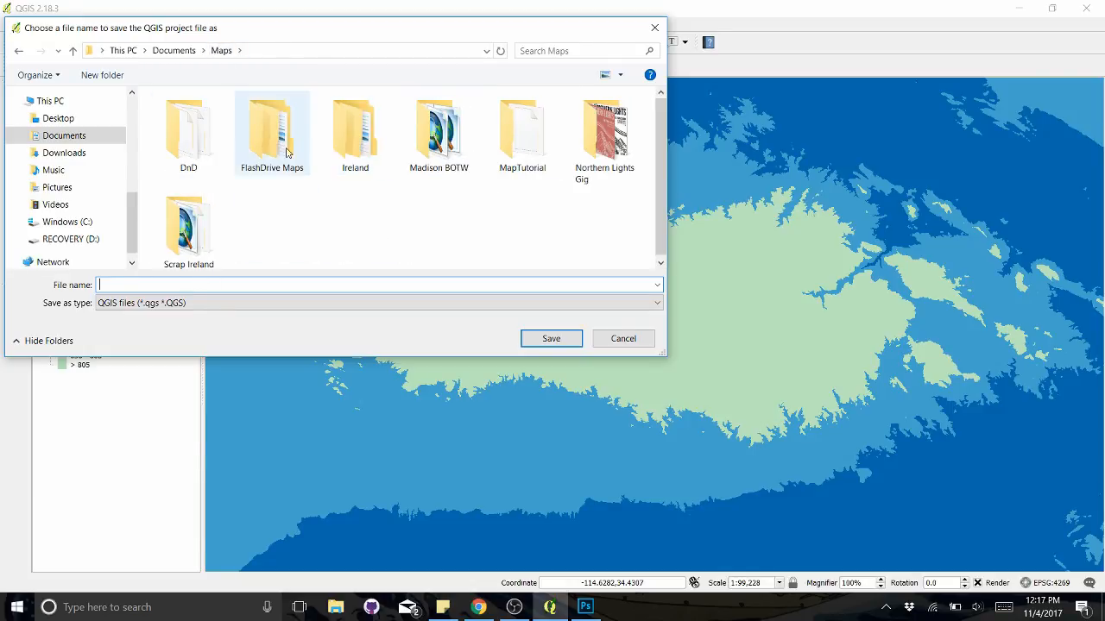
pyautogui.doubleClick(522, 130)
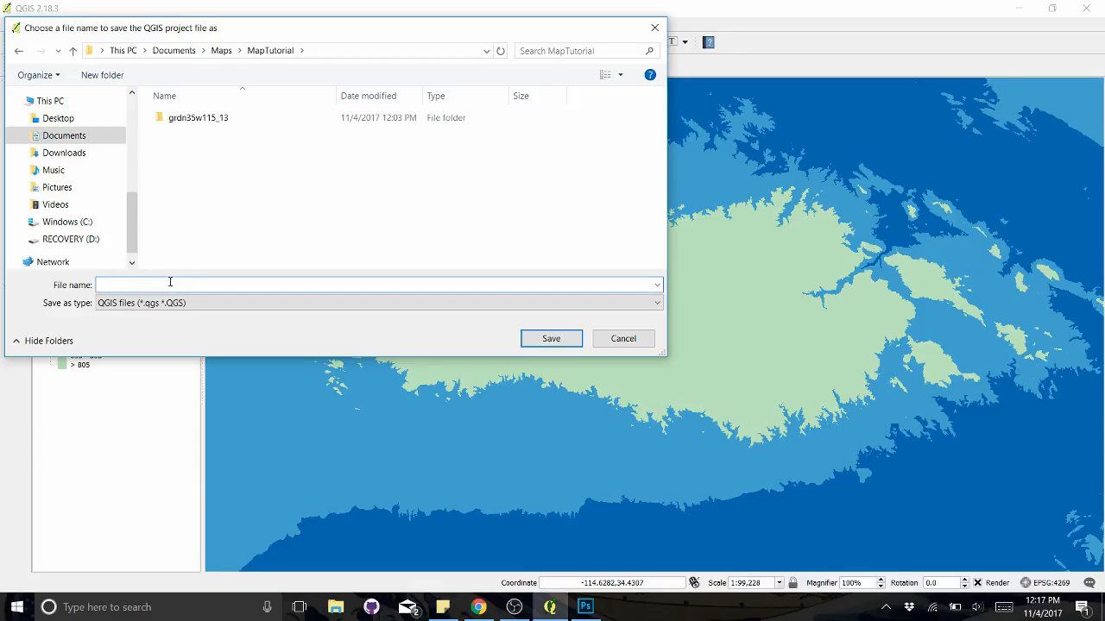
pyautogui.write('tu')
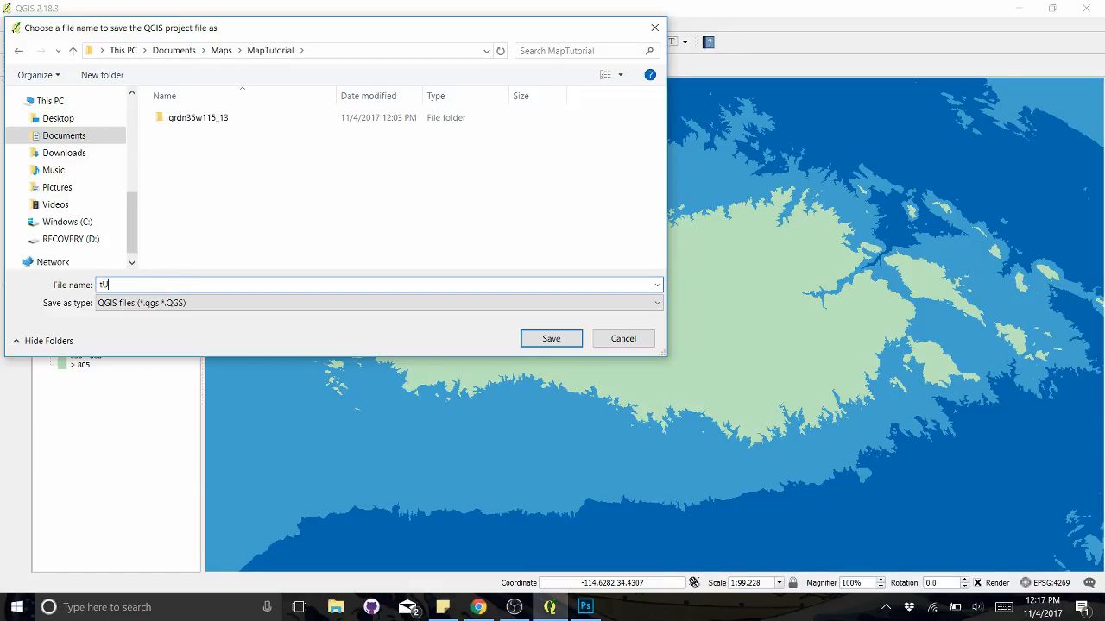
pyautogui.write('Tur')
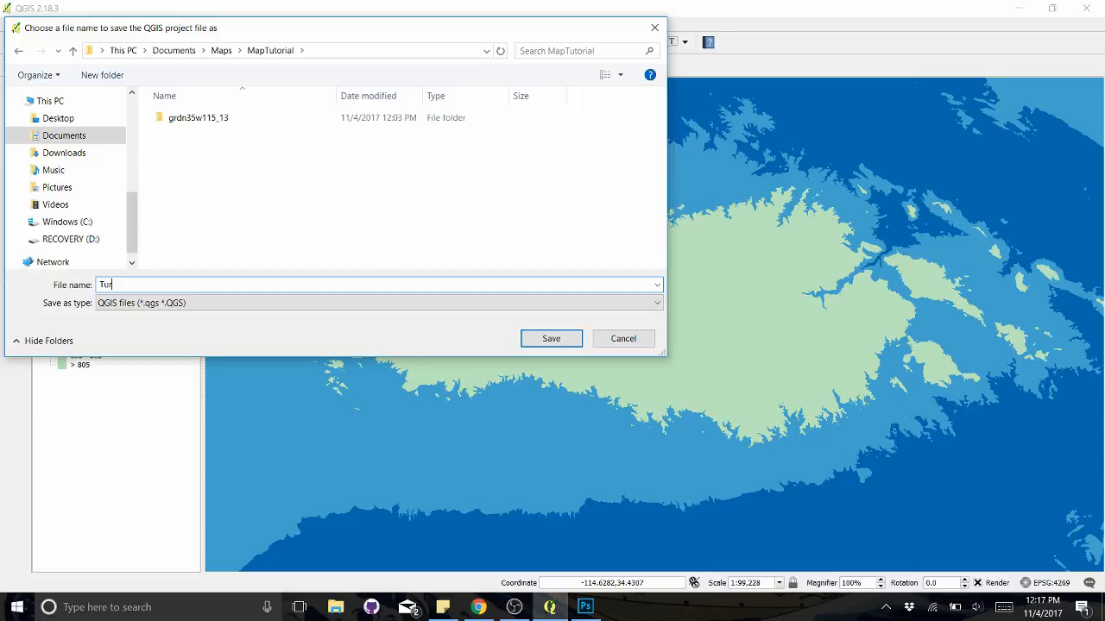
pyautogui.write('torial')
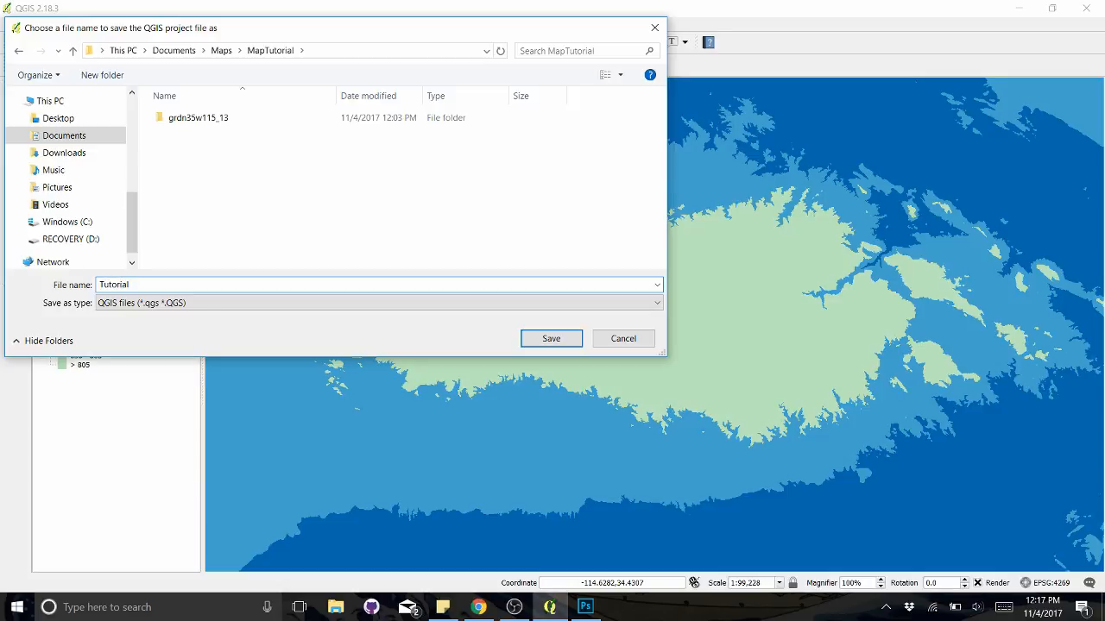
pyautogui.click(656, 303)
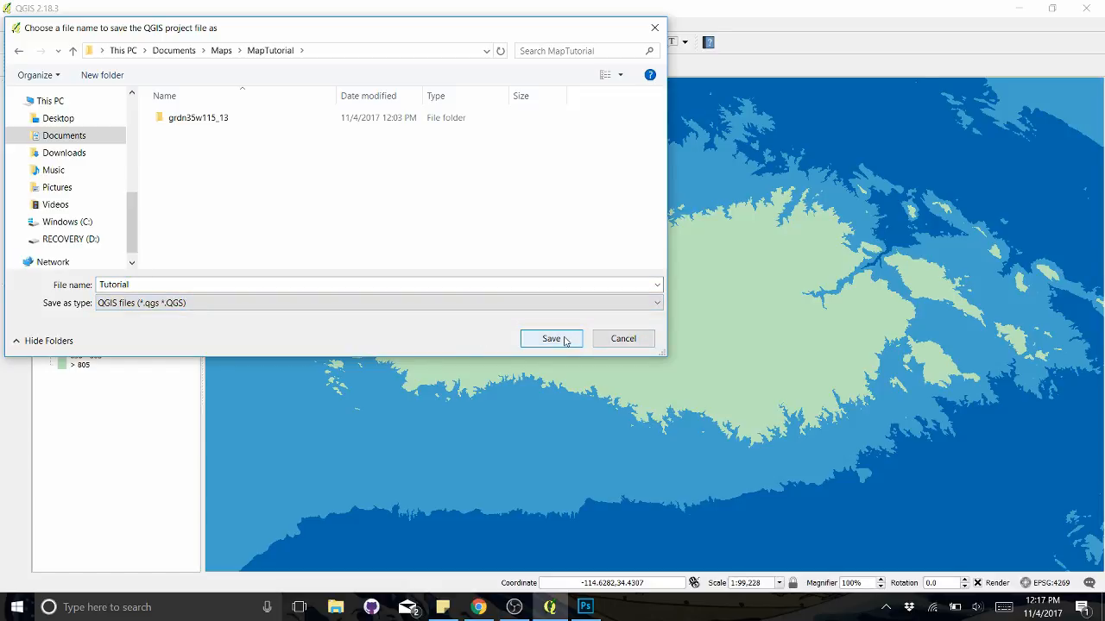
# Save the project as Tutorial.qgs and bring up the Project menu's export options
pyautogui.click(551, 339)
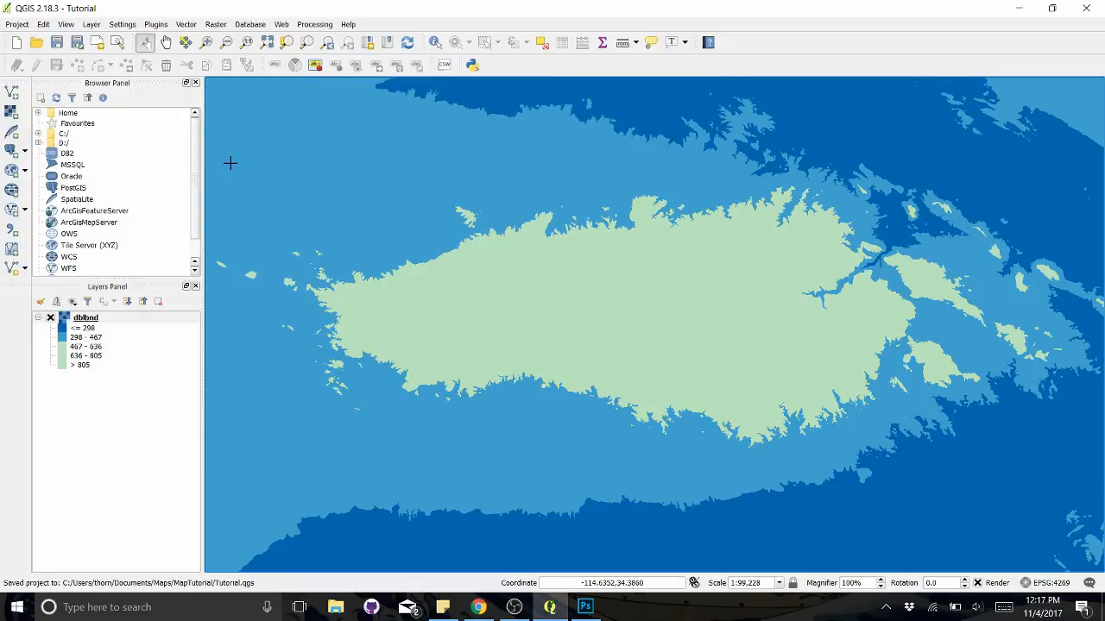
pyautogui.click(15, 24)
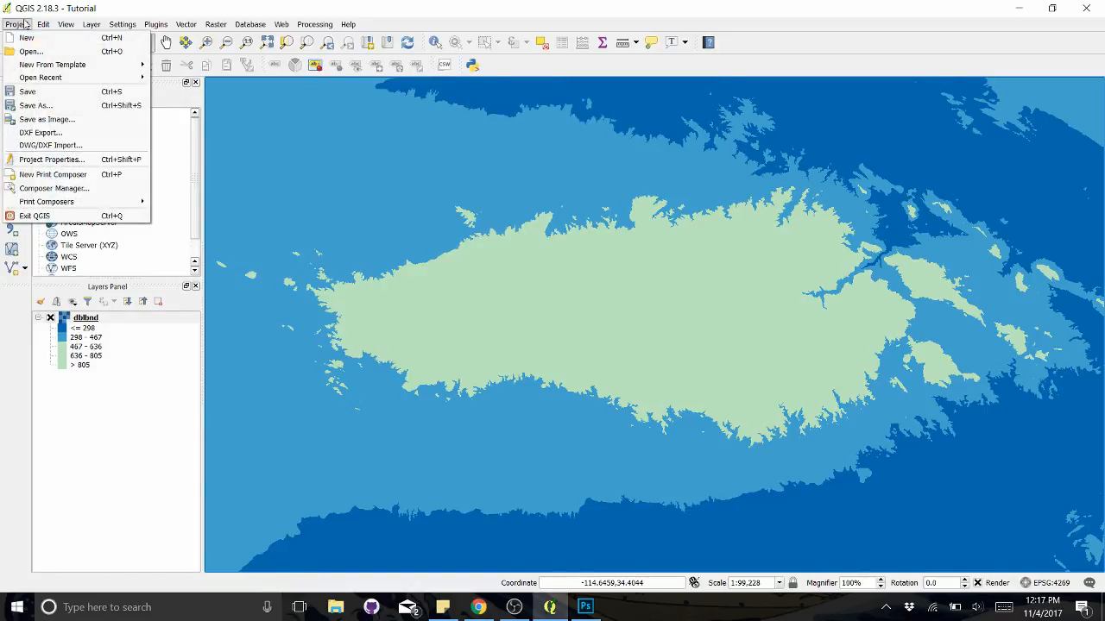
pyautogui.moveTo(35, 105)
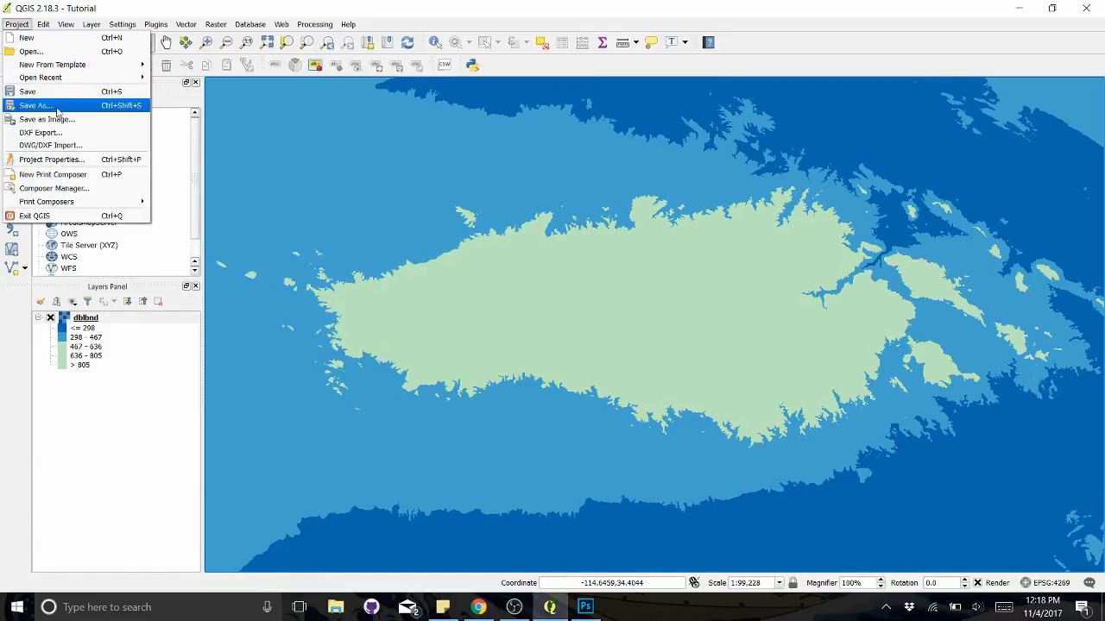
pyautogui.moveTo(41, 131)
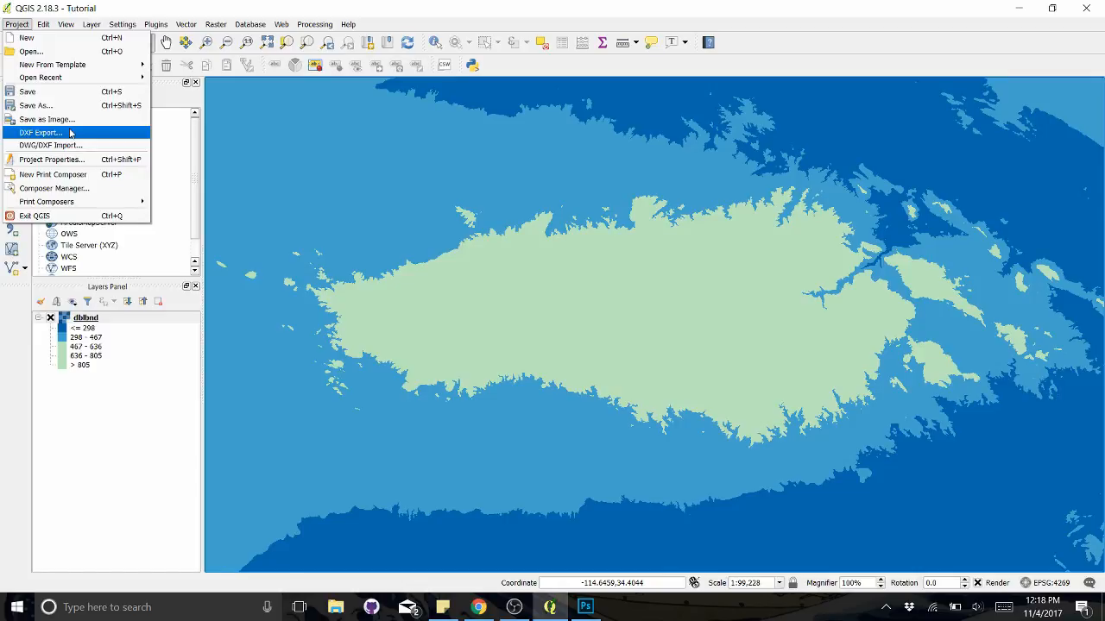
pyautogui.moveTo(73, 119)
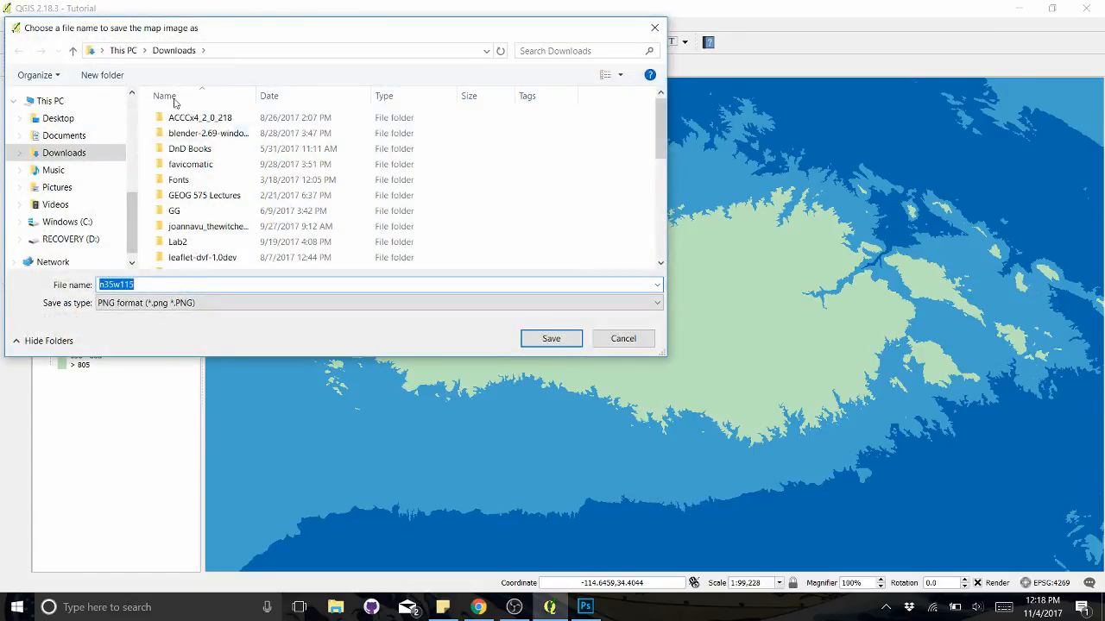
# Export the map view as Tutorial.png into Documents > Maps > MapTutorial
pyautogui.scroll(-3)
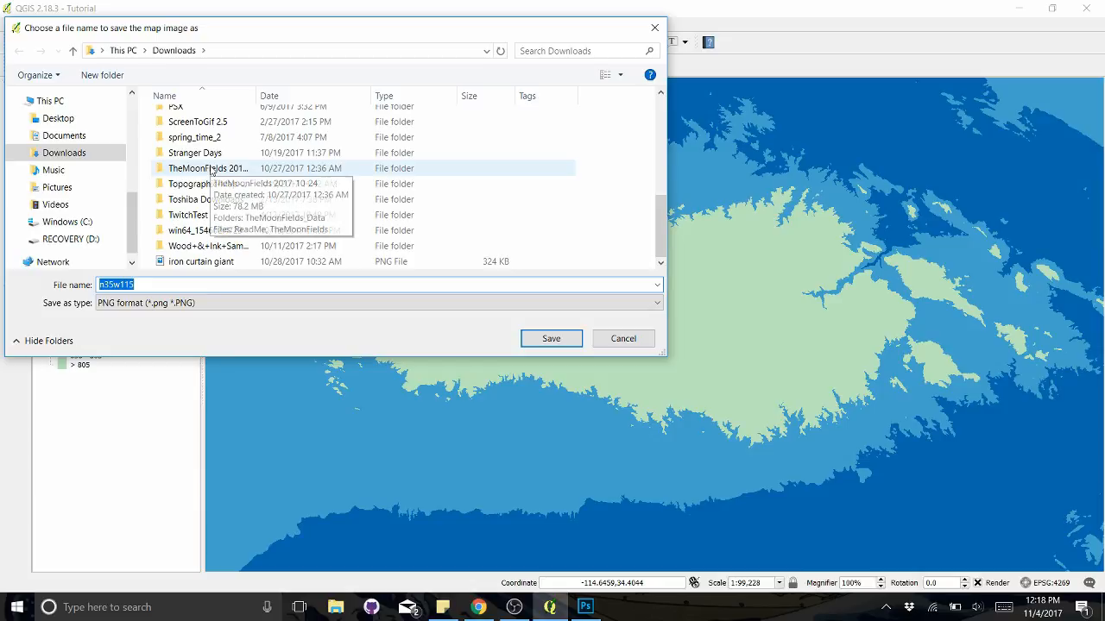
pyautogui.scroll(3)
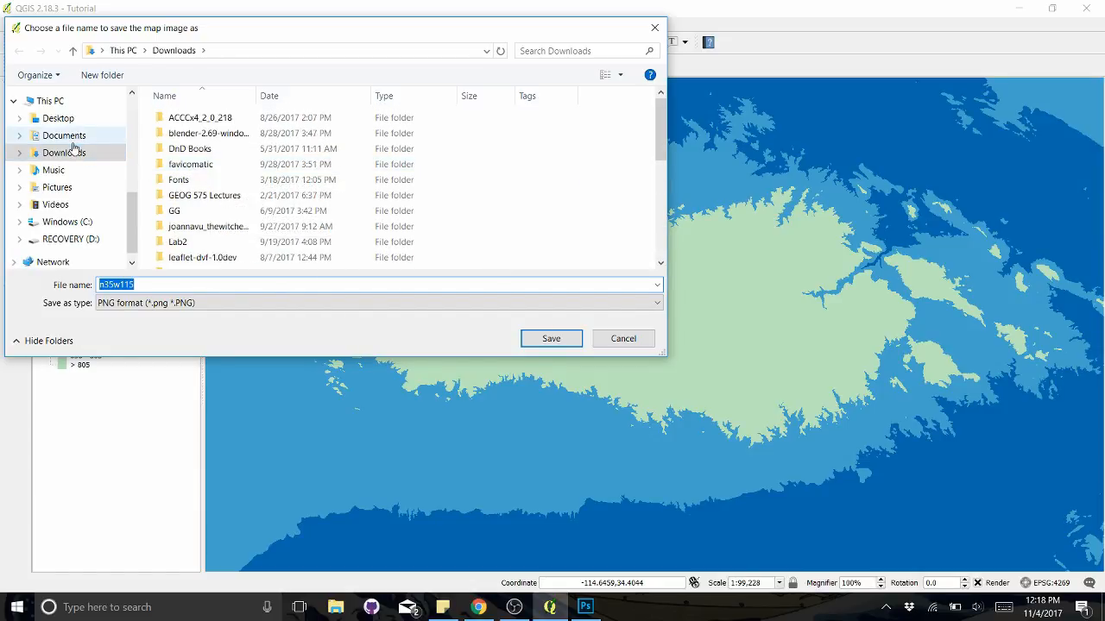
pyautogui.click(64, 135)
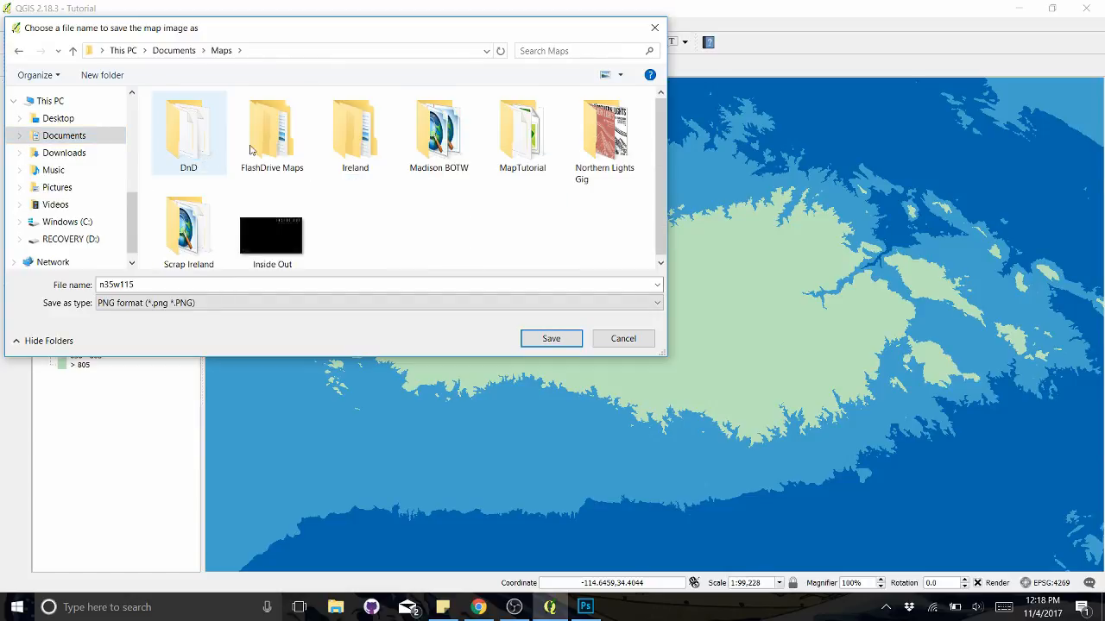
pyautogui.doubleClick(521, 129)
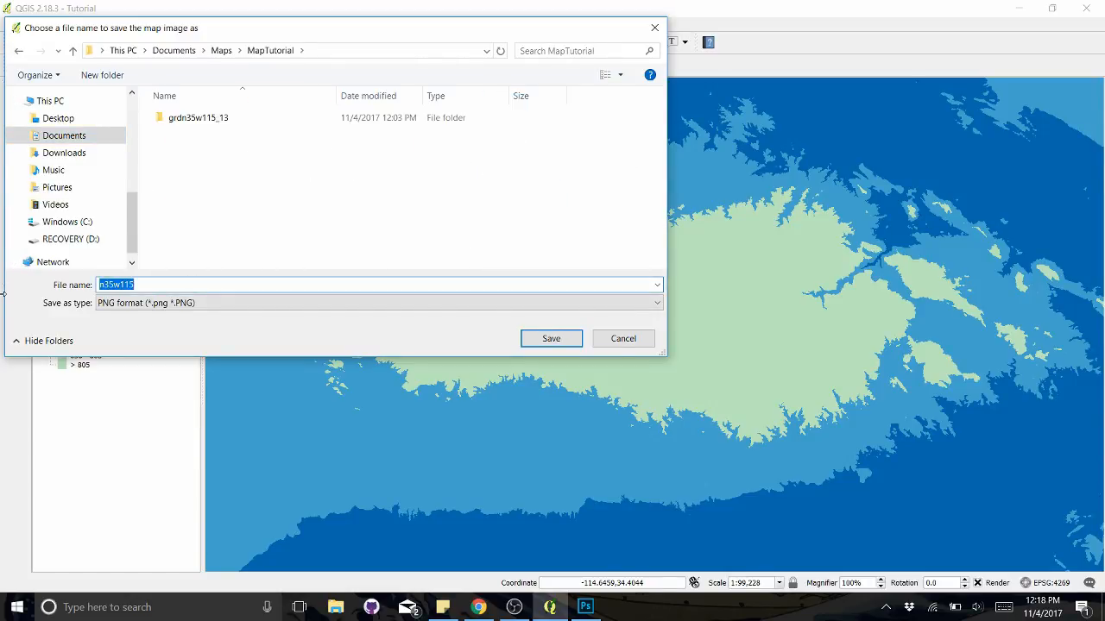
pyautogui.write('Tutorial')
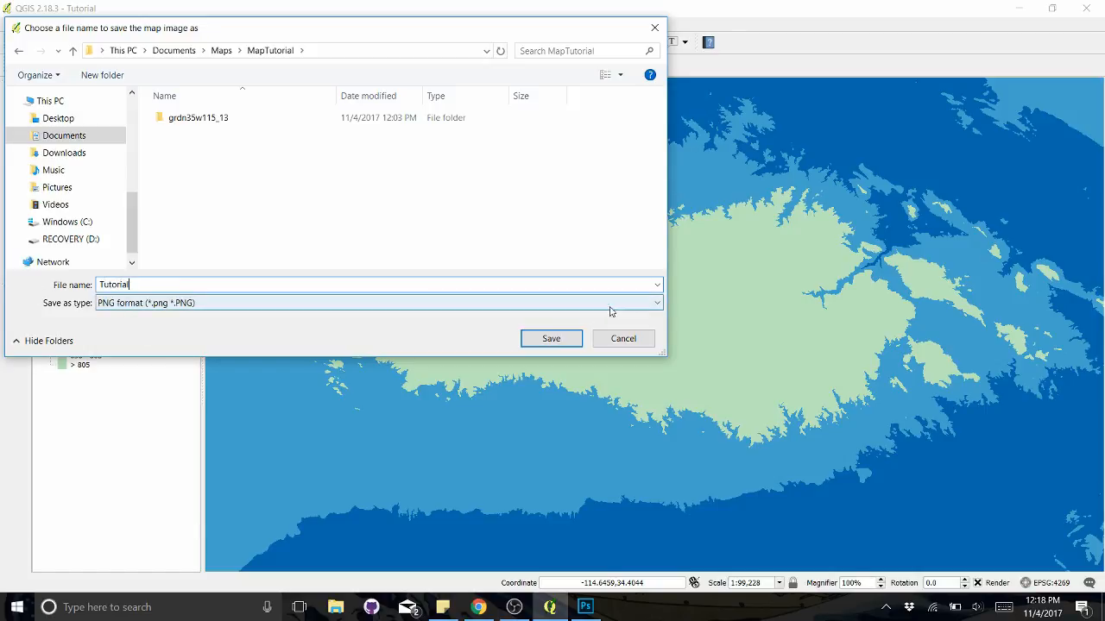
pyautogui.click(551, 339)
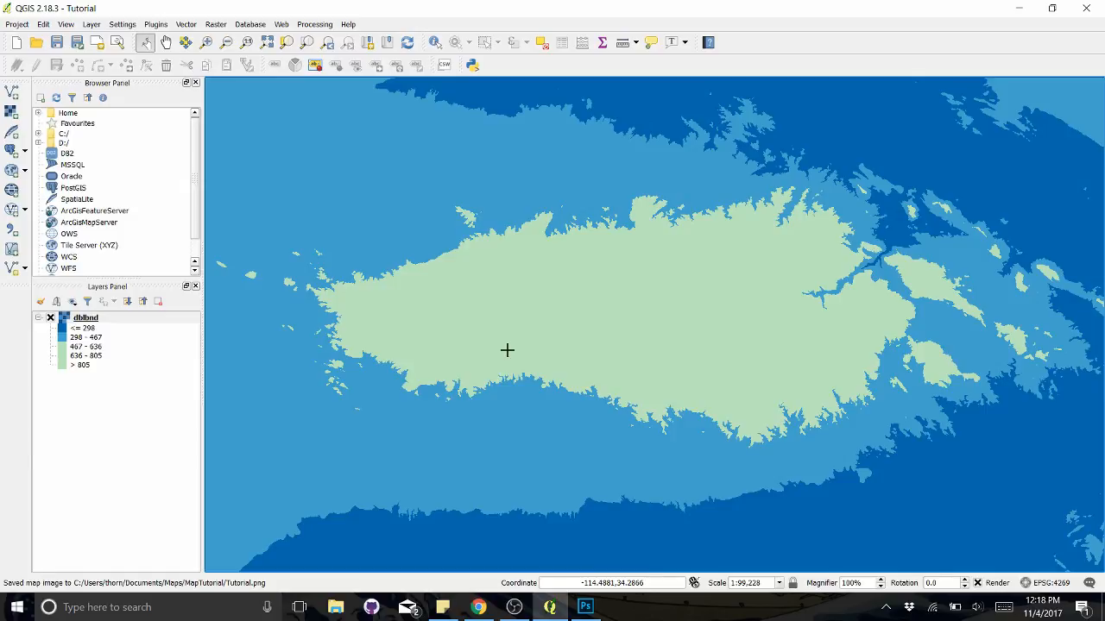
pyautogui.moveTo(749, 204)
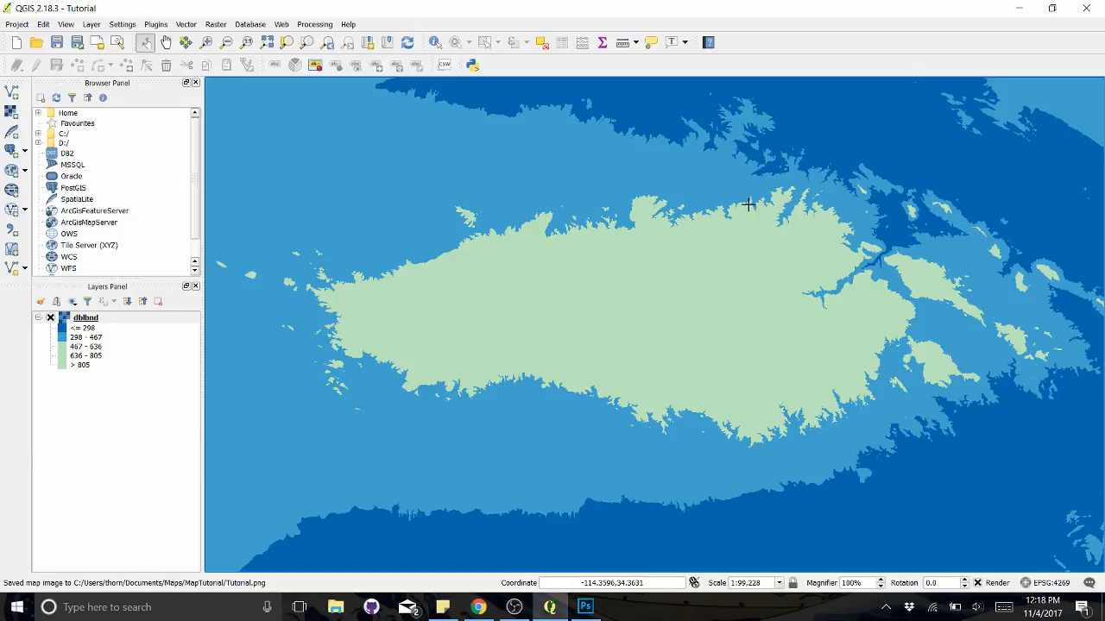
pyautogui.moveTo(596, 217)
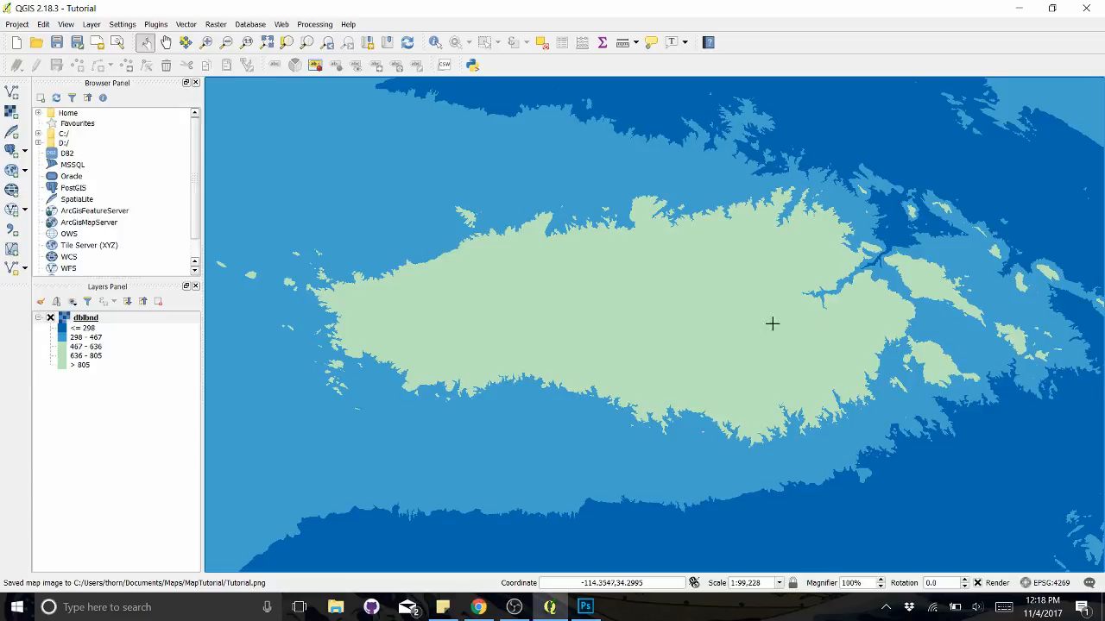
pyautogui.moveTo(742, 187)
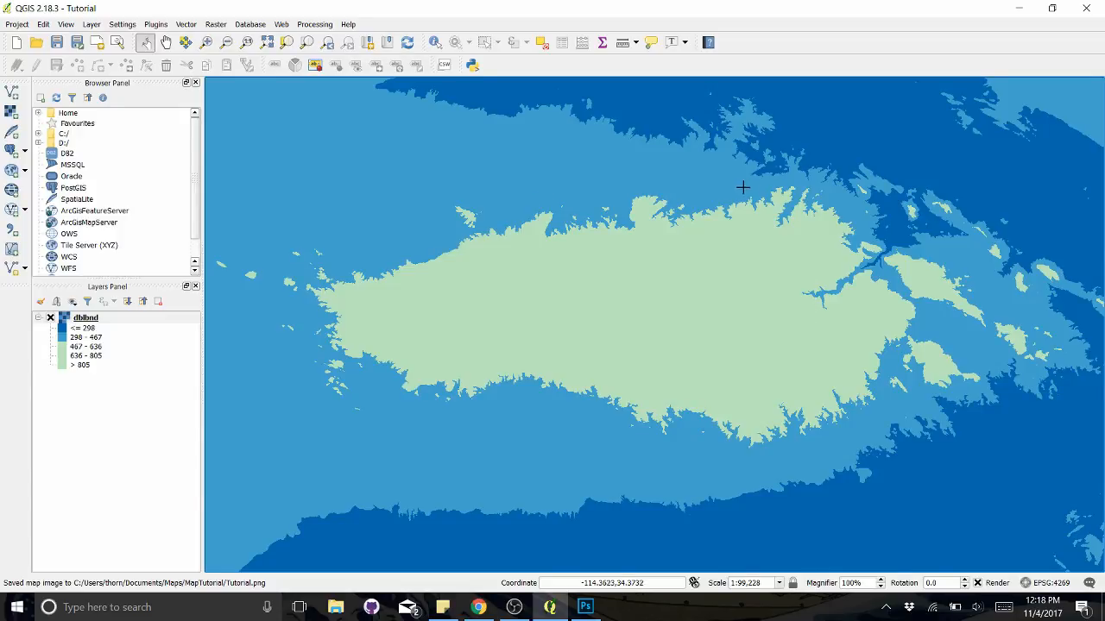
pyautogui.moveTo(549, 228)
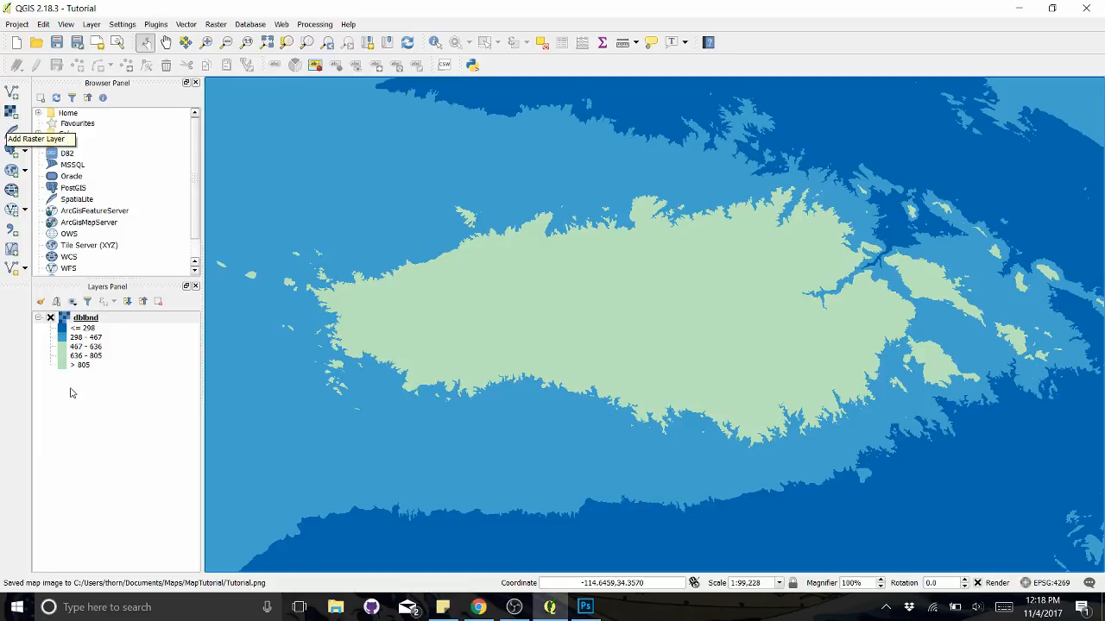
# Switch the dtilbnd layer's render type from singleband pseudocolor to Hillshade (altitude 45, azimuth 315)
pyautogui.doubleClick(84, 317)
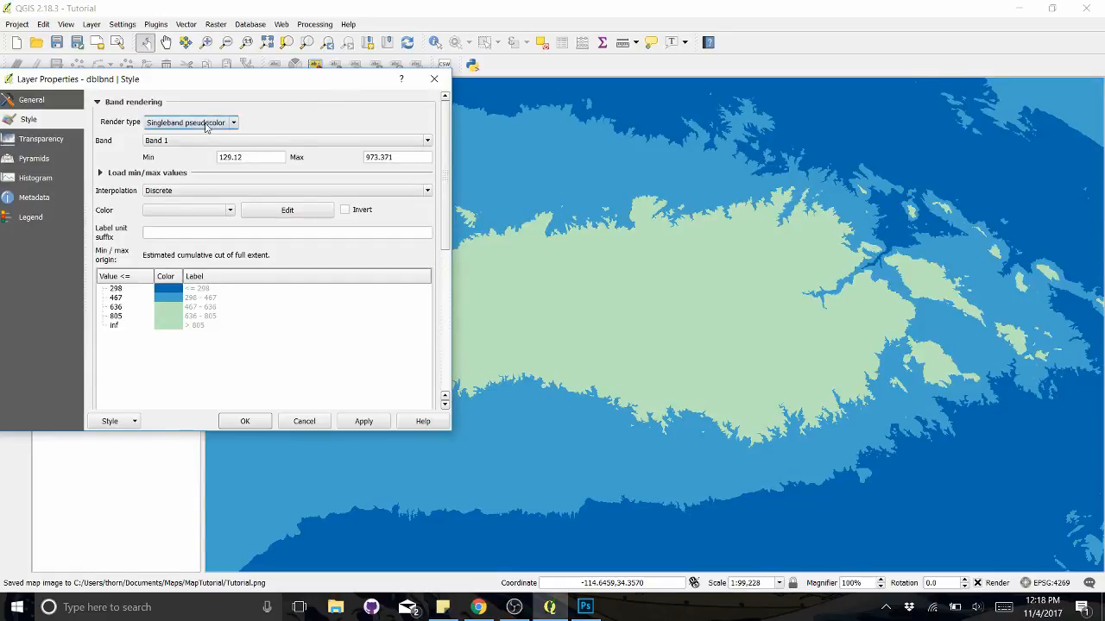
pyautogui.click(233, 121)
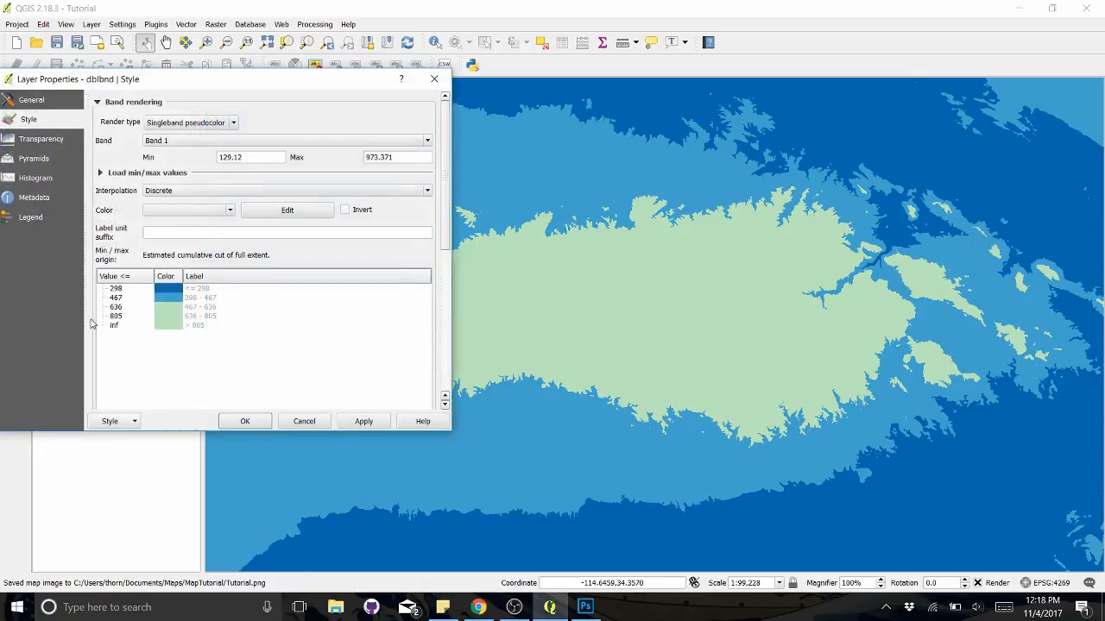
pyautogui.click(233, 121)
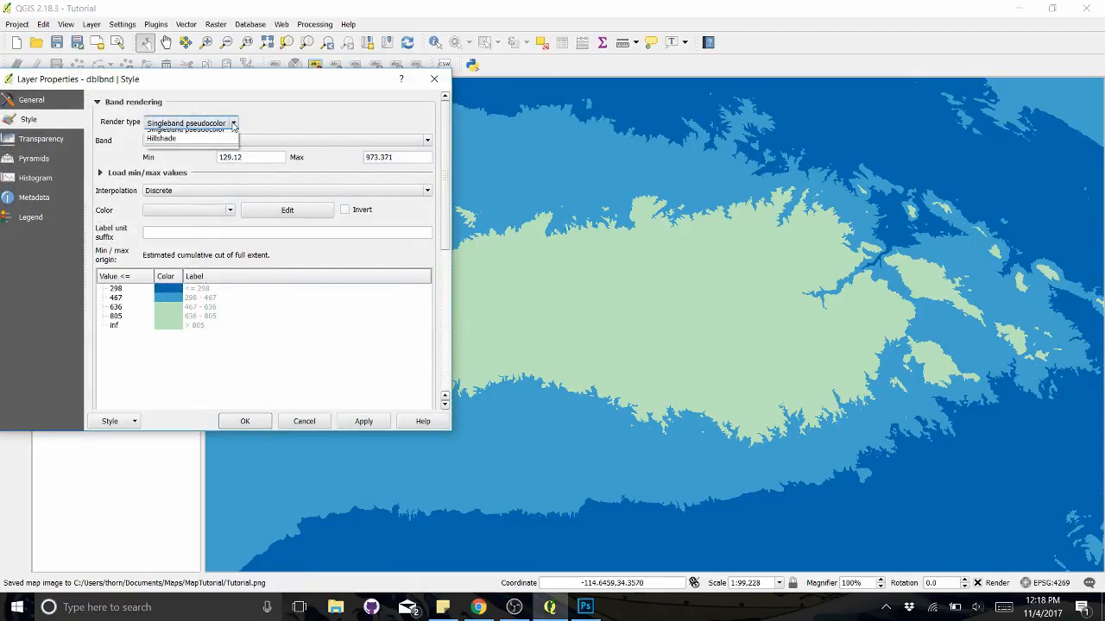
pyautogui.click(231, 122)
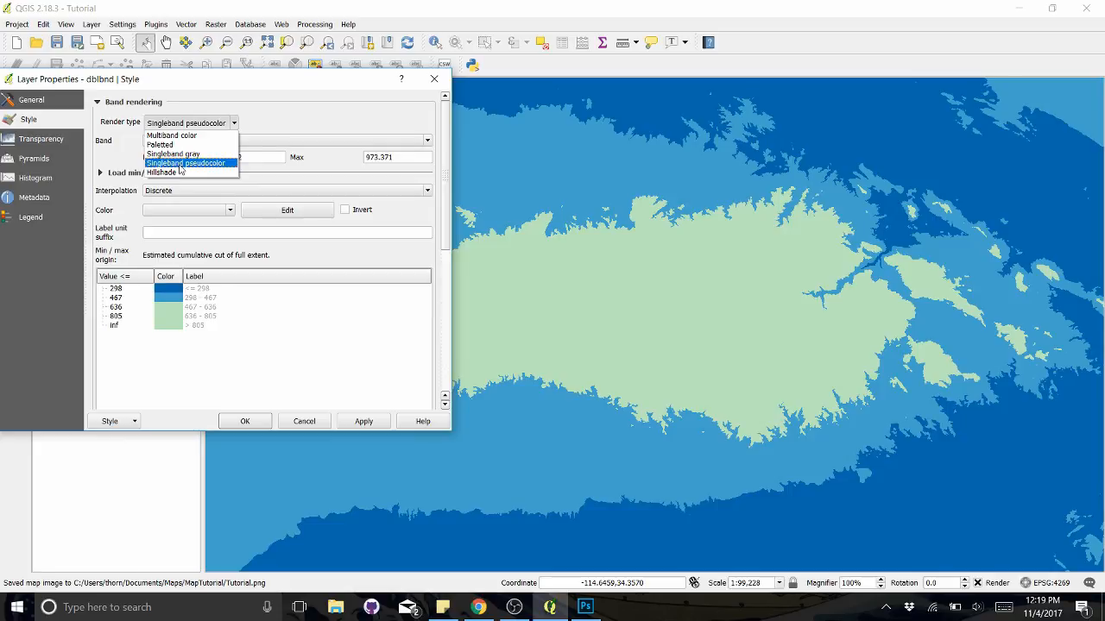
pyautogui.click(162, 172)
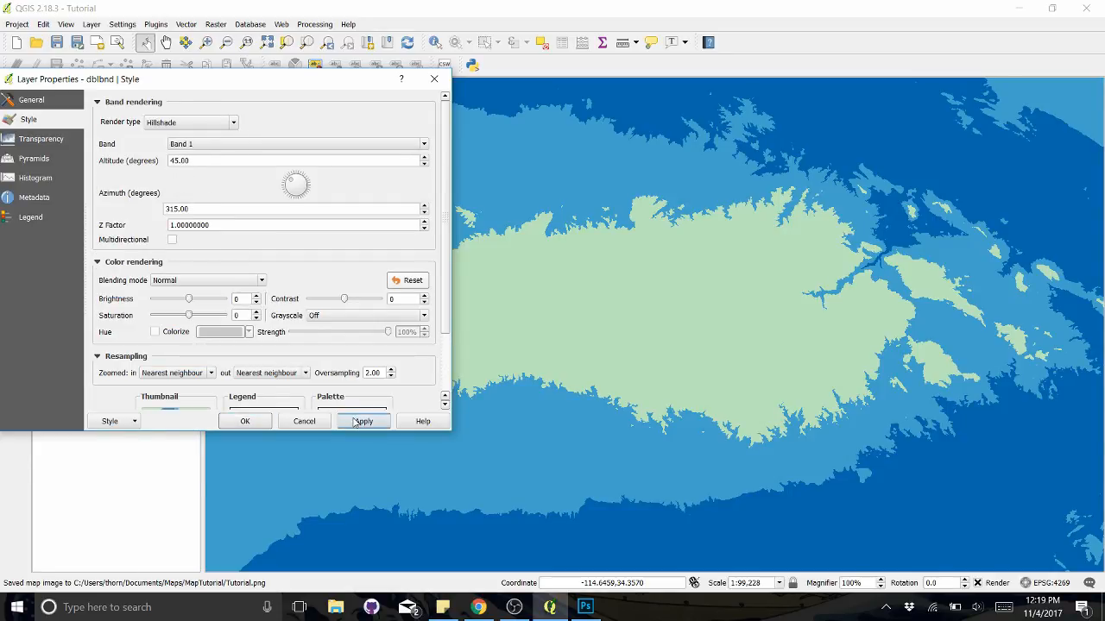
# Edit the hillshade Altitude and Azimuth light angles and apply the rendering to the layer
pyautogui.click(363, 422)
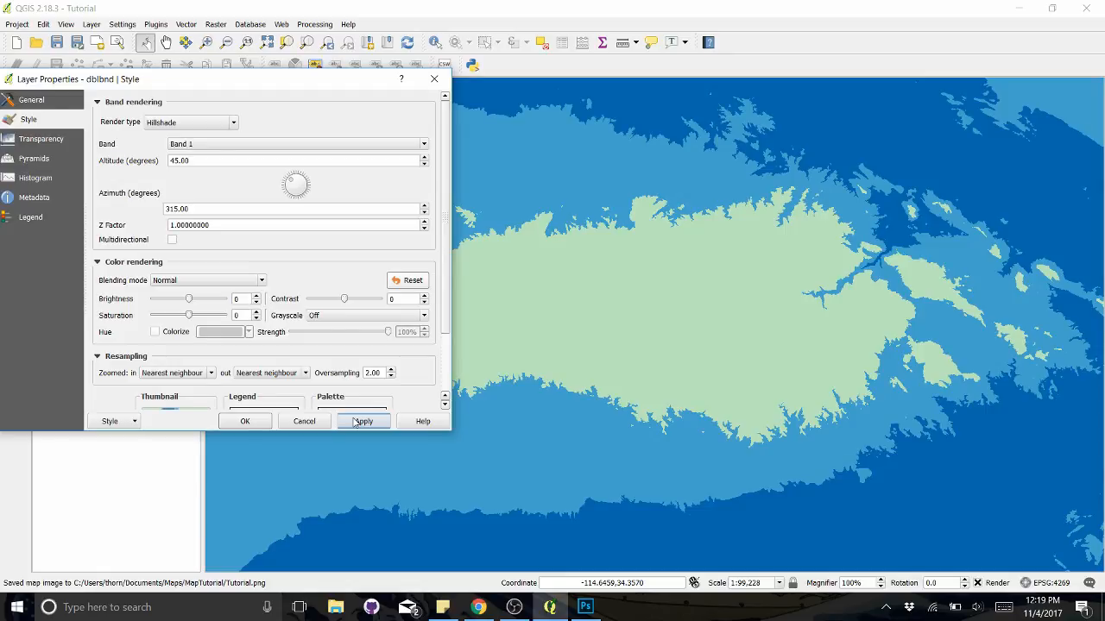
pyautogui.click(362, 421)
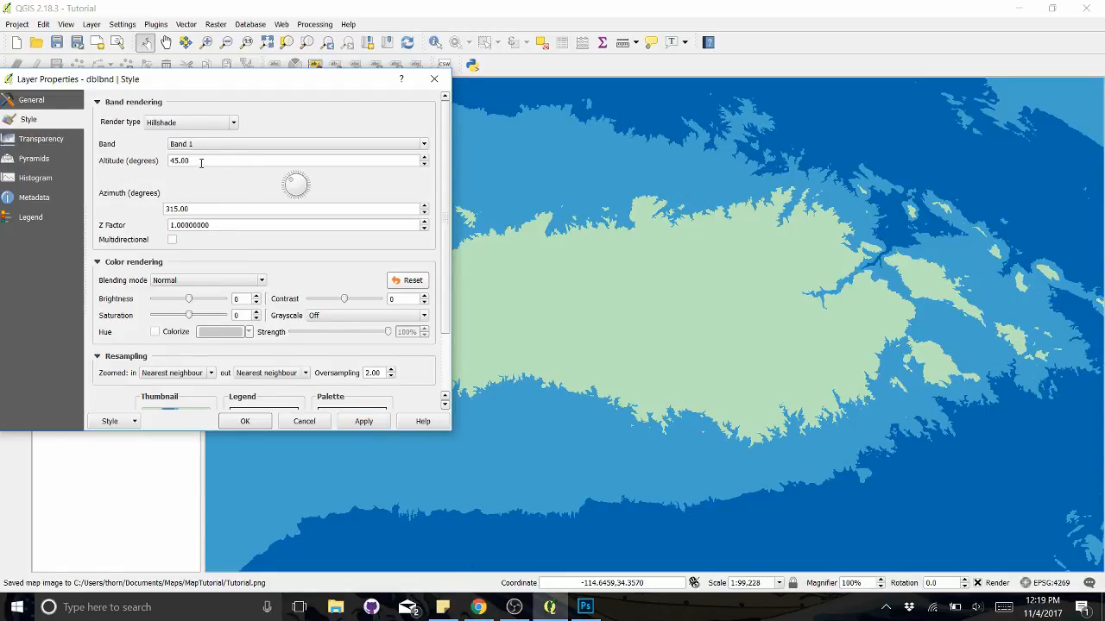
pyautogui.tripleClick(293, 160)
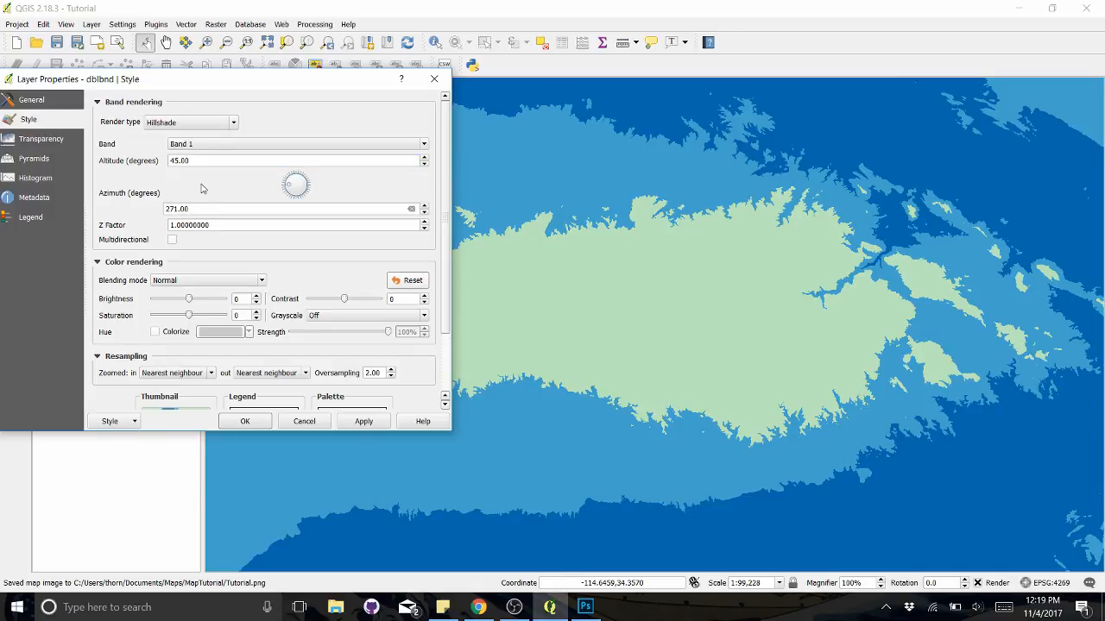
pyautogui.tripleClick(294, 160)
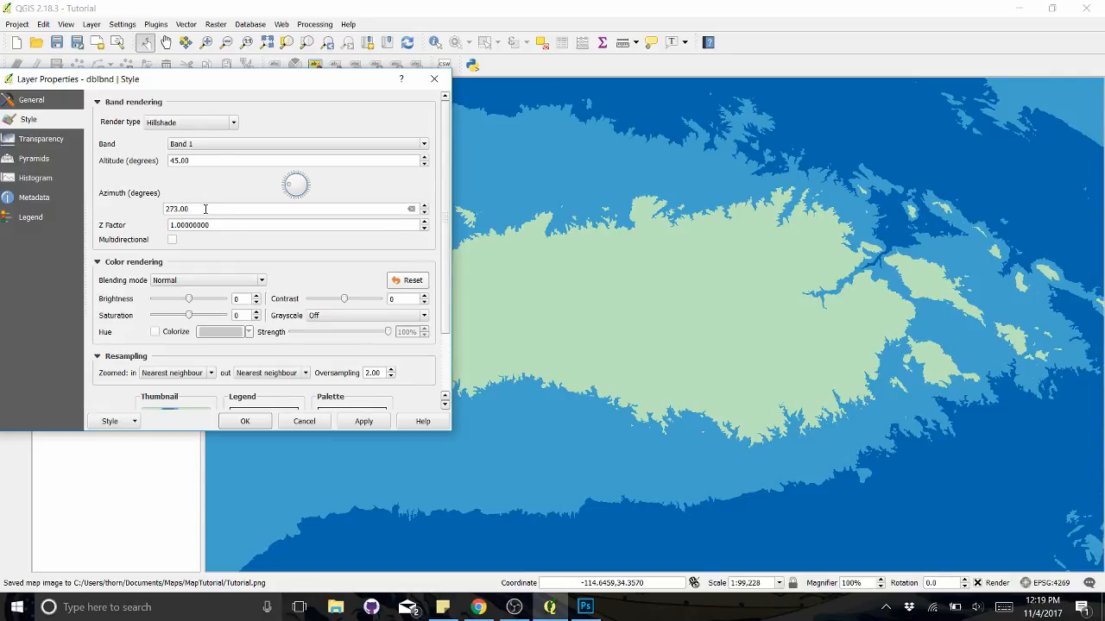
pyautogui.moveTo(425, 210)
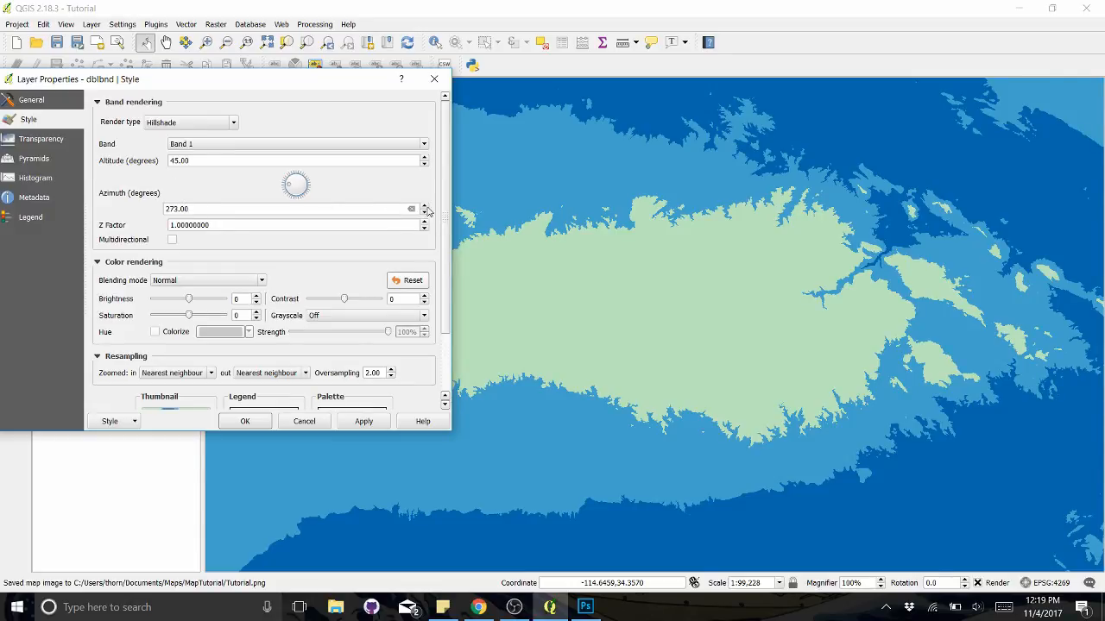
pyautogui.tripleClick(290, 208)
pyautogui.write('277')
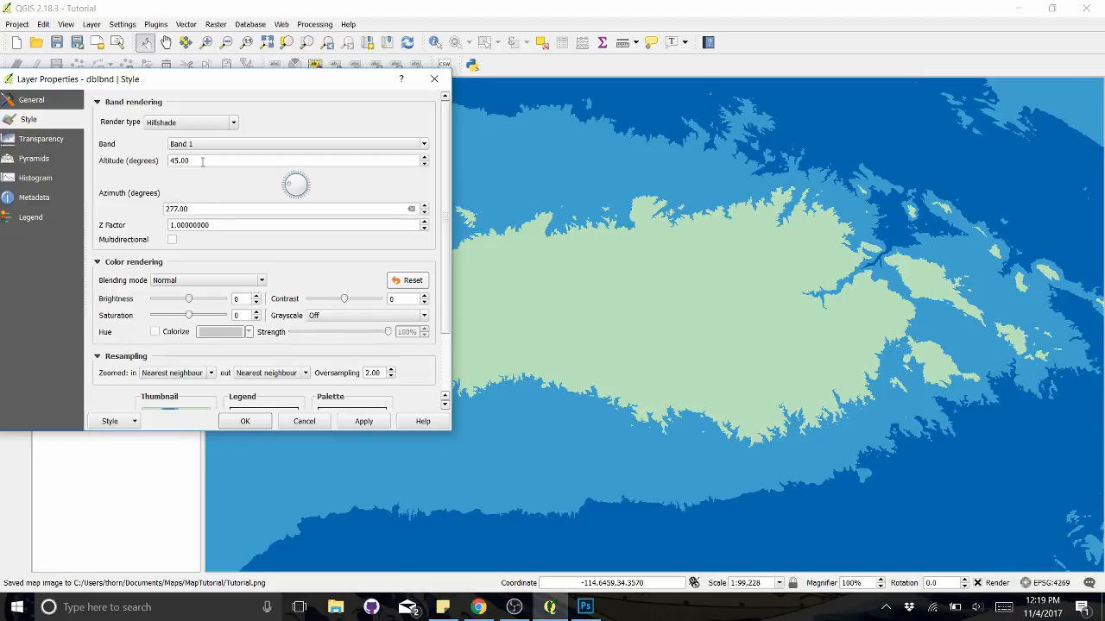
pyautogui.moveTo(392, 238)
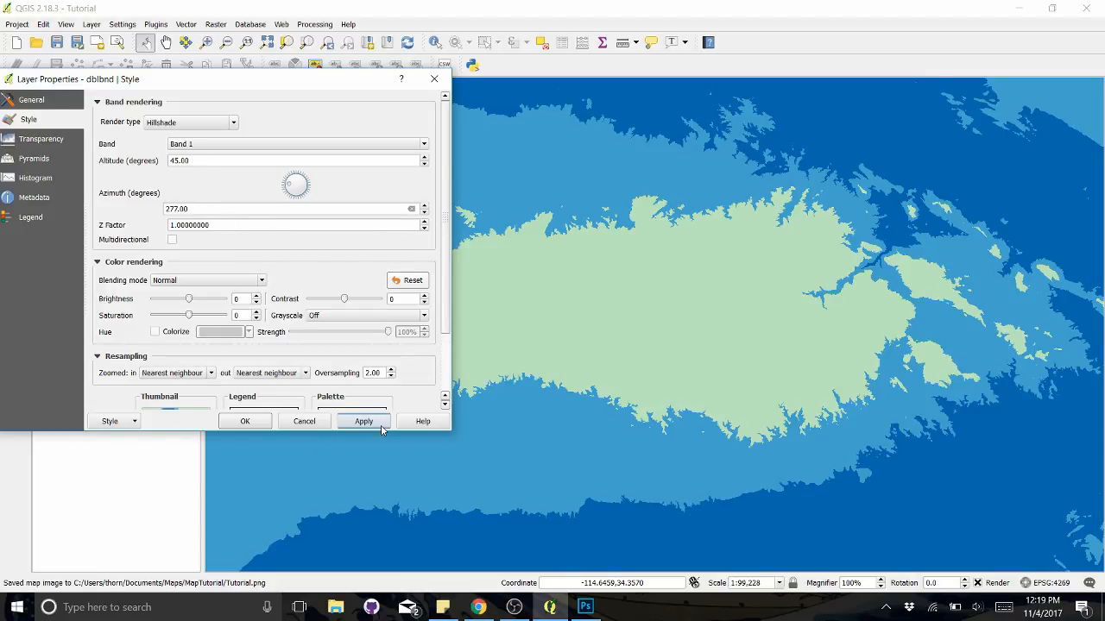
pyautogui.click(363, 421)
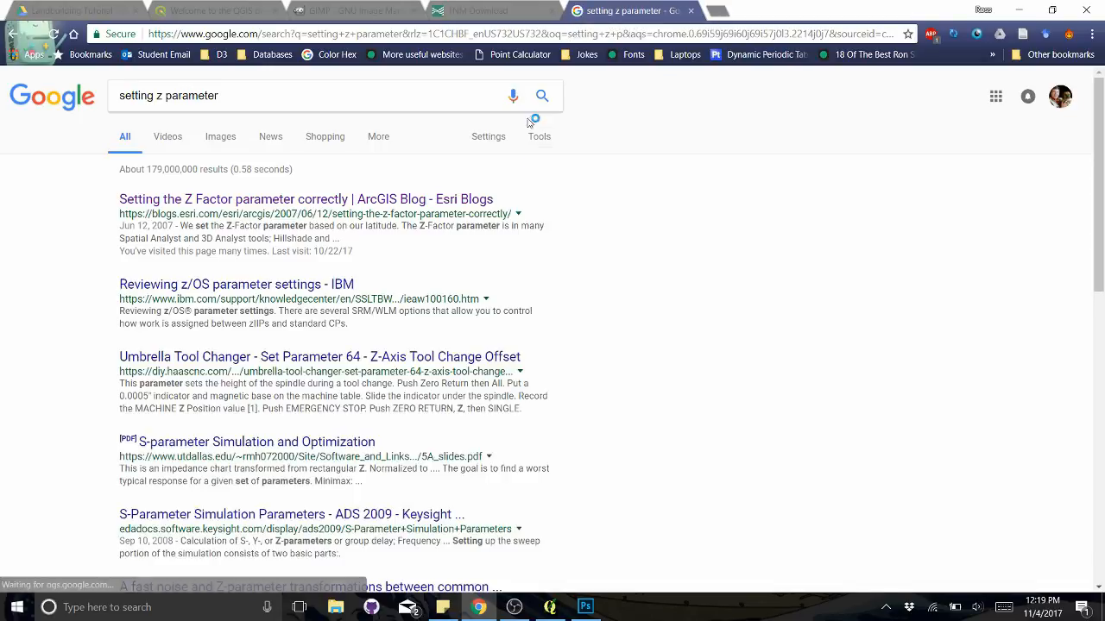
# In the Esri Z factor blog article, select the meters Z factor value for latitude 40°
pyautogui.click(305, 200)
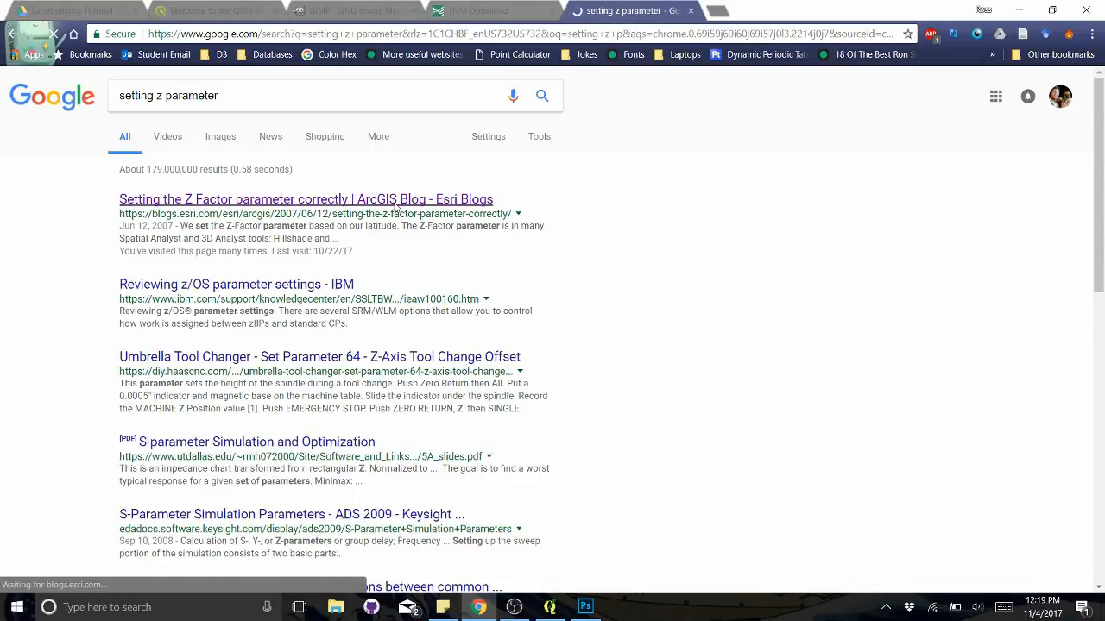
pyautogui.click(305, 198)
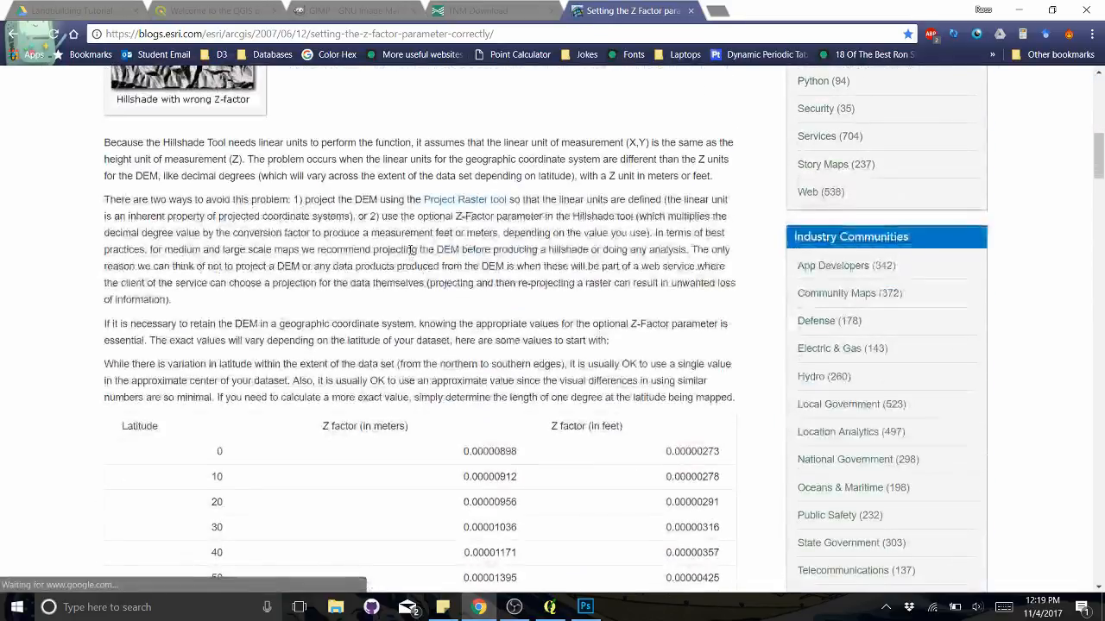
pyautogui.scroll(-3)
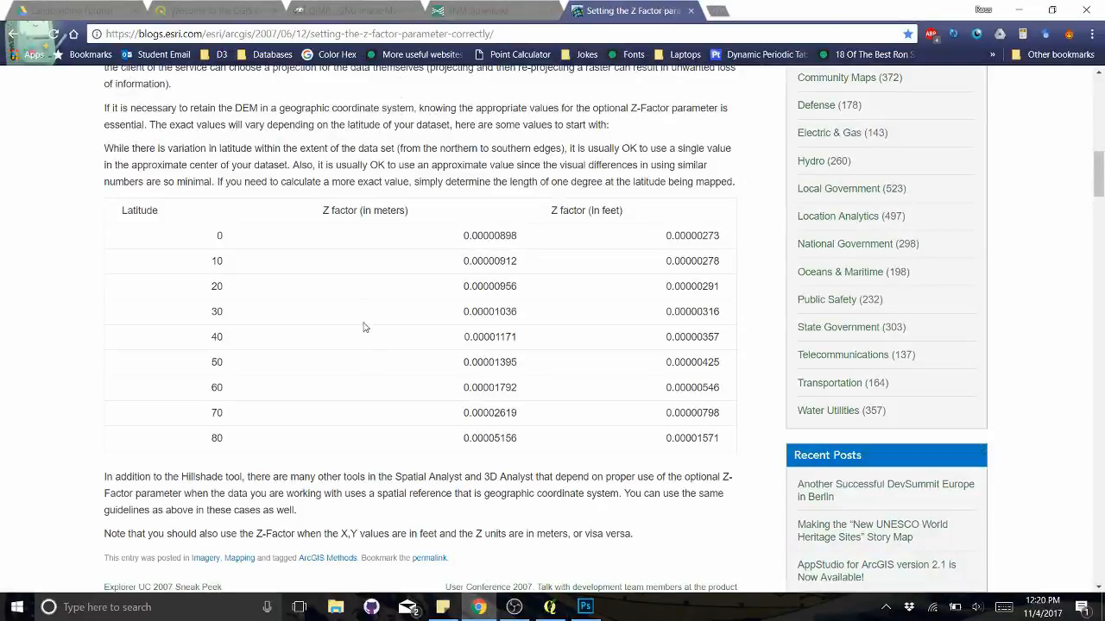
pyautogui.doubleClick(490, 336)
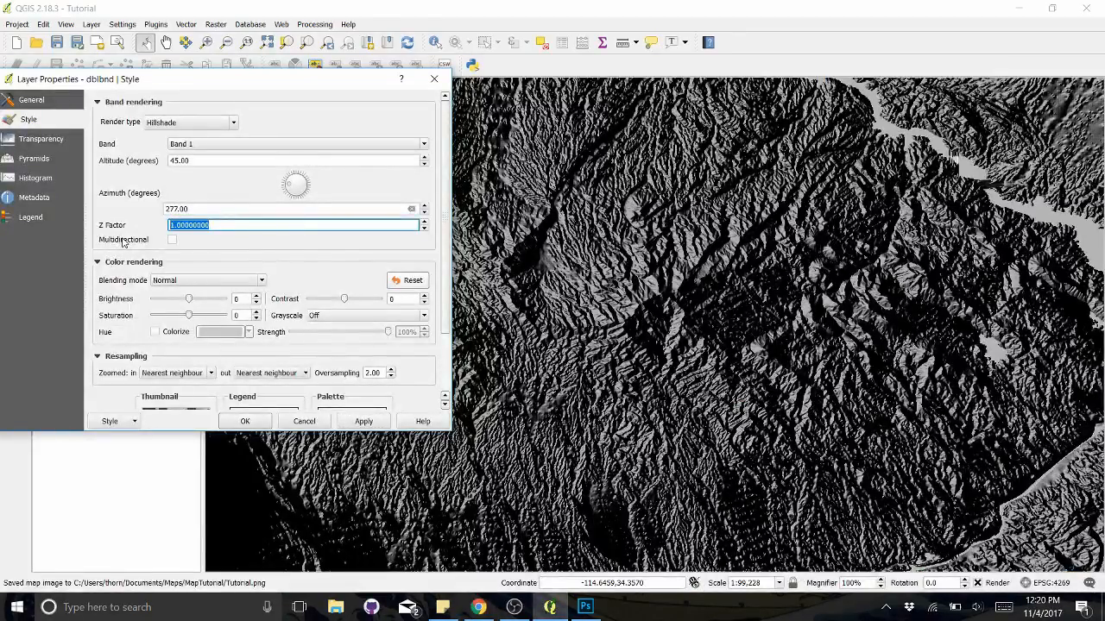
# Apply Z factor 0.00001171 to the hillshade, then start doubling it with *2
pyautogui.click(362, 421)
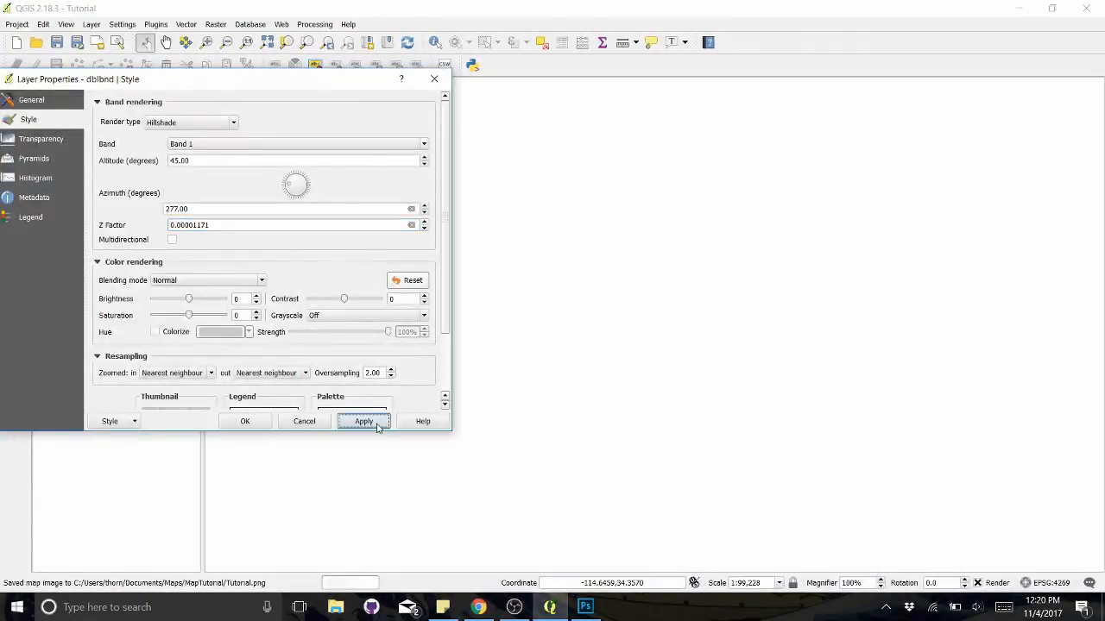
pyautogui.click(362, 422)
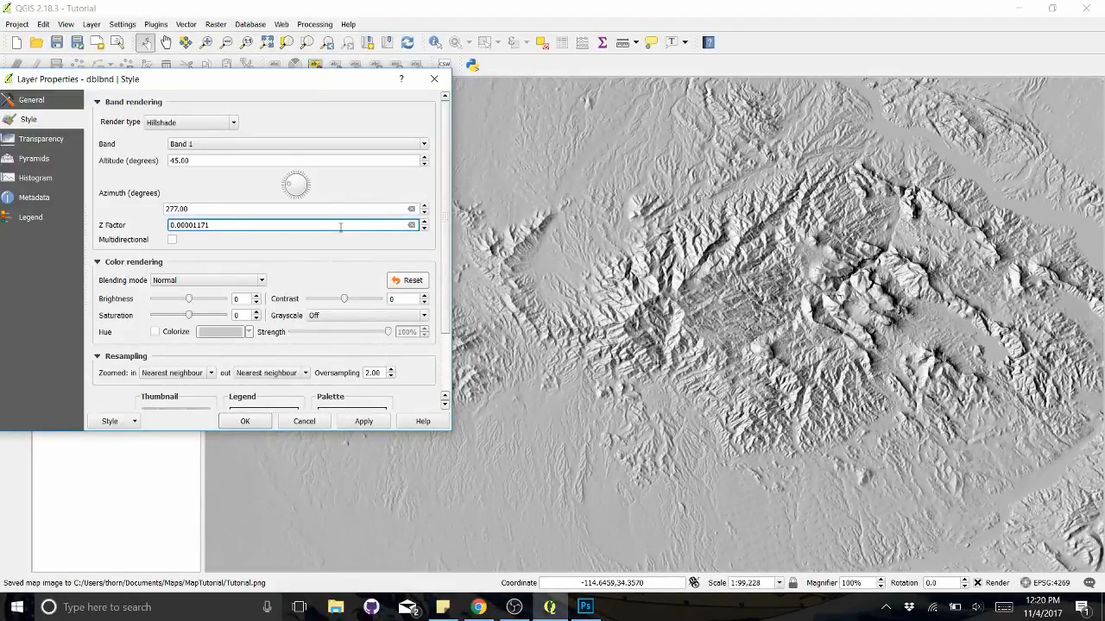
pyautogui.write('*2')
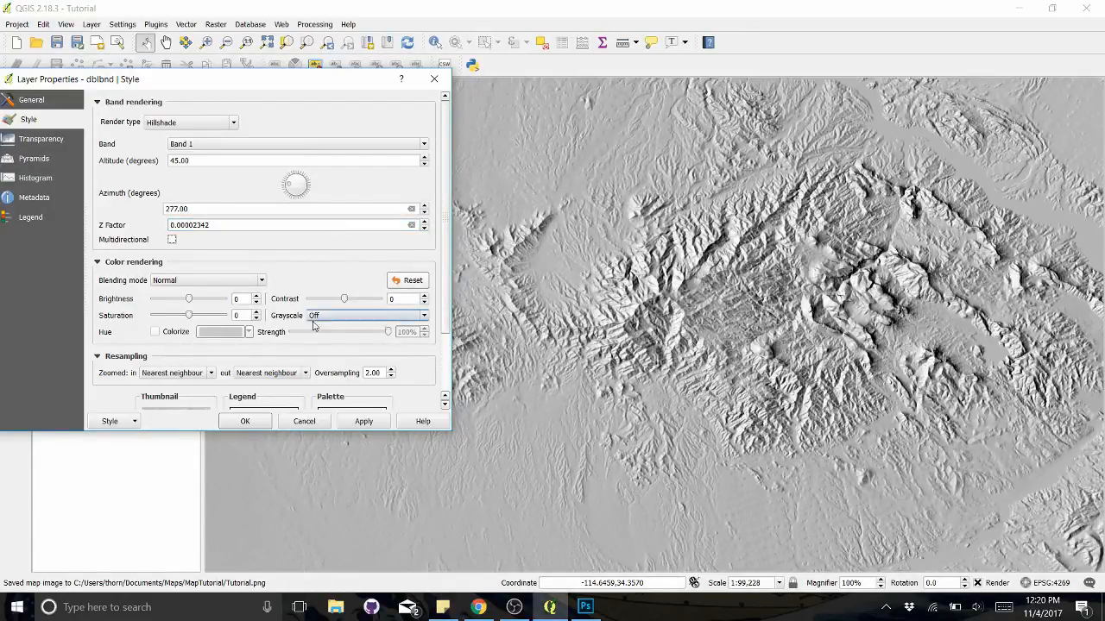
# Apply the doubled Z factor, then re-enter it as 0.00001171*.5
pyautogui.click(362, 421)
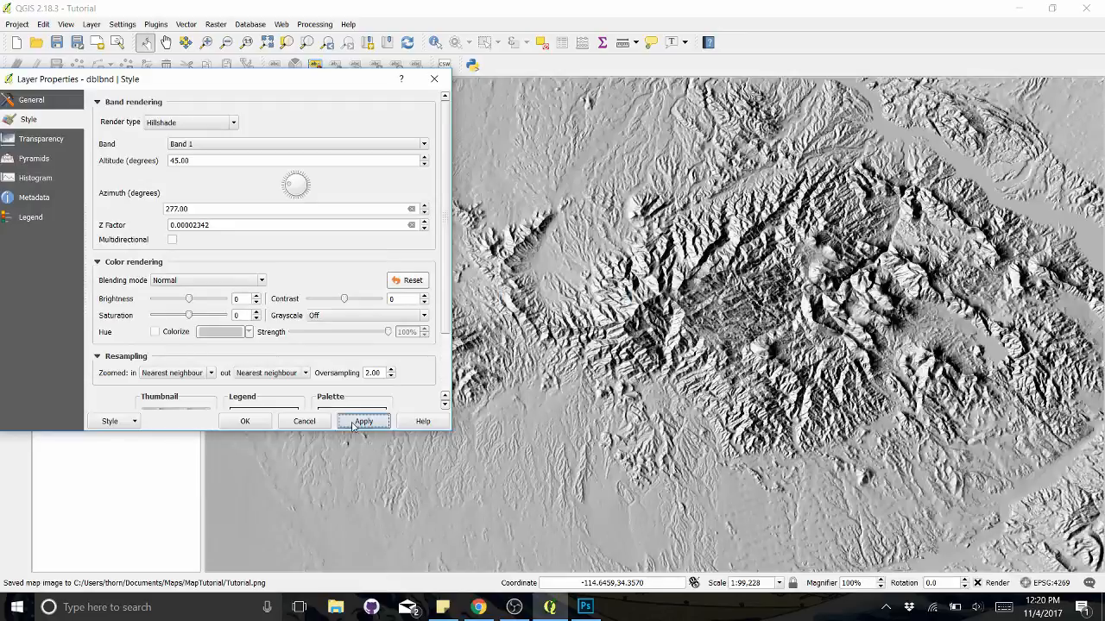
pyautogui.click(362, 421)
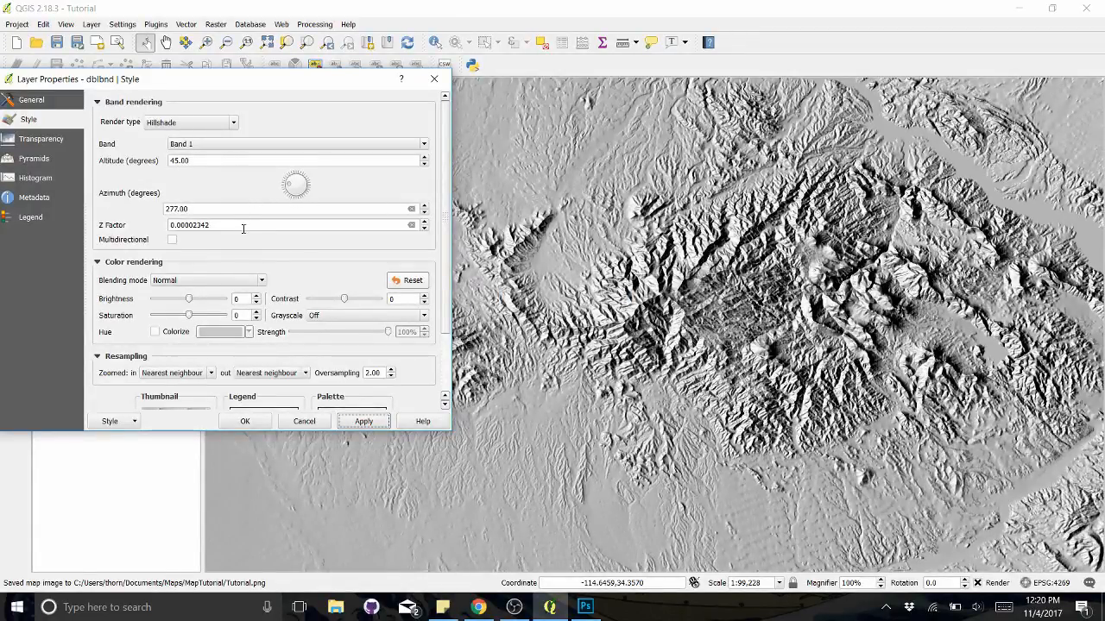
pyautogui.tripleClick(290, 225)
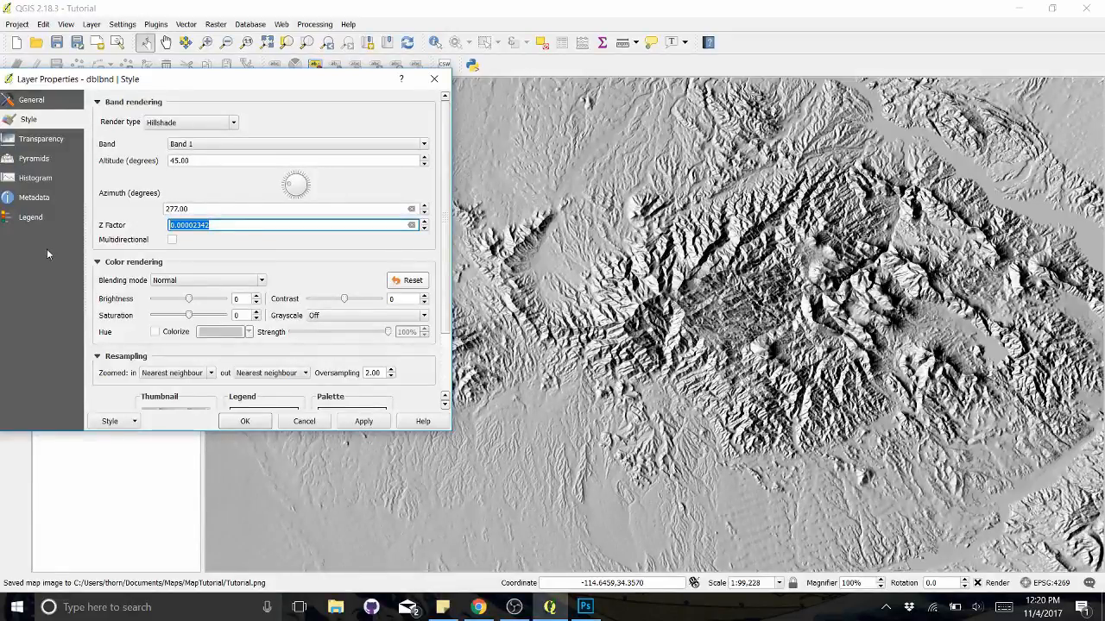
pyautogui.write('0.00001171')
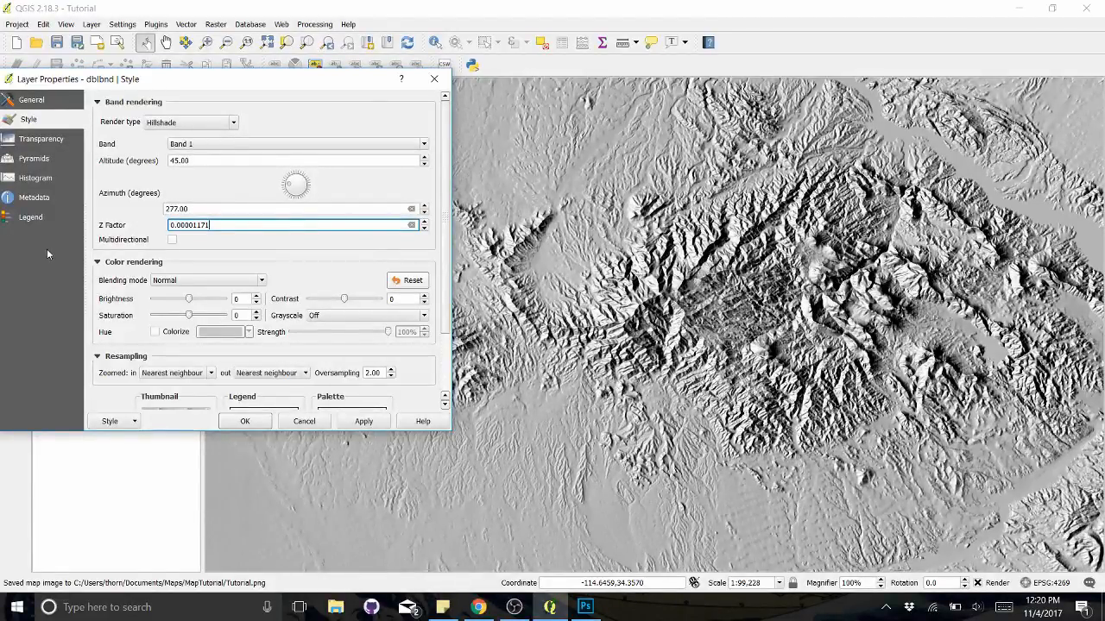
pyautogui.write('*.5')
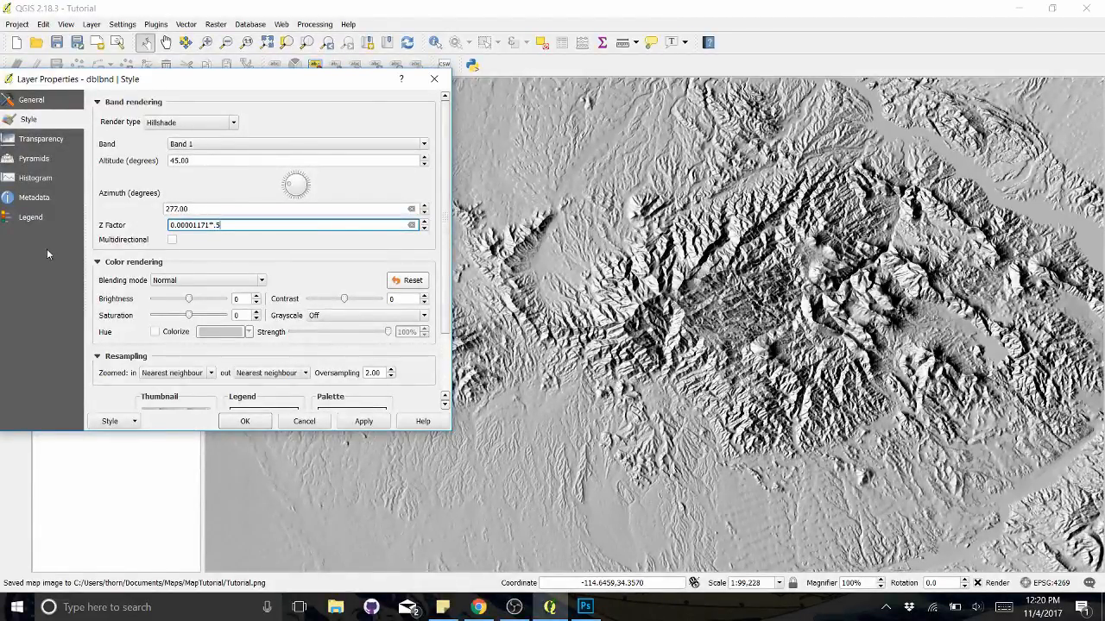
# Apply the halved Z factor 0.00000585 and accept the hillshade style, closing Layer Properties
pyautogui.click(362, 421)
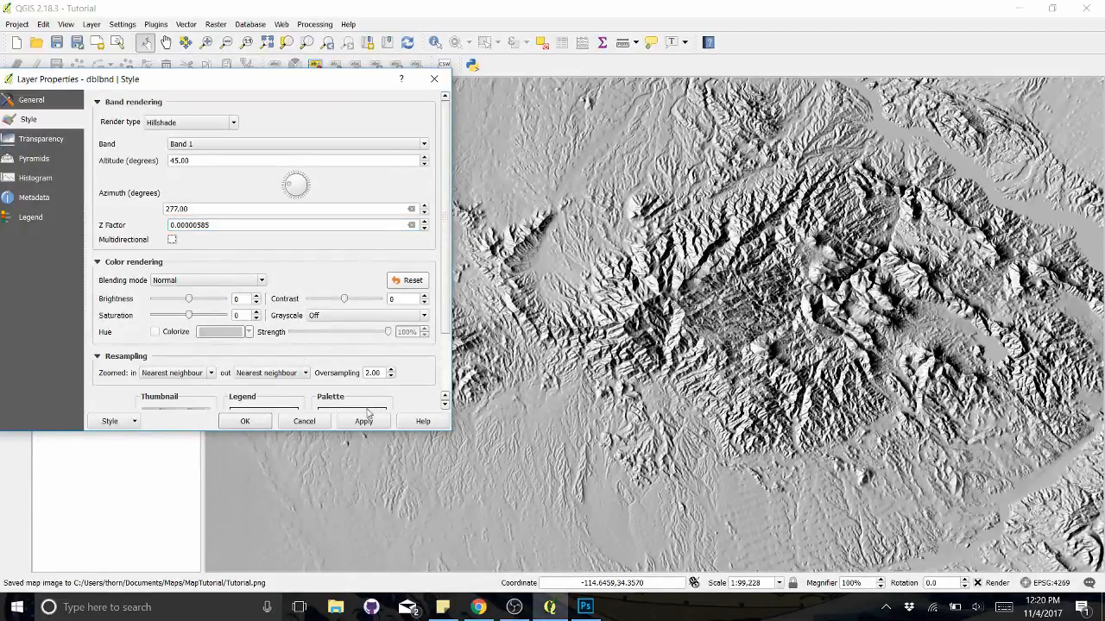
pyautogui.click(363, 421)
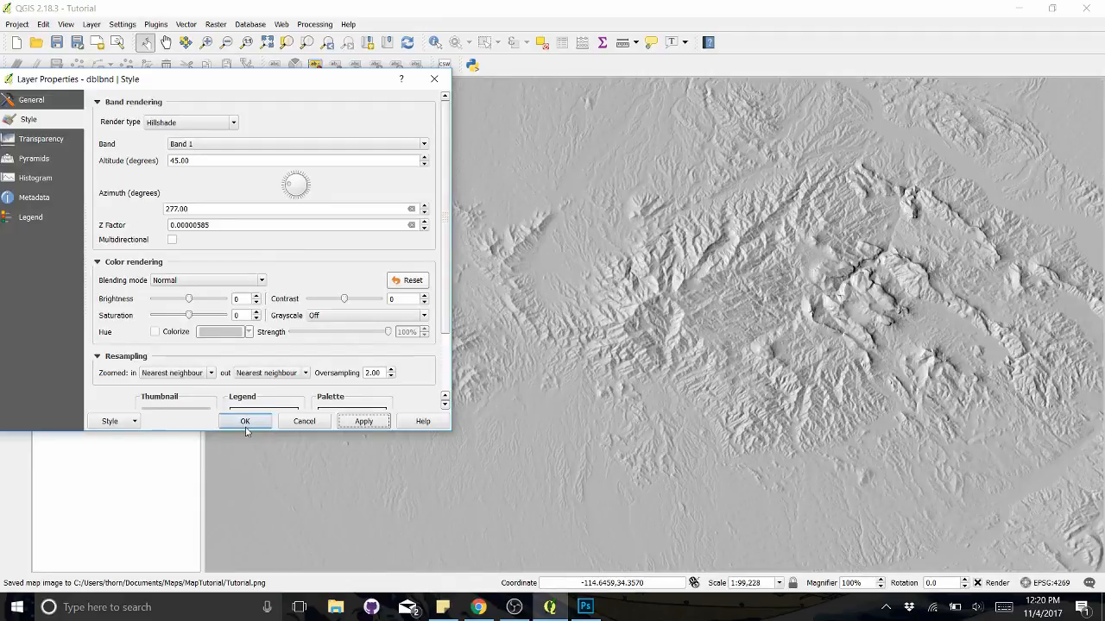
pyautogui.click(245, 421)
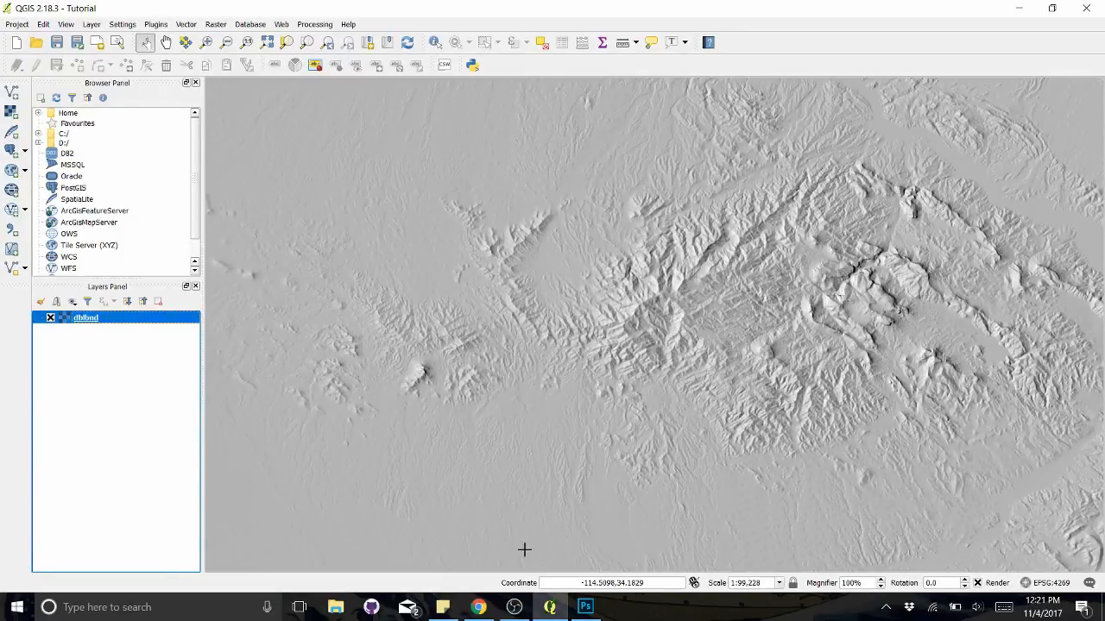
# Save the map as image TutorialHillshade.png in the MapTutorial folder
pyautogui.click(16, 24)
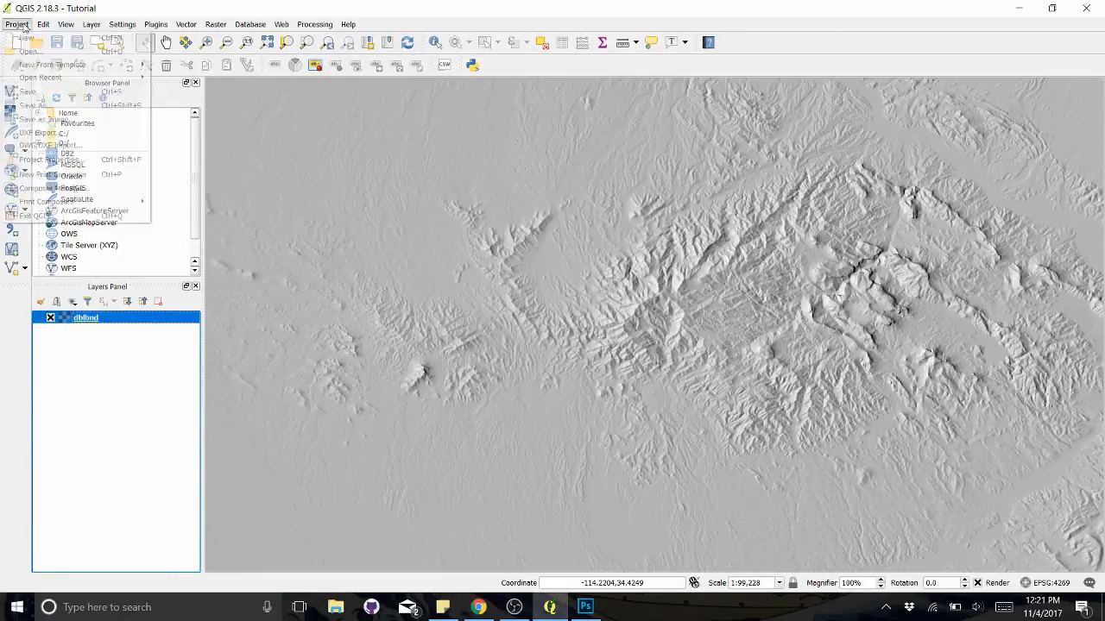
pyautogui.moveTo(45, 119)
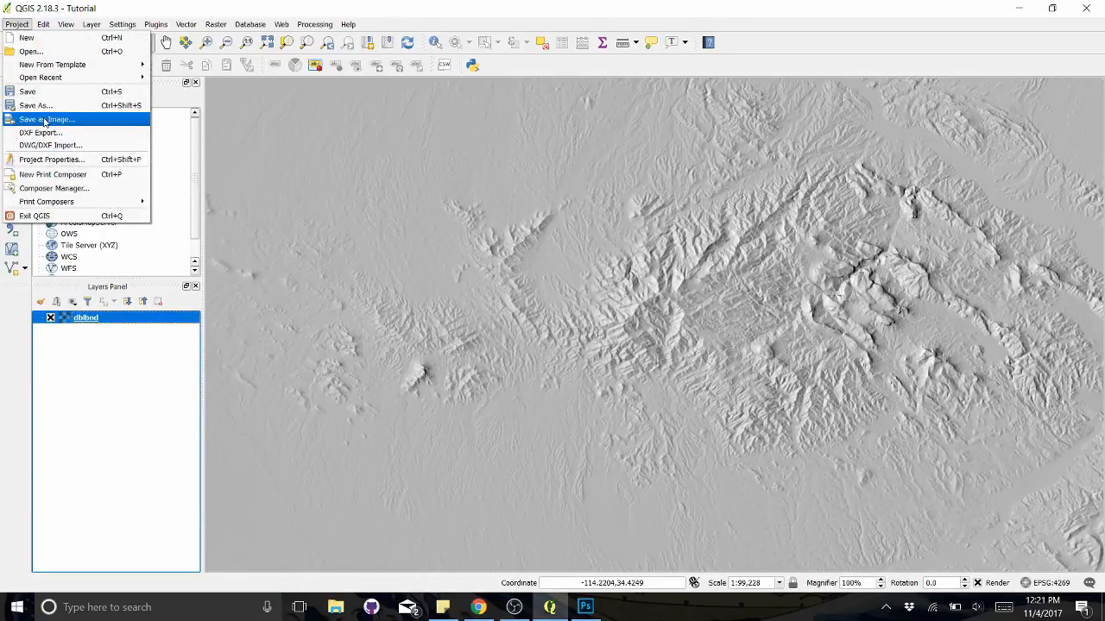
pyautogui.click(45, 119)
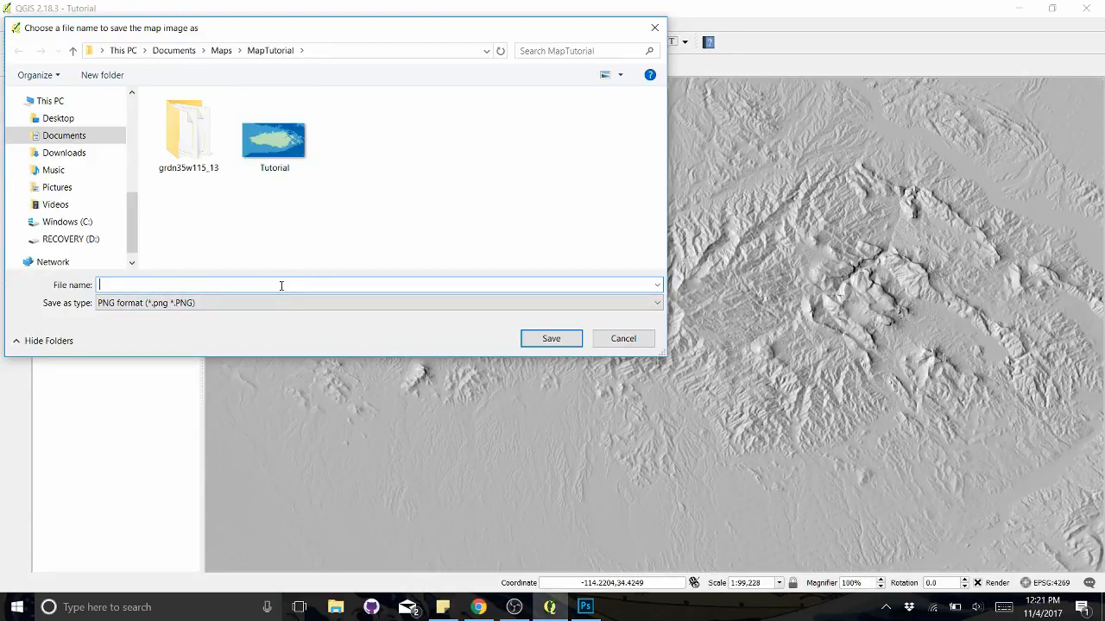
pyautogui.write('TutorialHillsha')
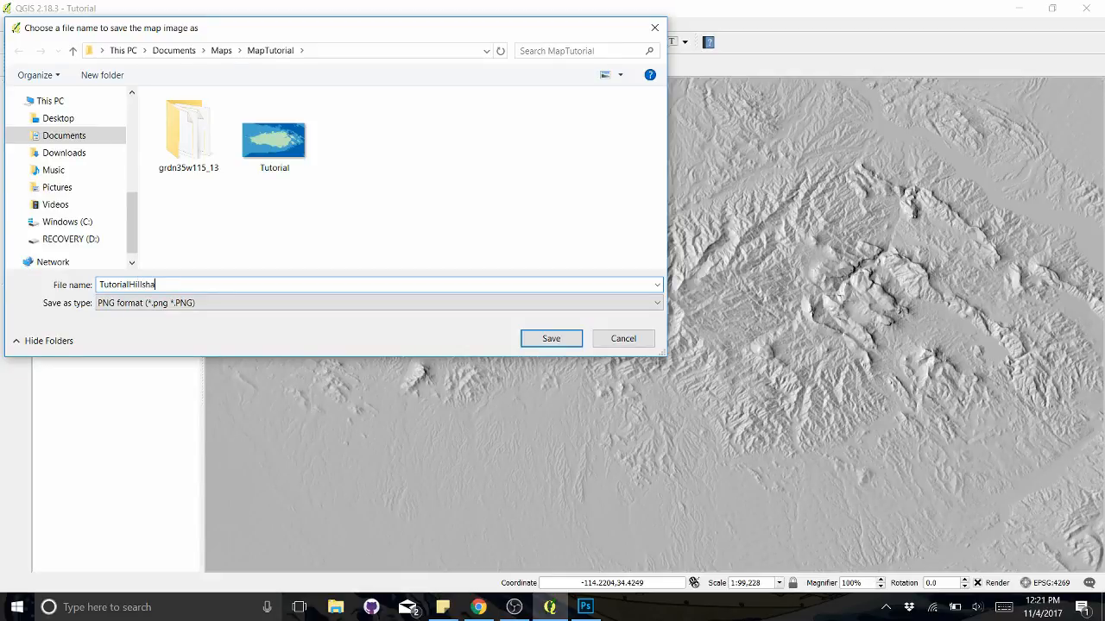
pyautogui.click(550, 337)
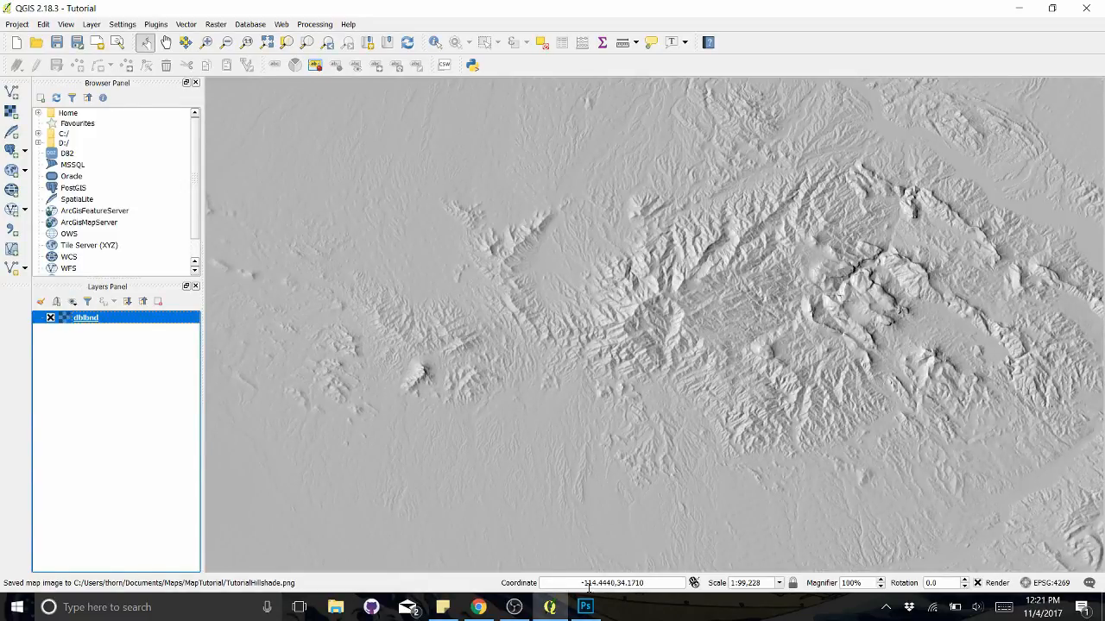
pyautogui.moveTo(586, 607)
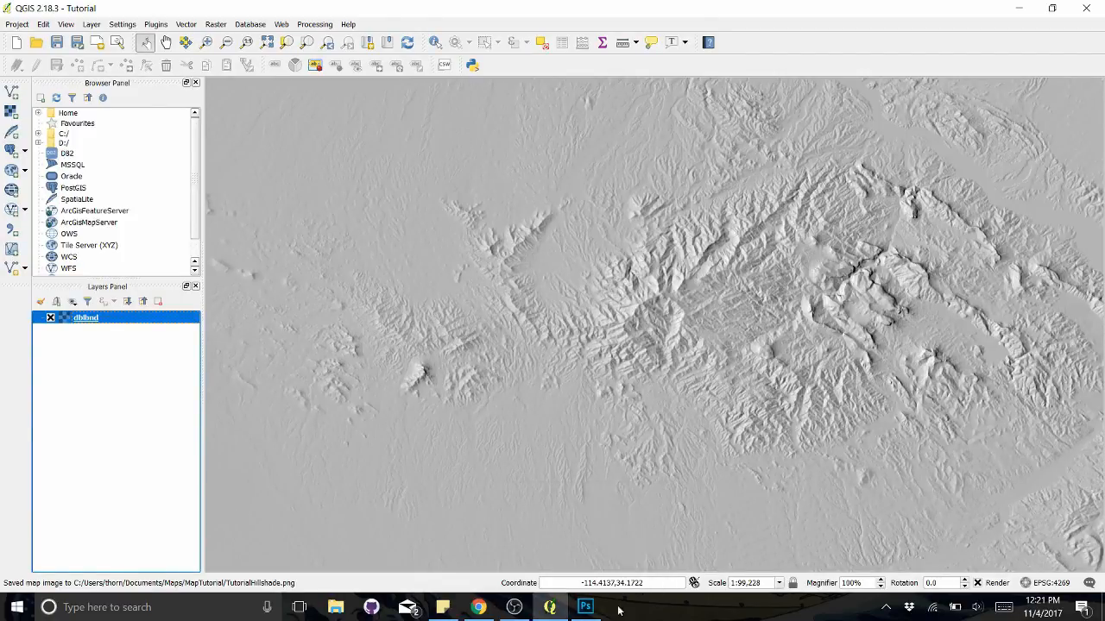
# In Photoshop, open Tutorial.png, the classified continent image, from the MapTutorial folder
pyautogui.click(585, 607)
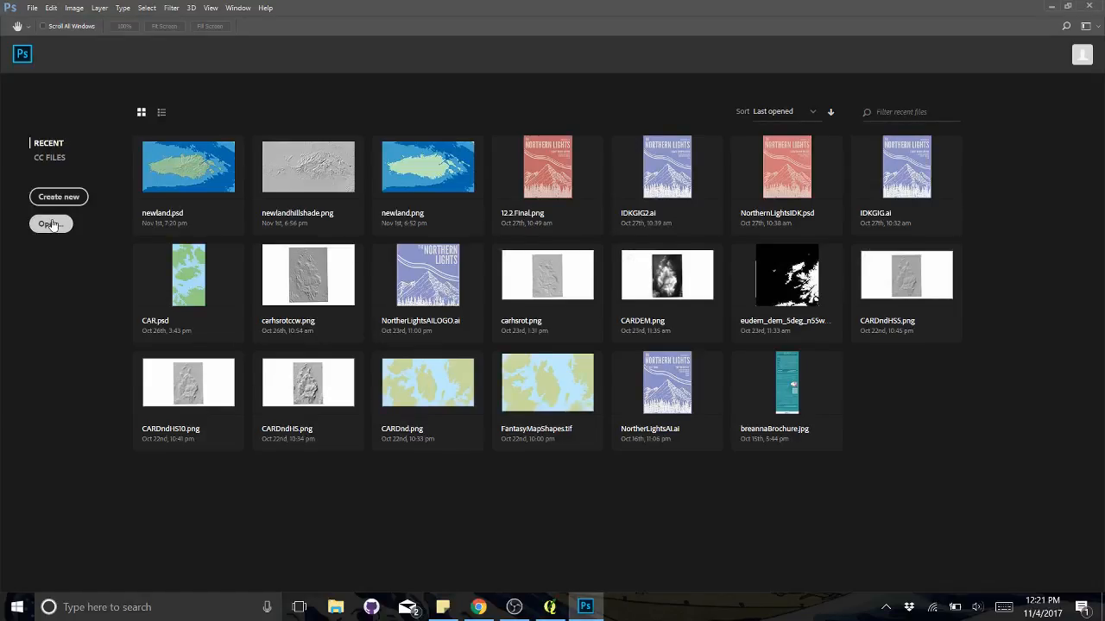
pyautogui.click(50, 225)
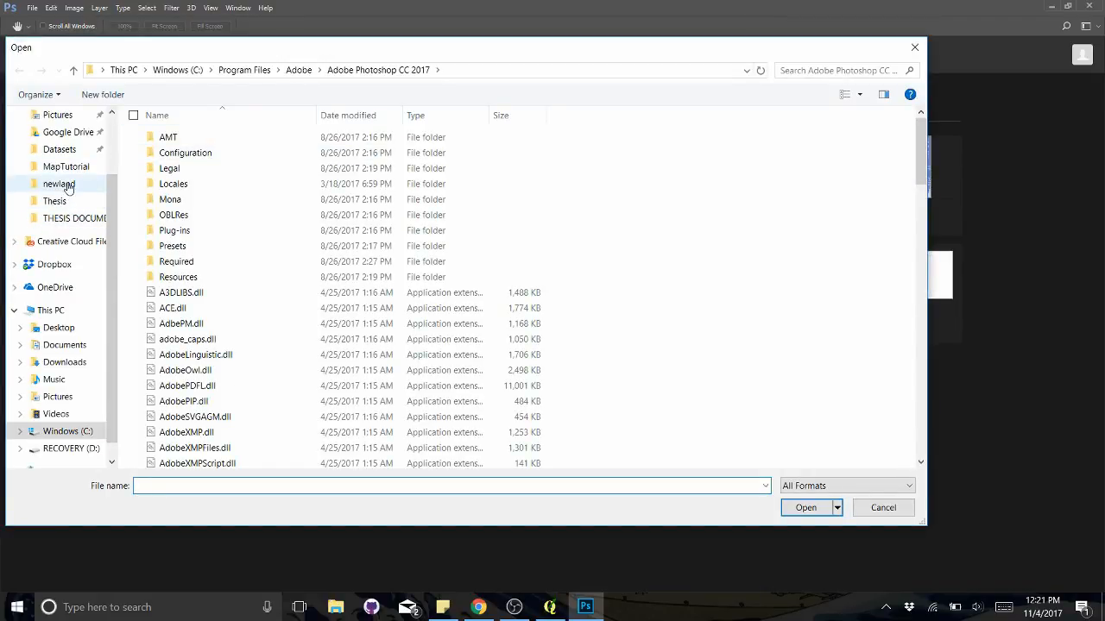
pyautogui.click(66, 166)
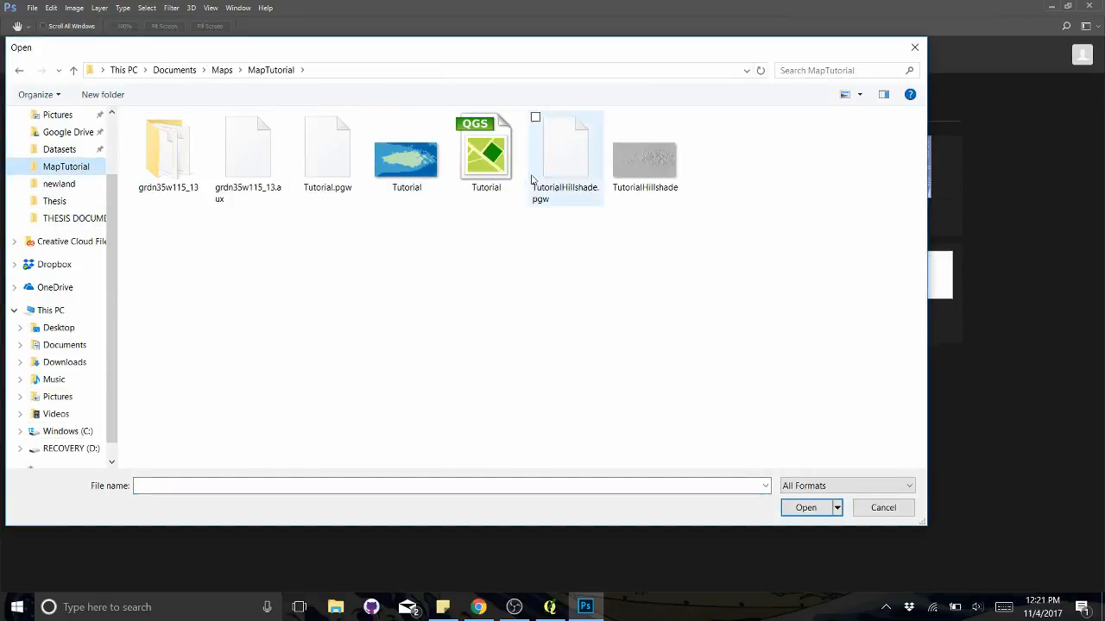
pyautogui.click(407, 156)
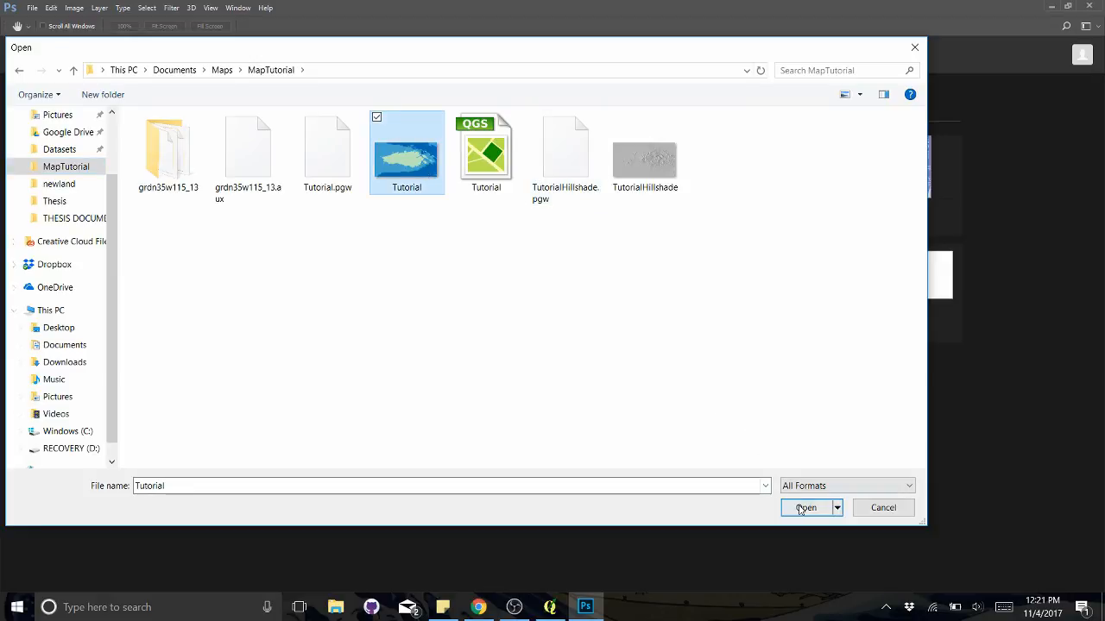
pyautogui.click(804, 508)
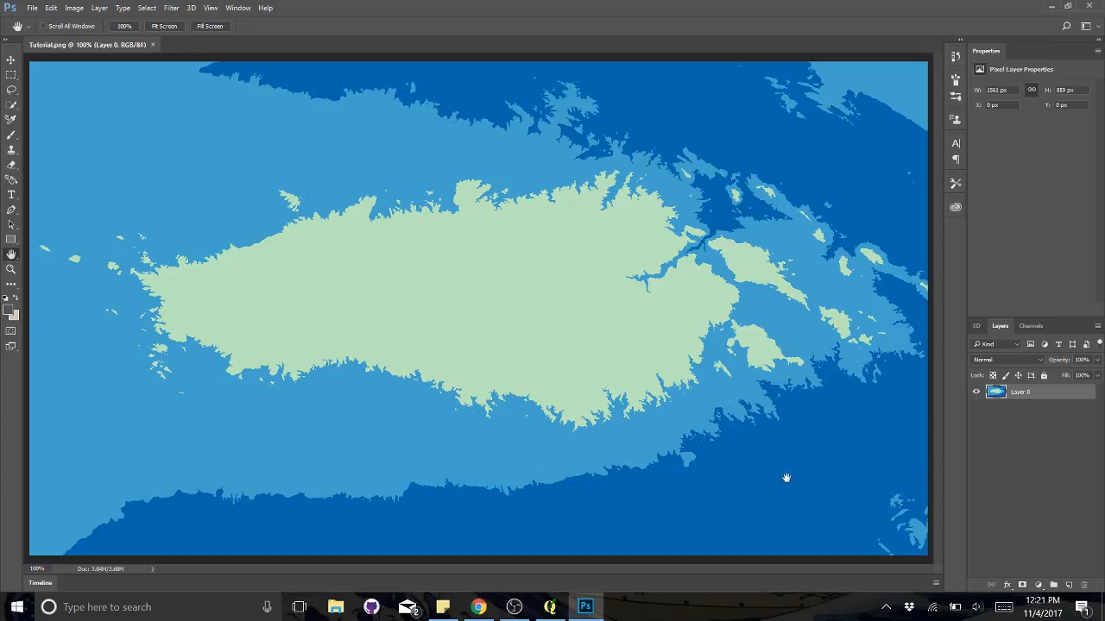
pyautogui.moveTo(661, 361)
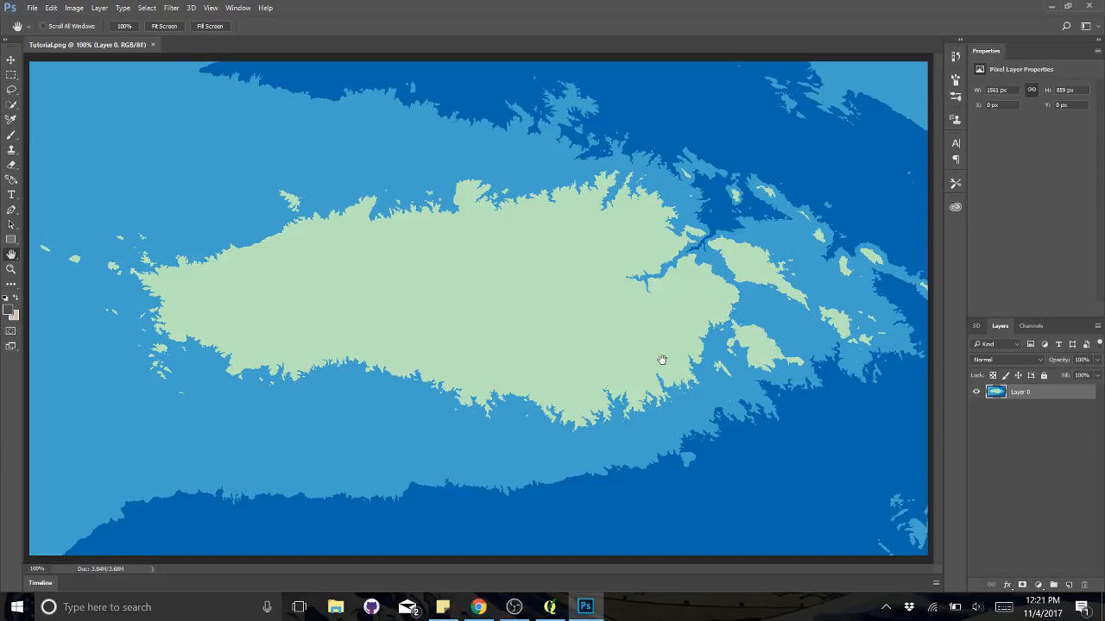
pyautogui.moveTo(646, 314)
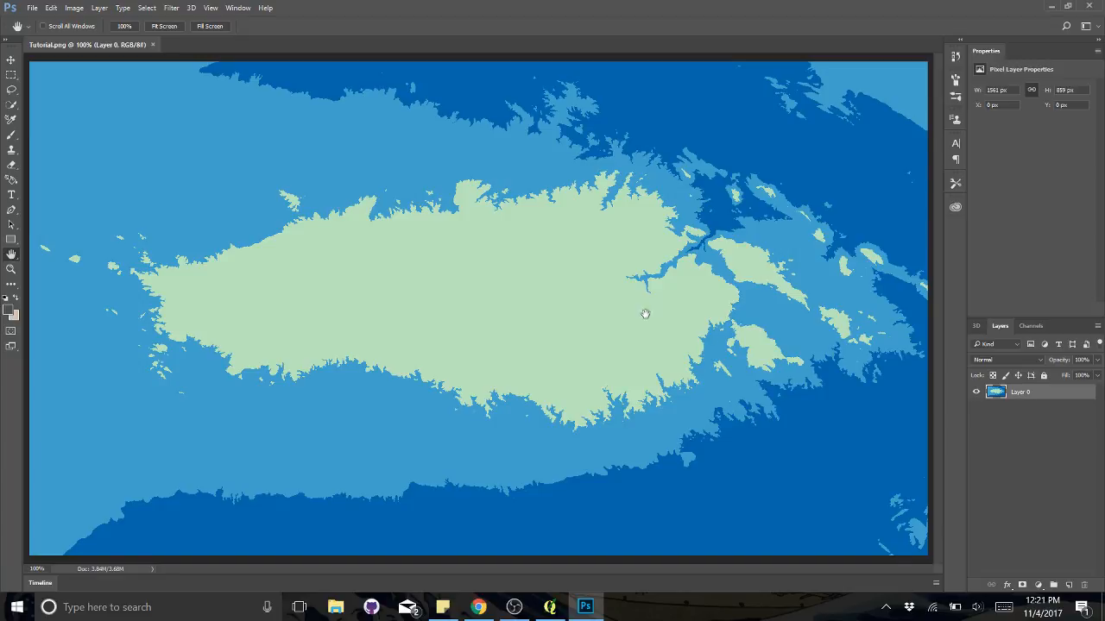
pyautogui.moveTo(194, 73)
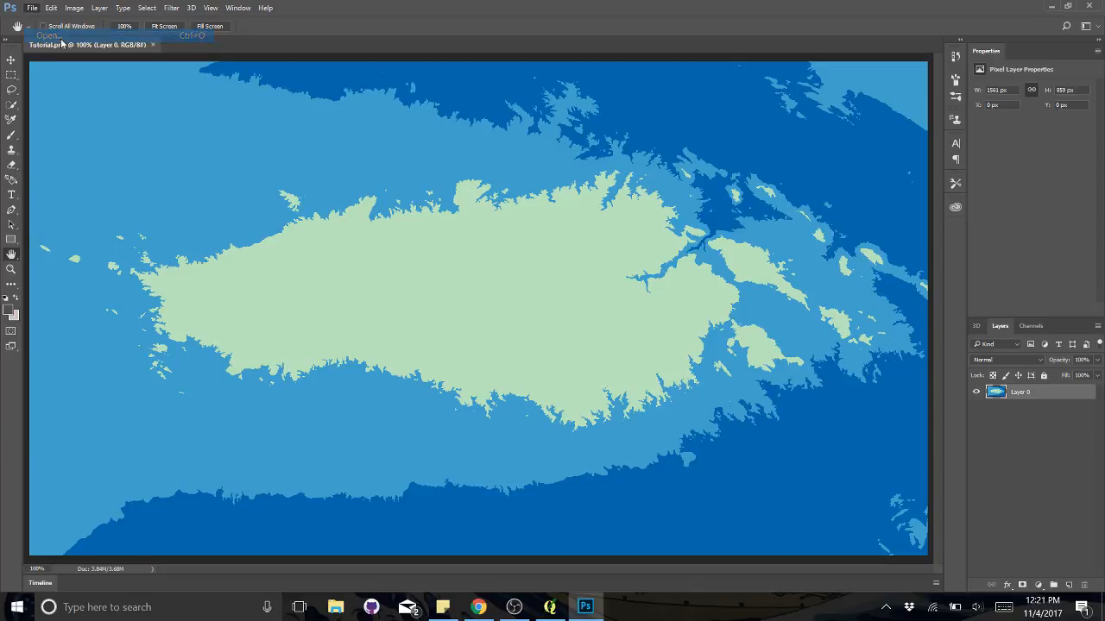
# Open TutorialHillshade.png as a second document and flip between it and the continent map
pyautogui.click(46, 34)
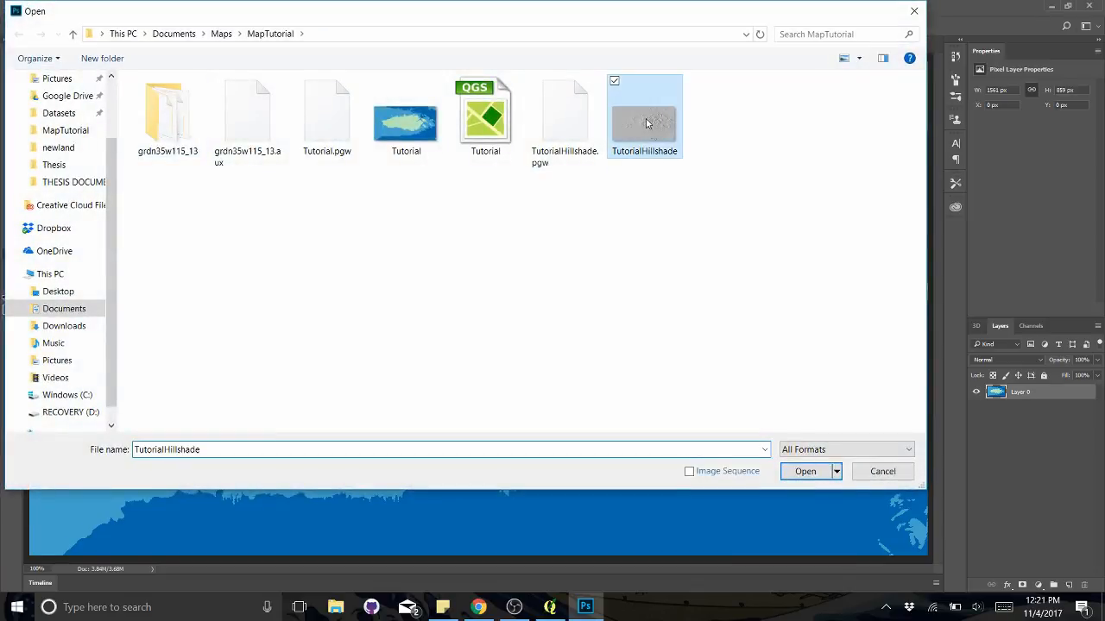
pyautogui.click(805, 471)
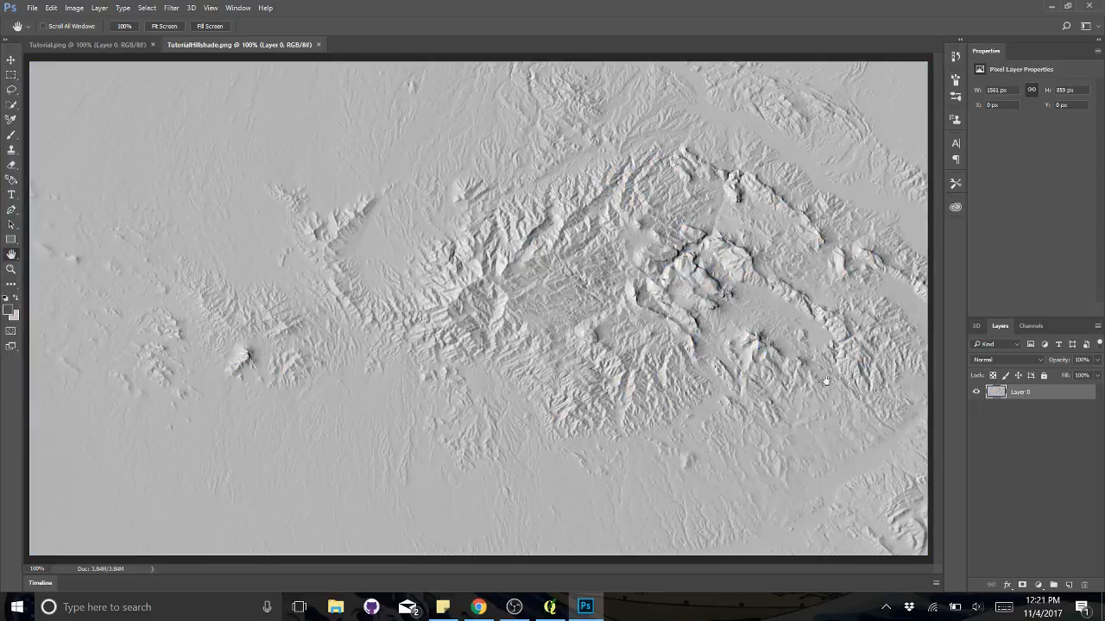
pyautogui.click(86, 45)
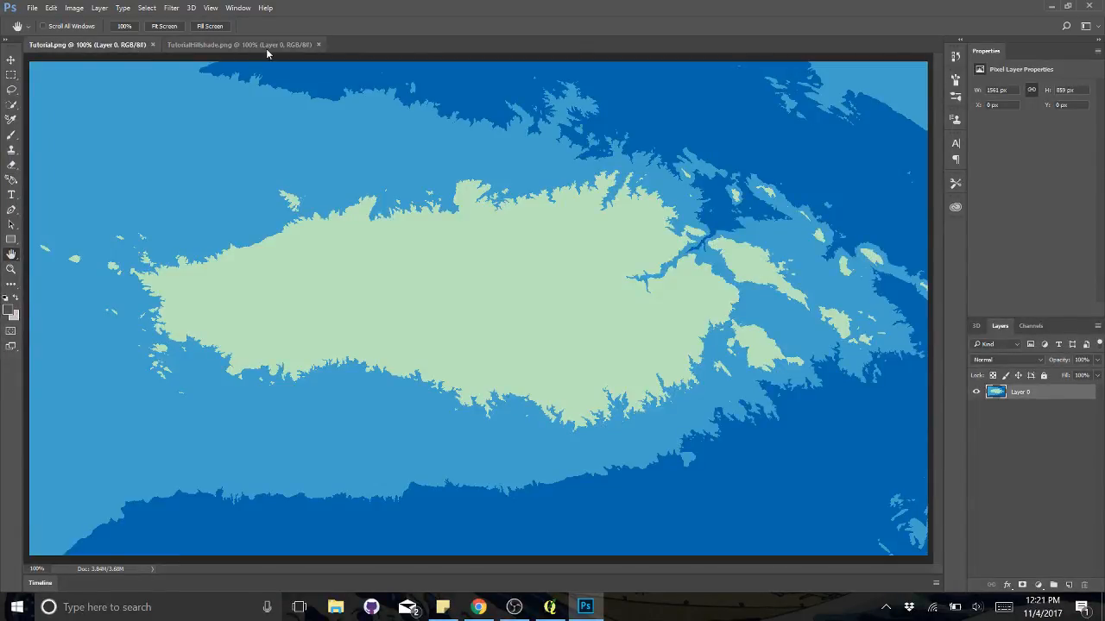
pyautogui.click(240, 45)
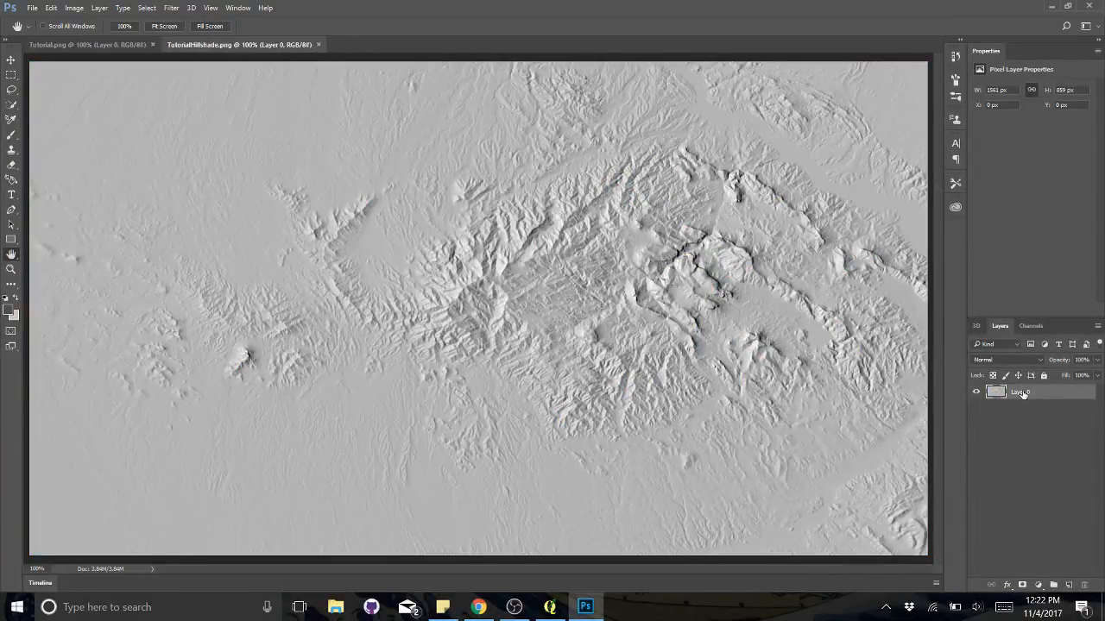
pyautogui.click(86, 45)
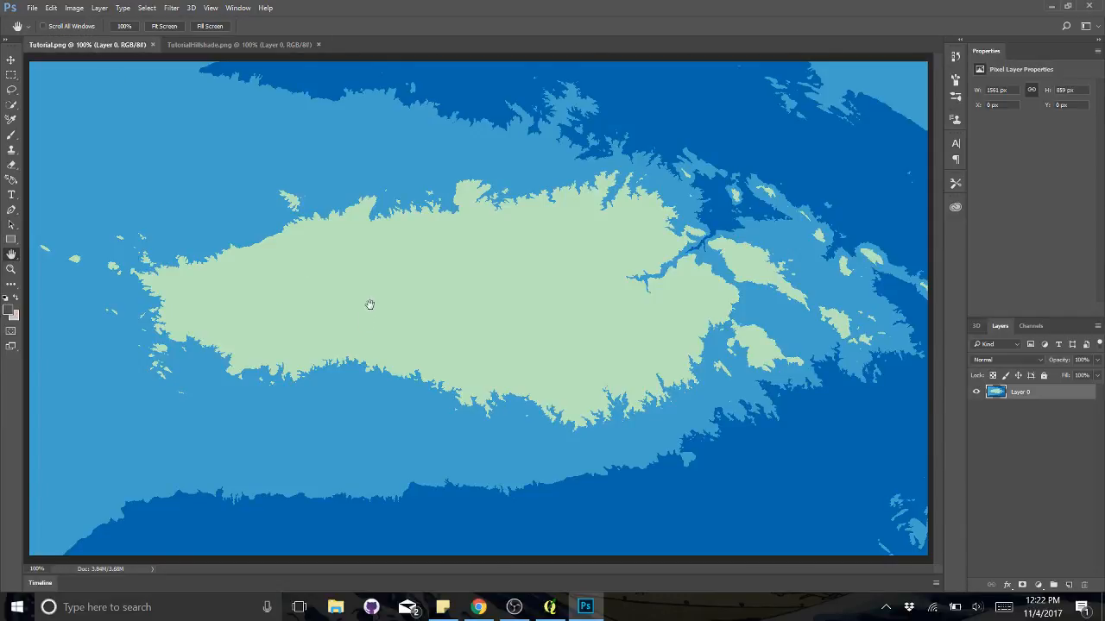
pyautogui.moveTo(470, 290)
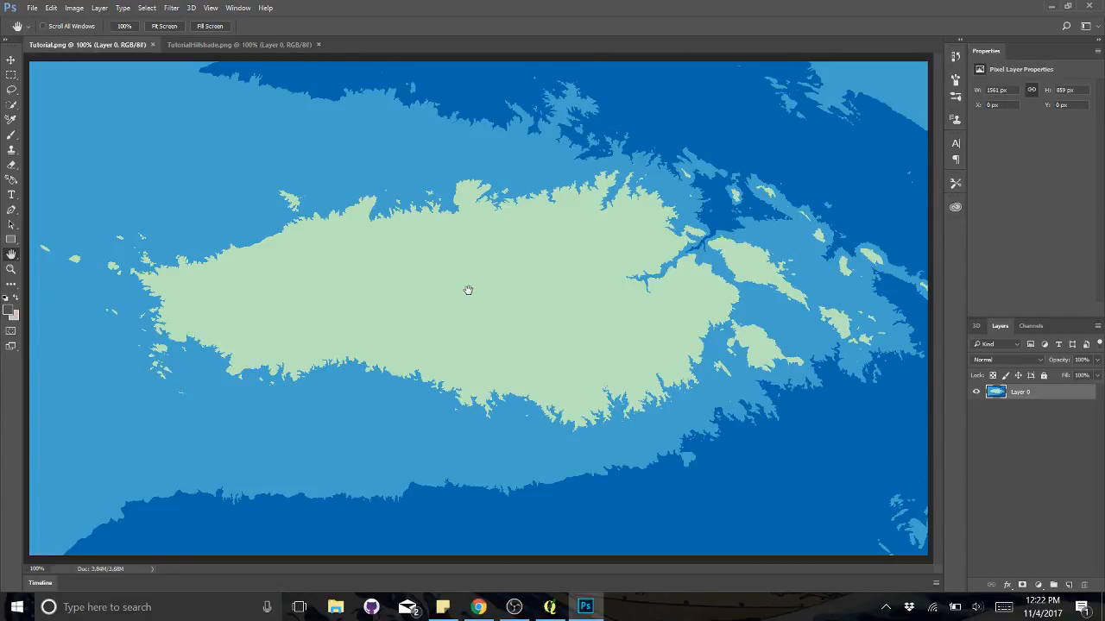
pyautogui.moveTo(376, 228)
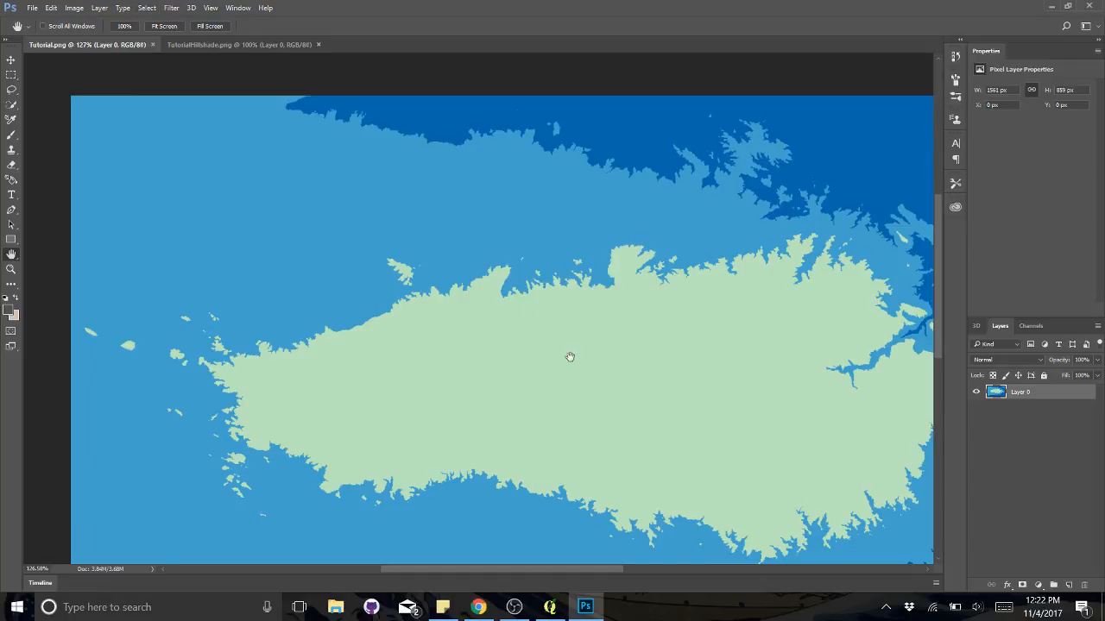
# Apply a Median noise filter with a 5-pixel radius to smooth the continent's coastlines
pyautogui.click(170, 7)
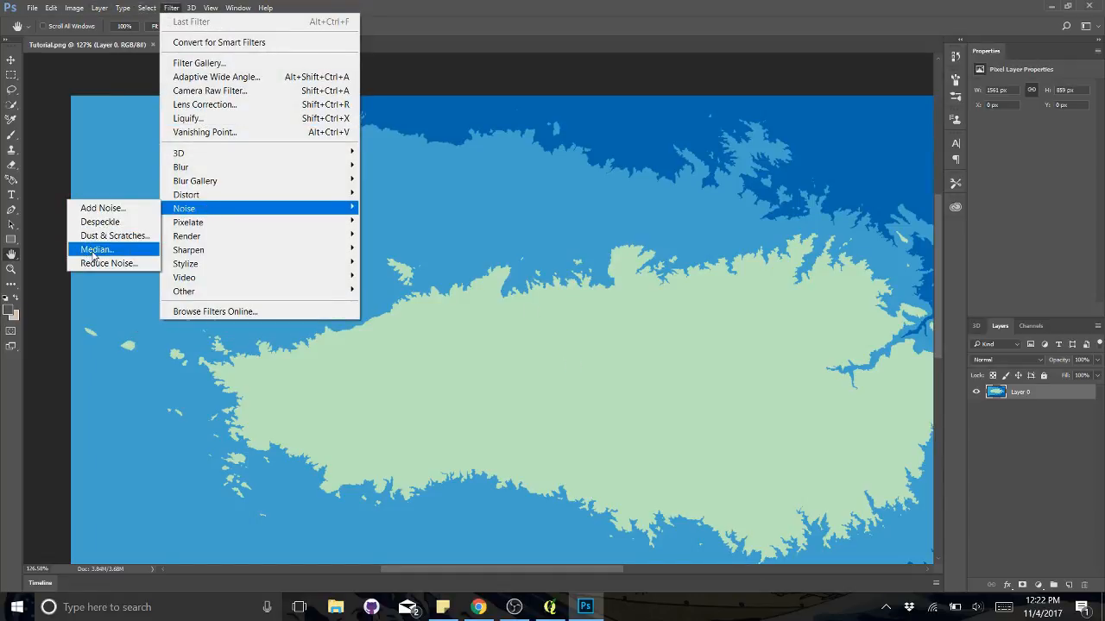
pyautogui.click(97, 248)
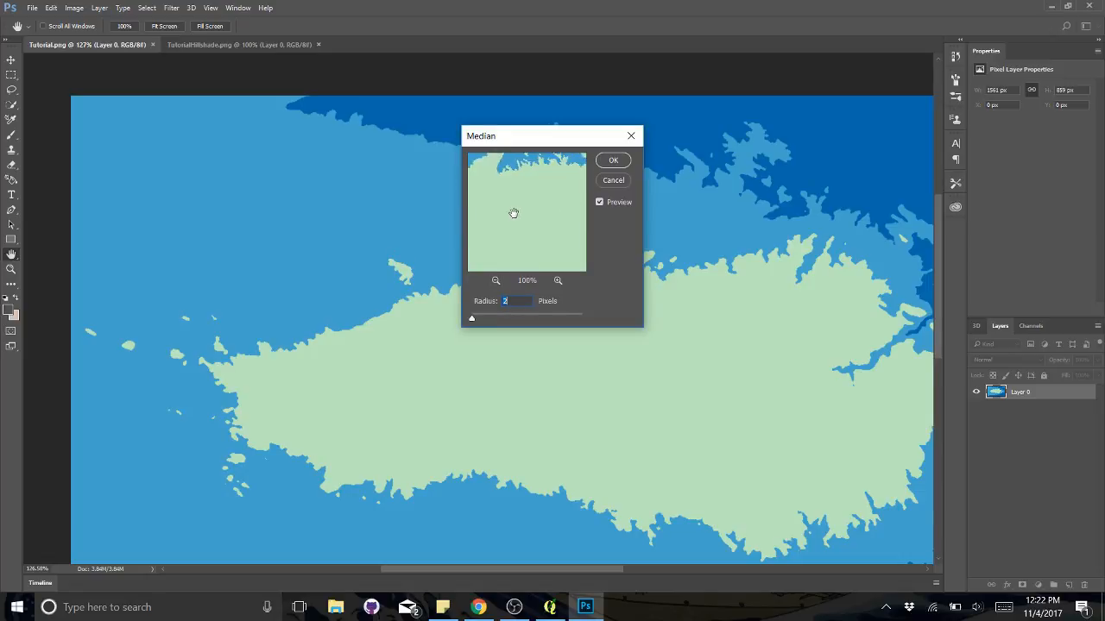
pyautogui.moveTo(514, 214); pyautogui.dragTo(563, 231)
pyautogui.write('5')
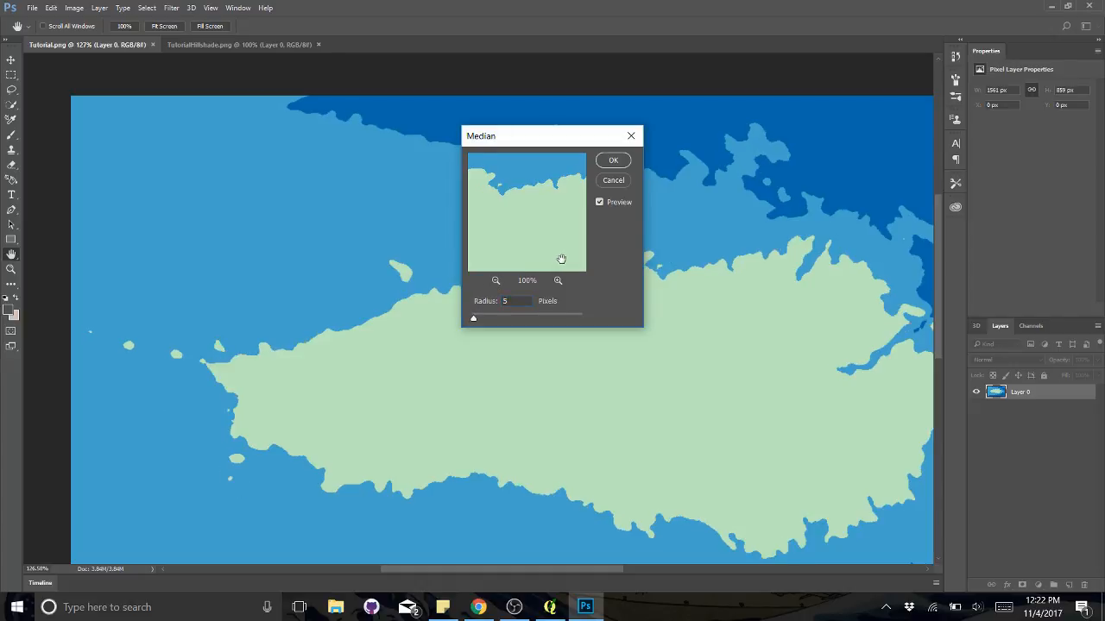
pyautogui.moveTo(563, 245)
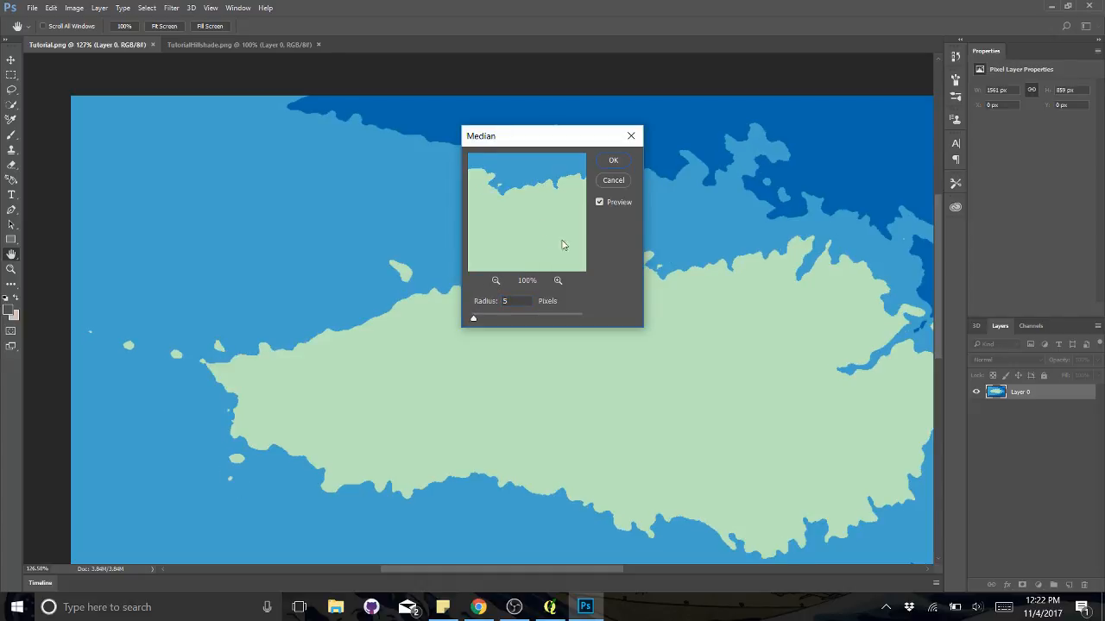
pyautogui.click(613, 159)
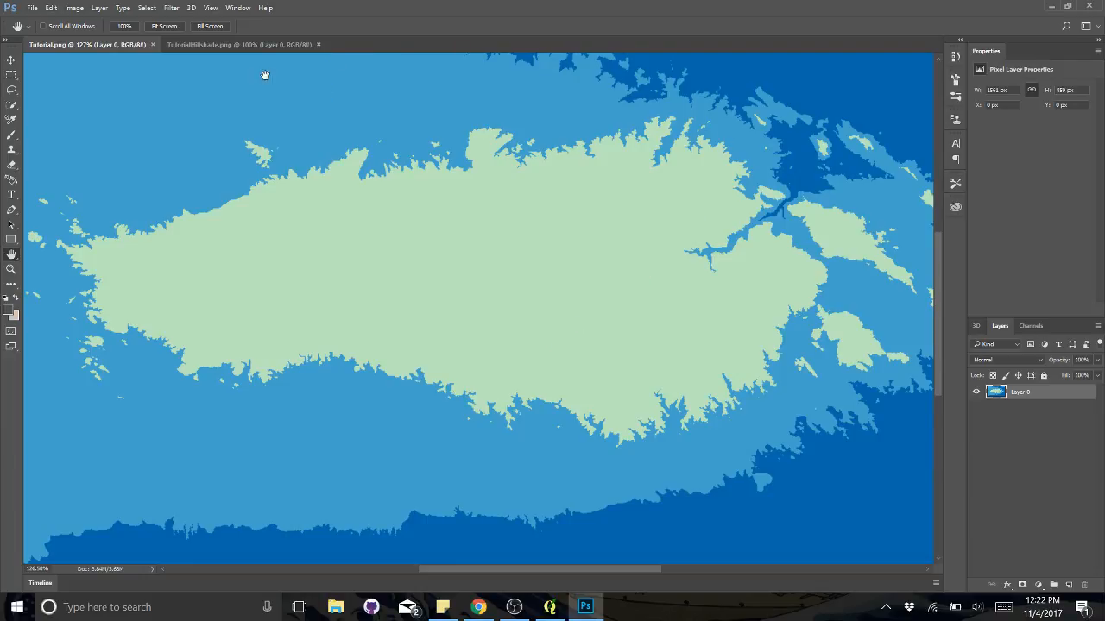
# Switch to the TutorialHillshade document to copy it onto the continent map
pyautogui.click(216, 44)
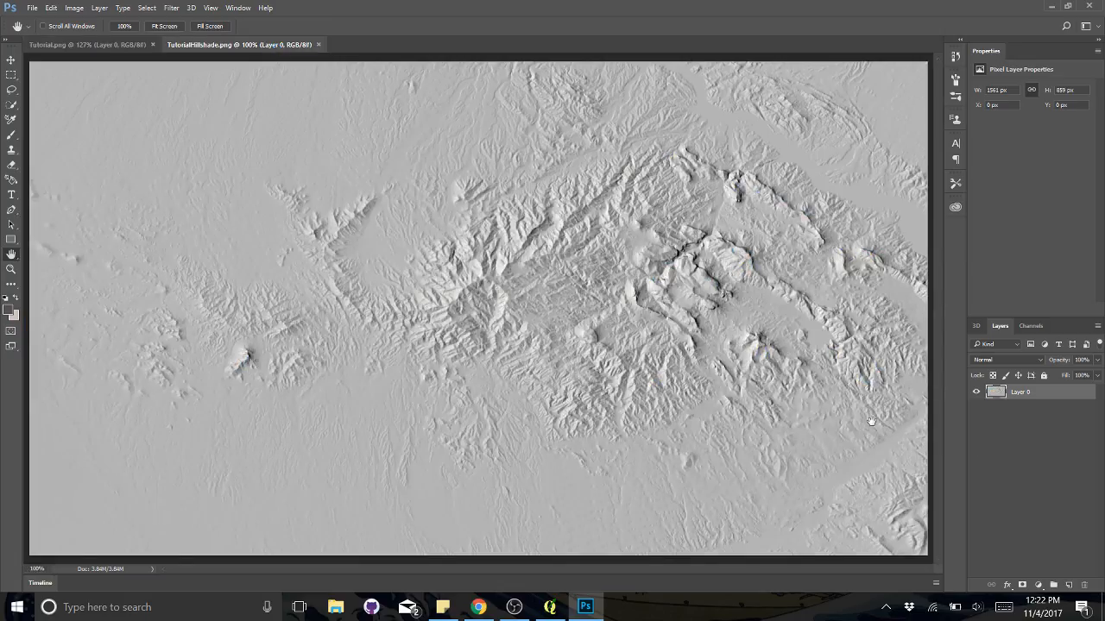
pyautogui.moveTo(1019, 394)
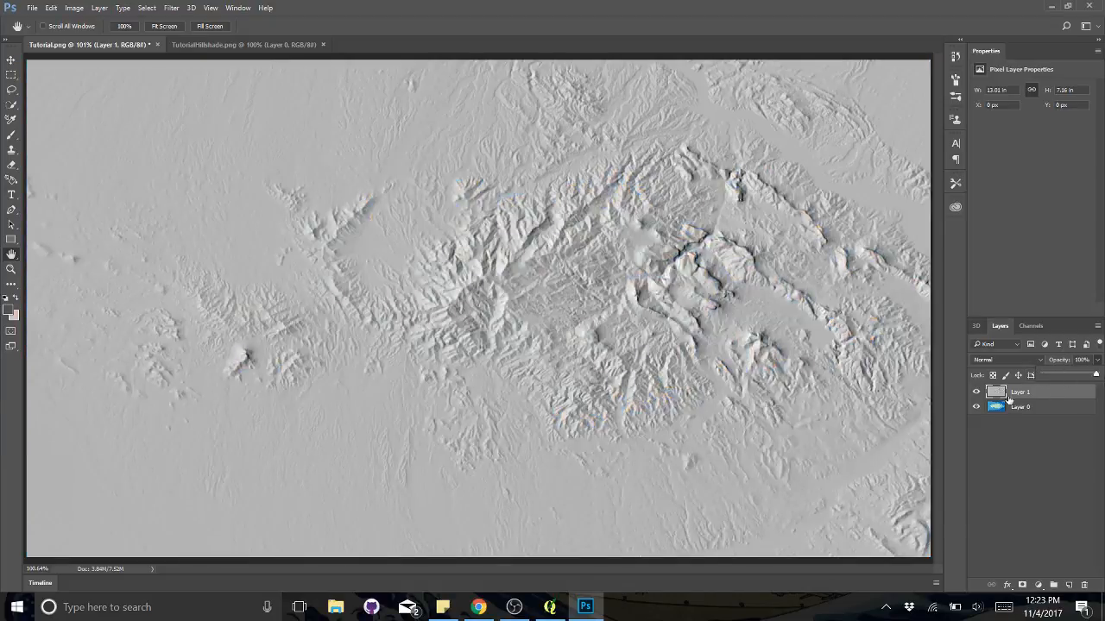
# Blend Layer 1 (hillshade) with Linear Burn and fade its opacity almost to nothing
pyautogui.click(1020, 407)
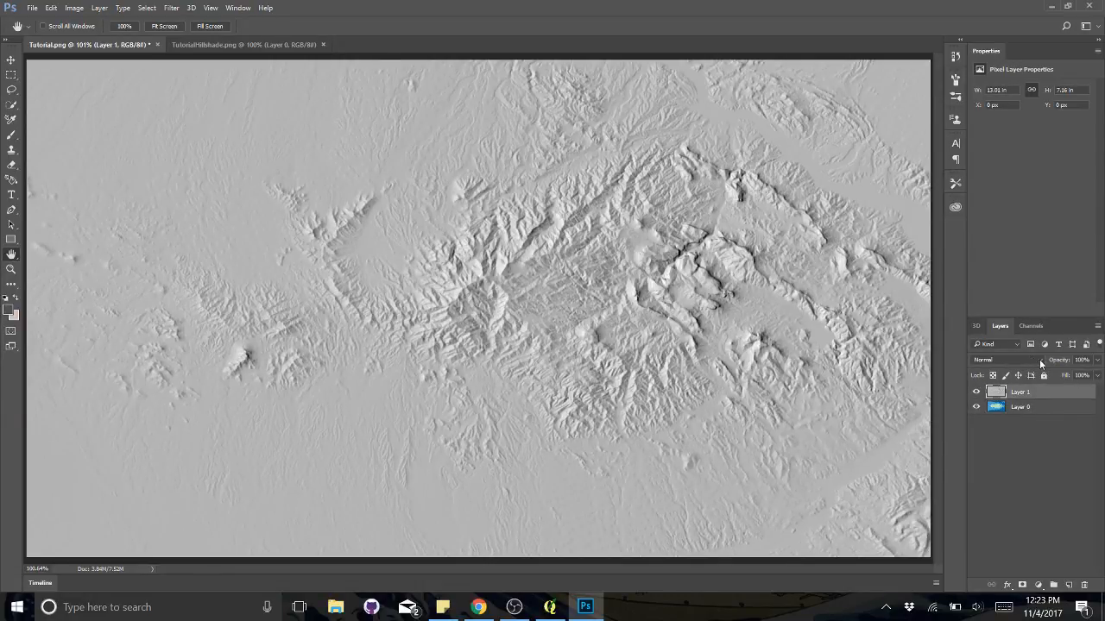
pyautogui.click(1005, 361)
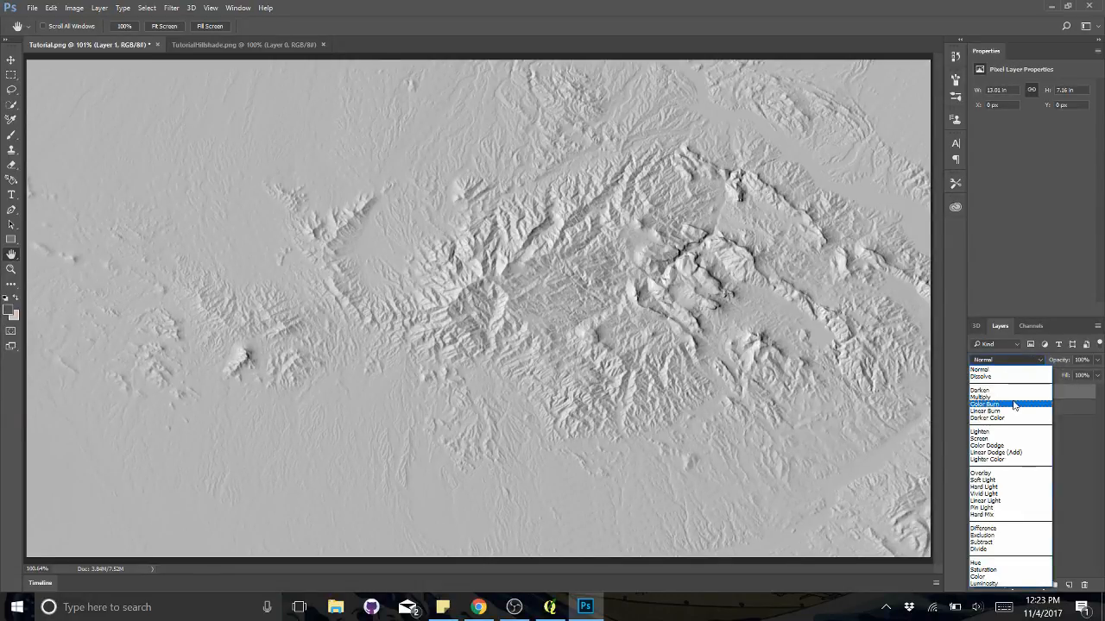
pyautogui.click(984, 411)
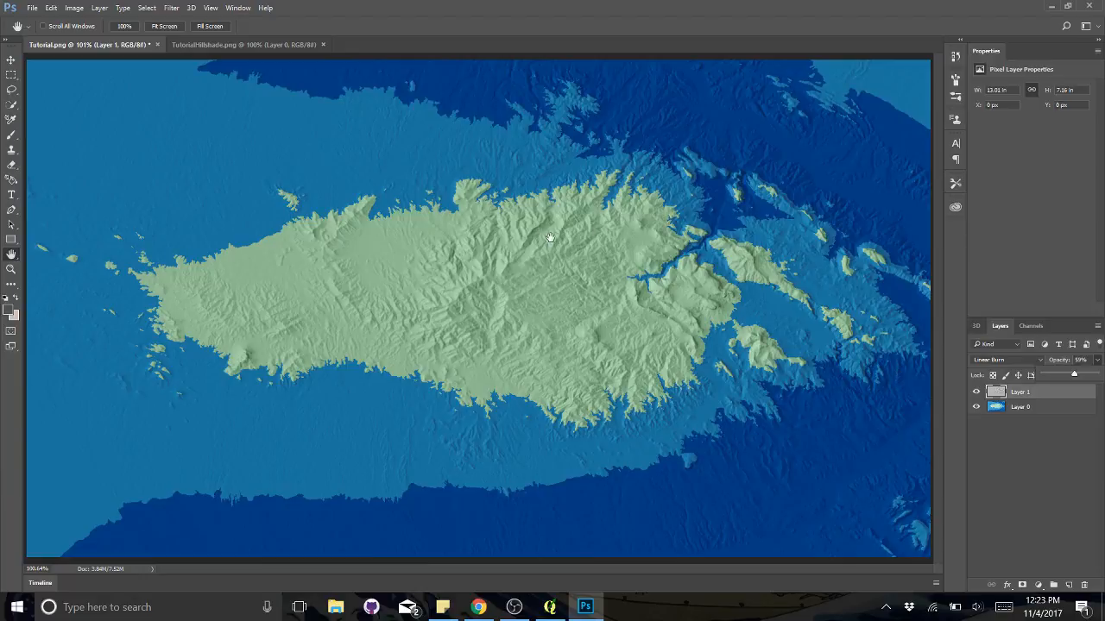
pyautogui.click(1022, 408)
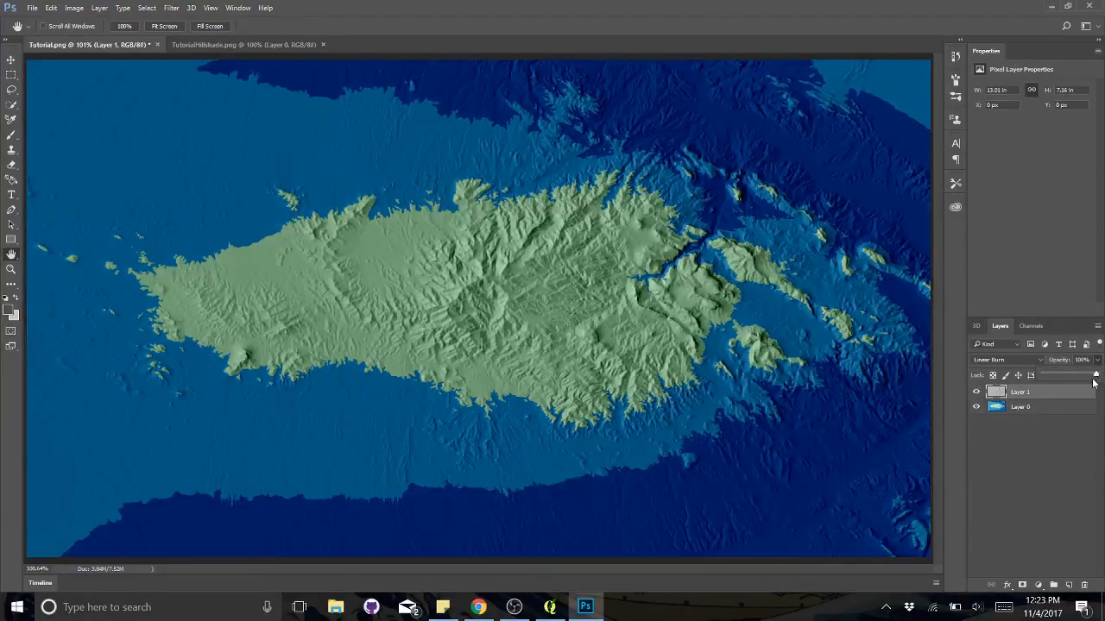
pyautogui.moveTo(1087, 374); pyautogui.dragTo(1069, 382)
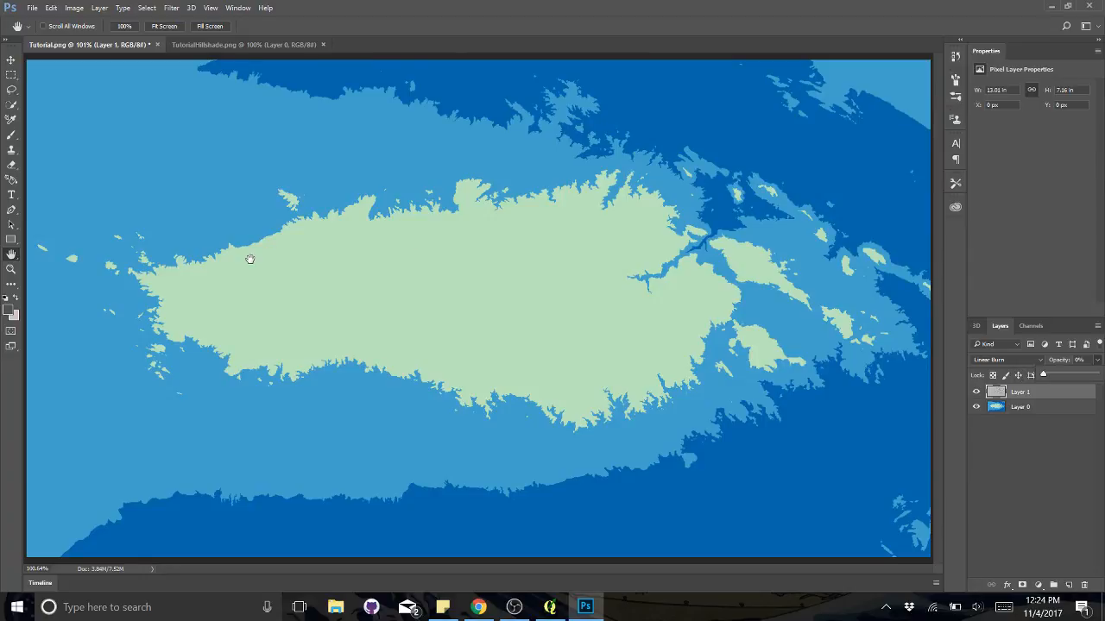
pyautogui.moveTo(497, 176)
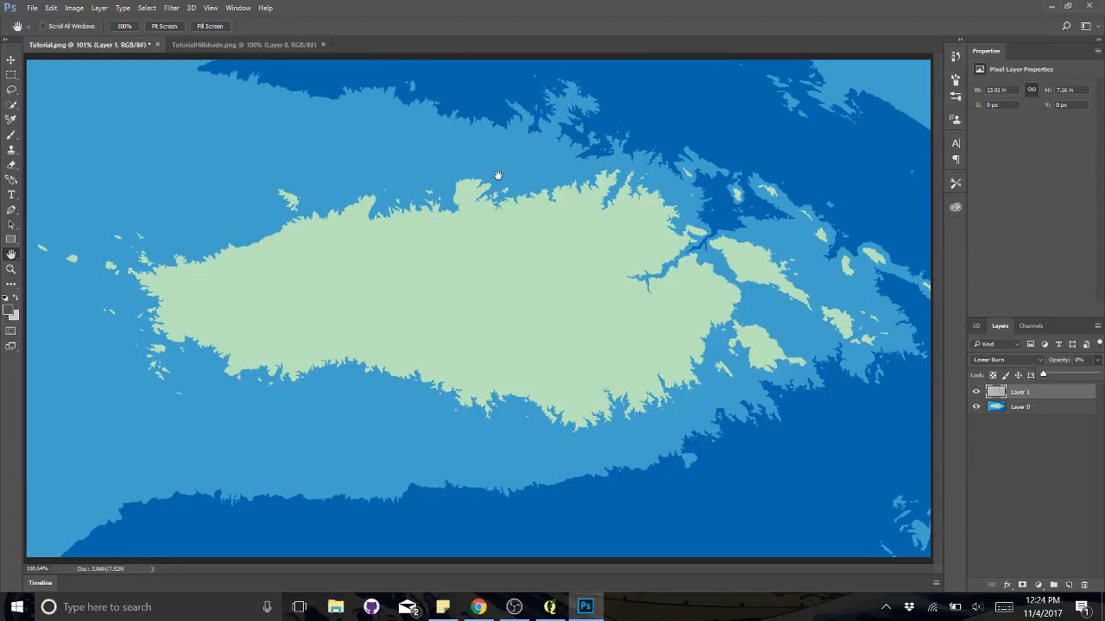
pyautogui.moveTo(449, 196)
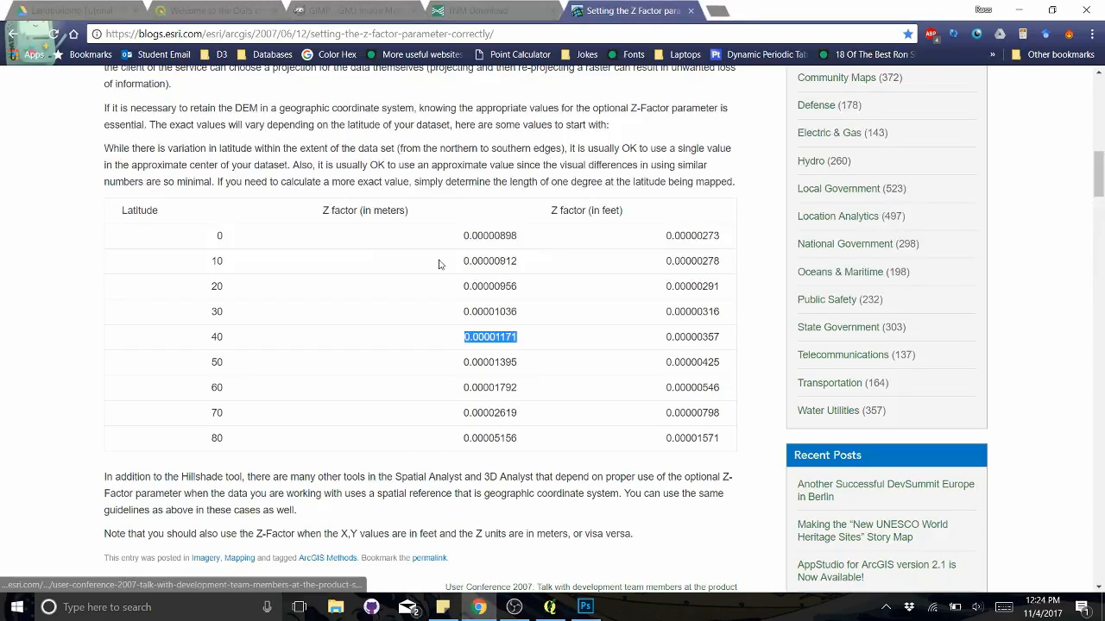
# Revisit the USGS 3DEP viewer and Z factor article, then bring Photoshop back to the front
pyautogui.click(476, 10)
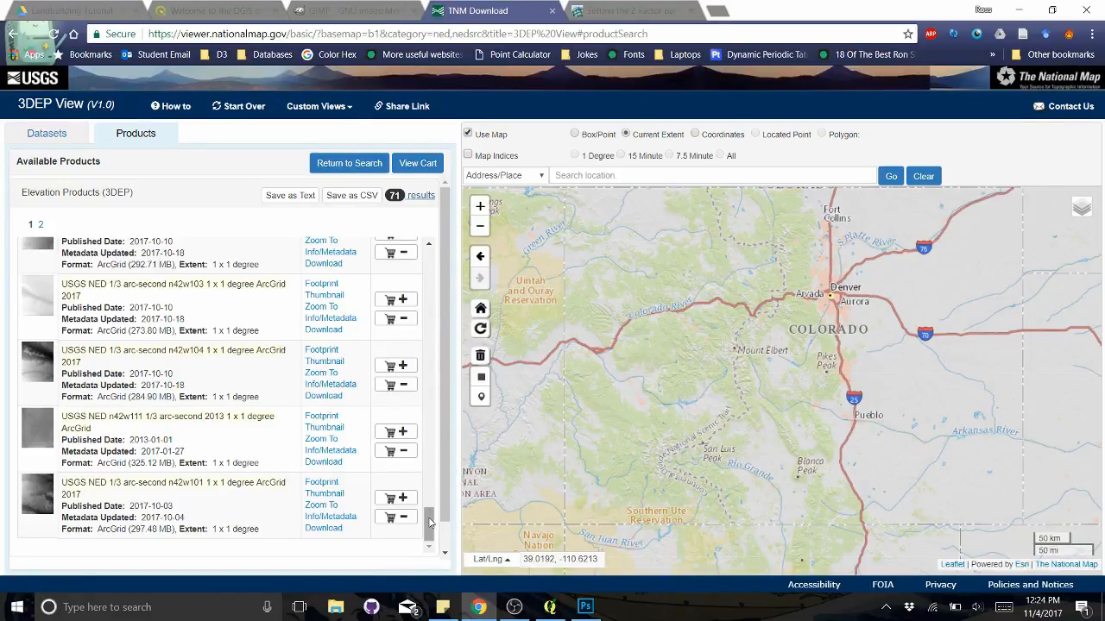
pyautogui.click(628, 10)
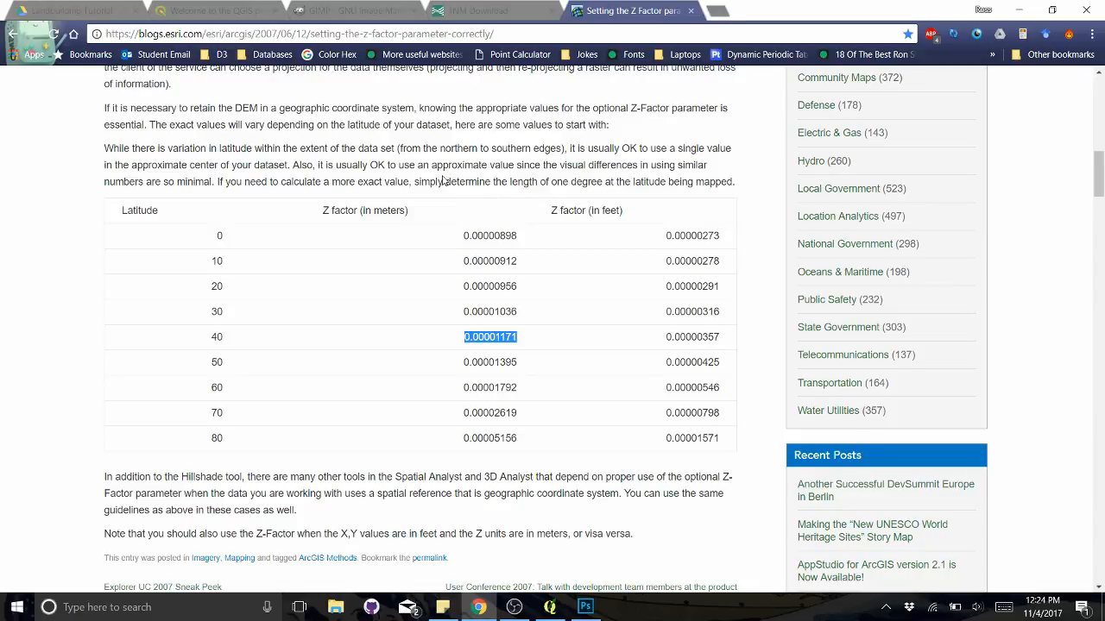
pyautogui.click(484, 10)
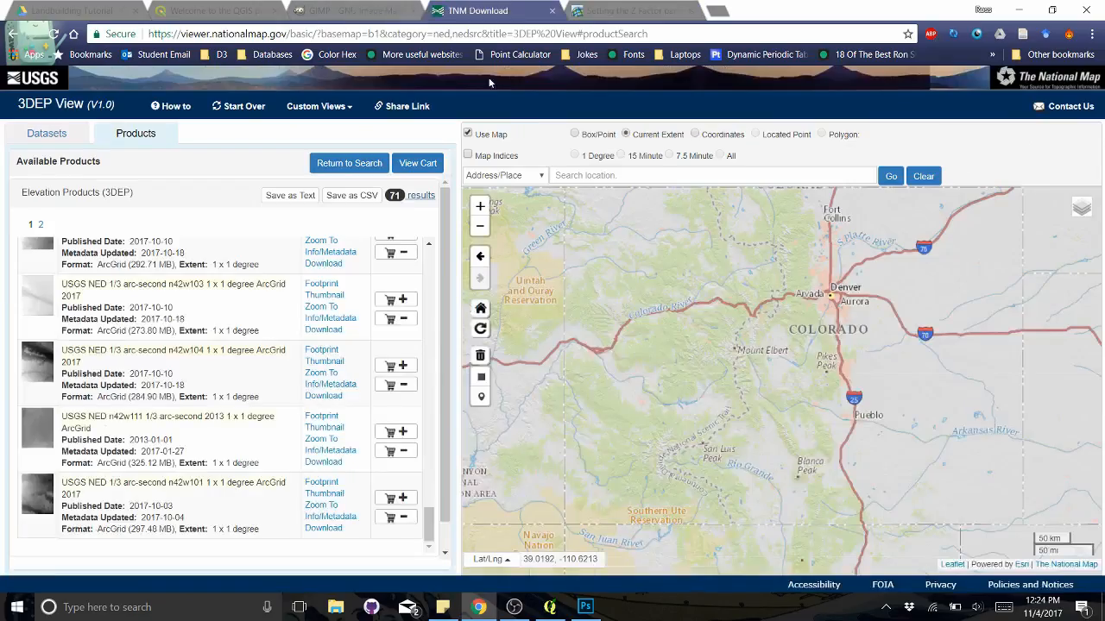
pyautogui.click(584, 607)
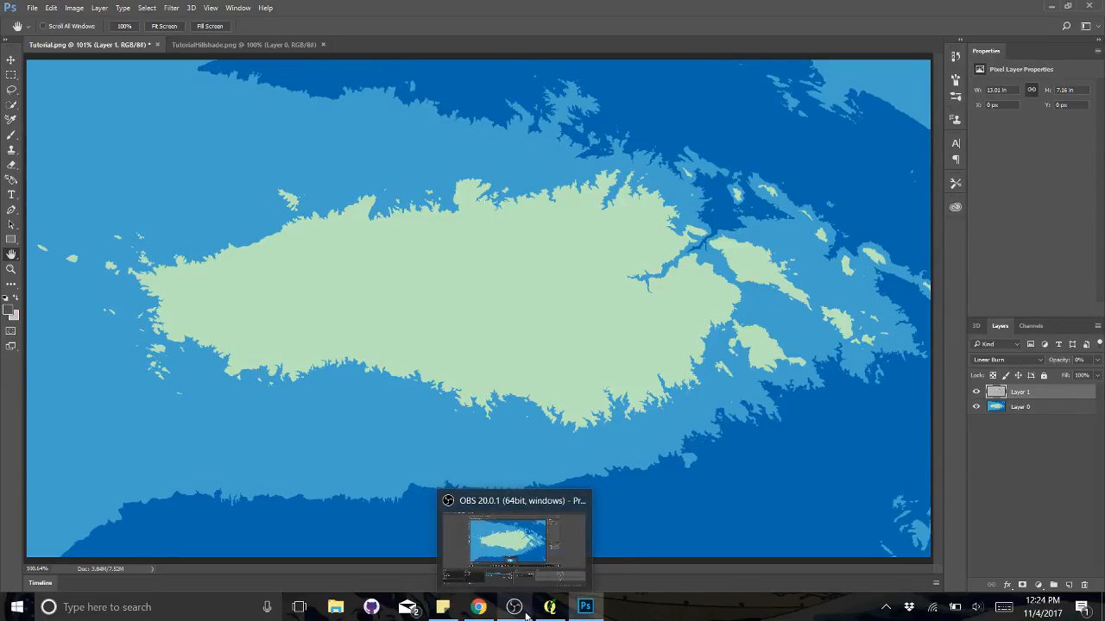
pyautogui.click(583, 608)
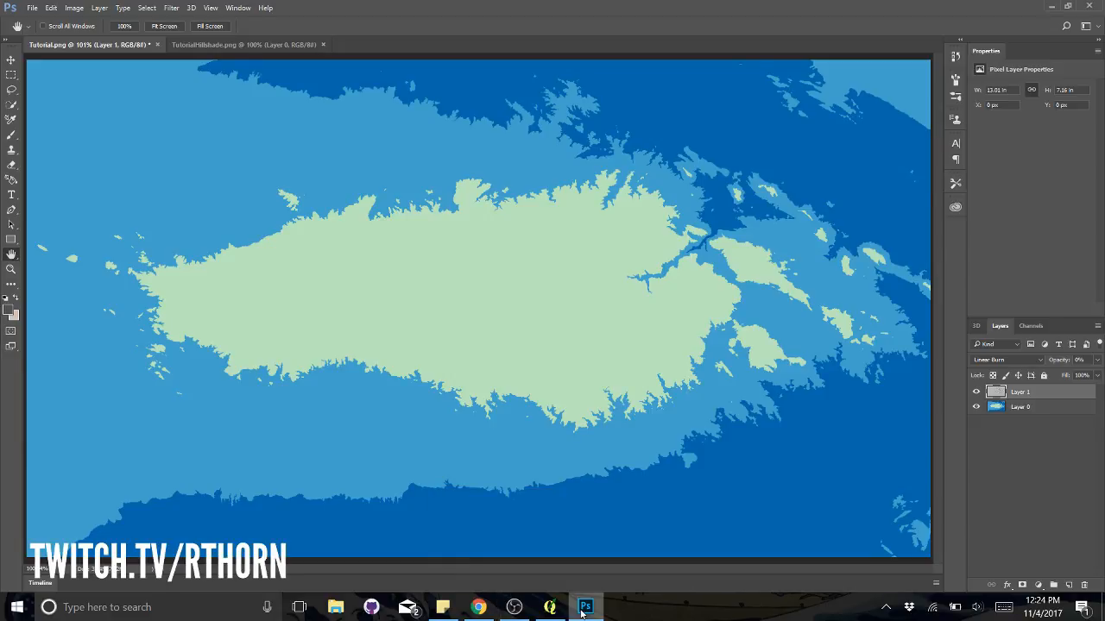